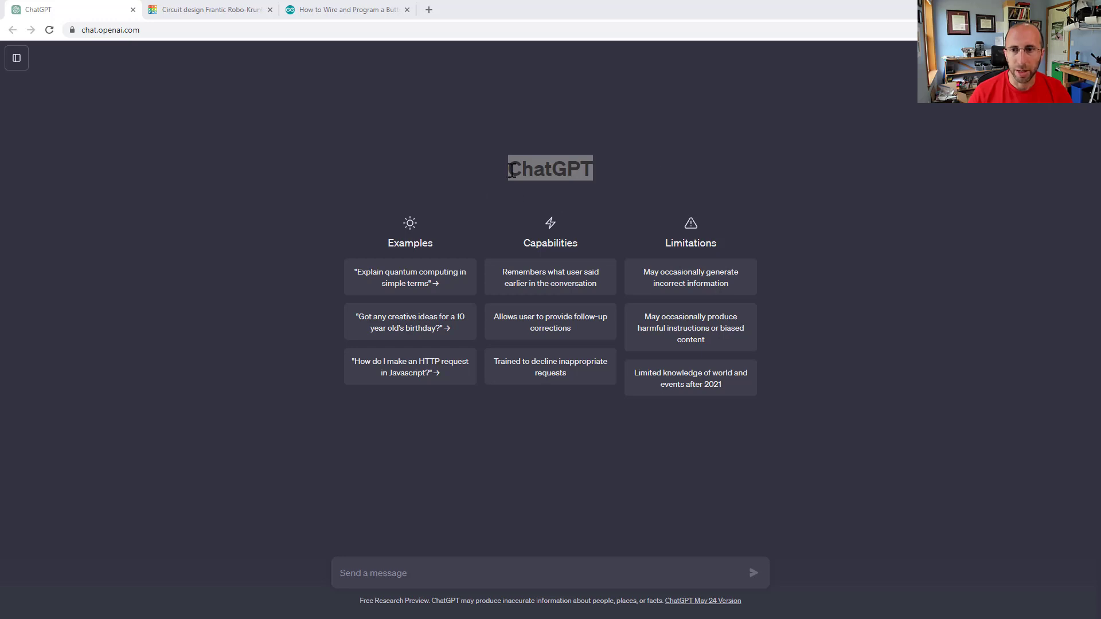
Step: Drag the pushbutton in the Tinkercad circuit design closer to the breadboard
click(209, 9)
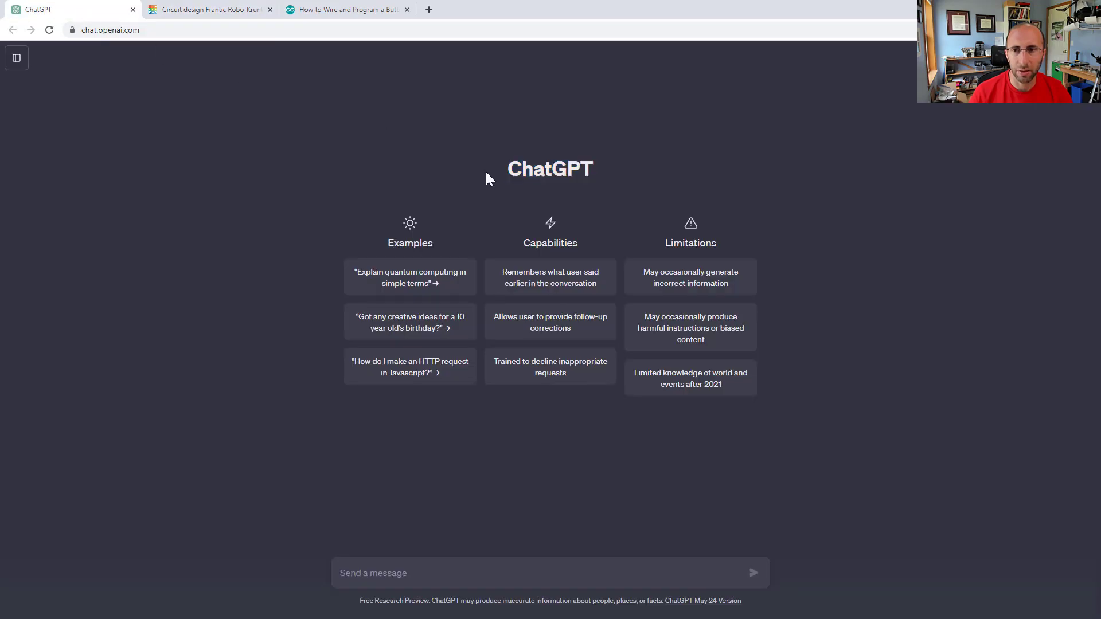
click(208, 9)
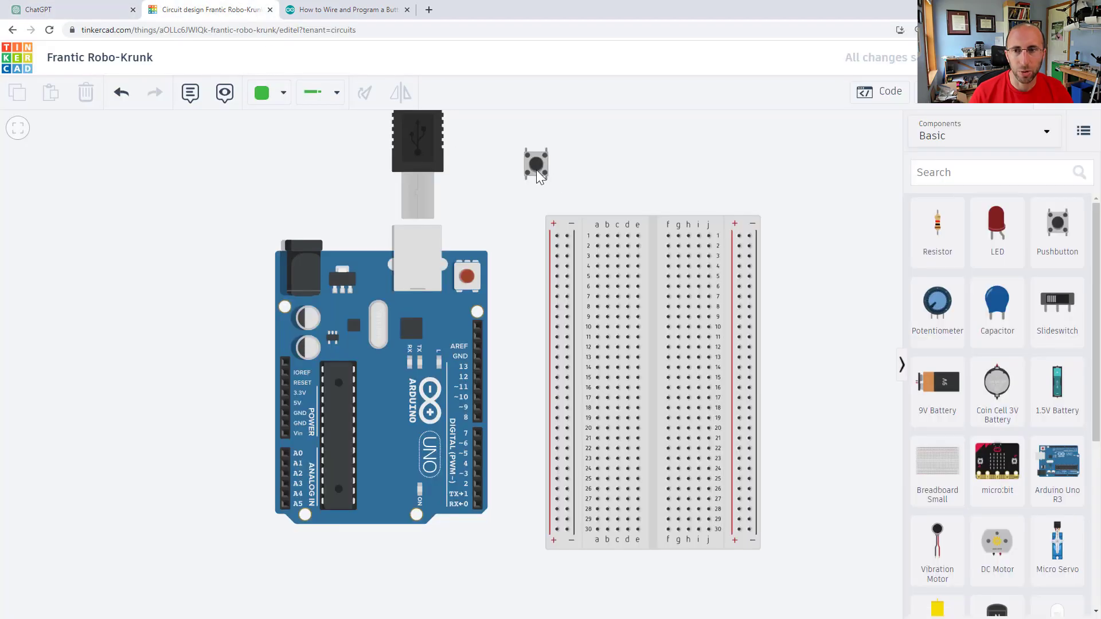
drag(535, 165, 514, 206)
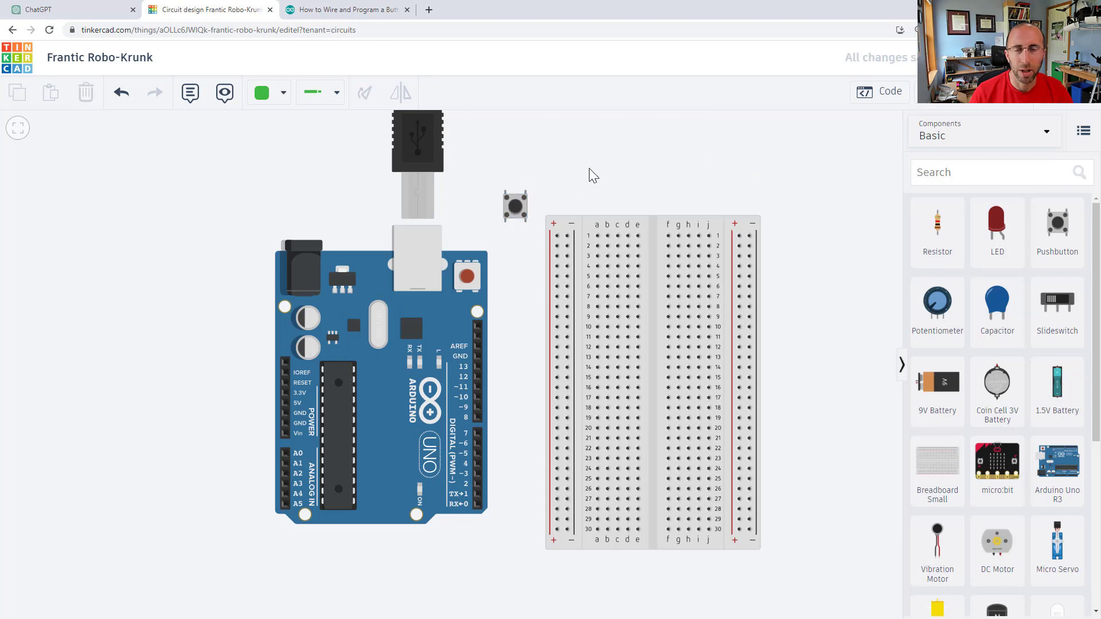
mouse_move(502, 153)
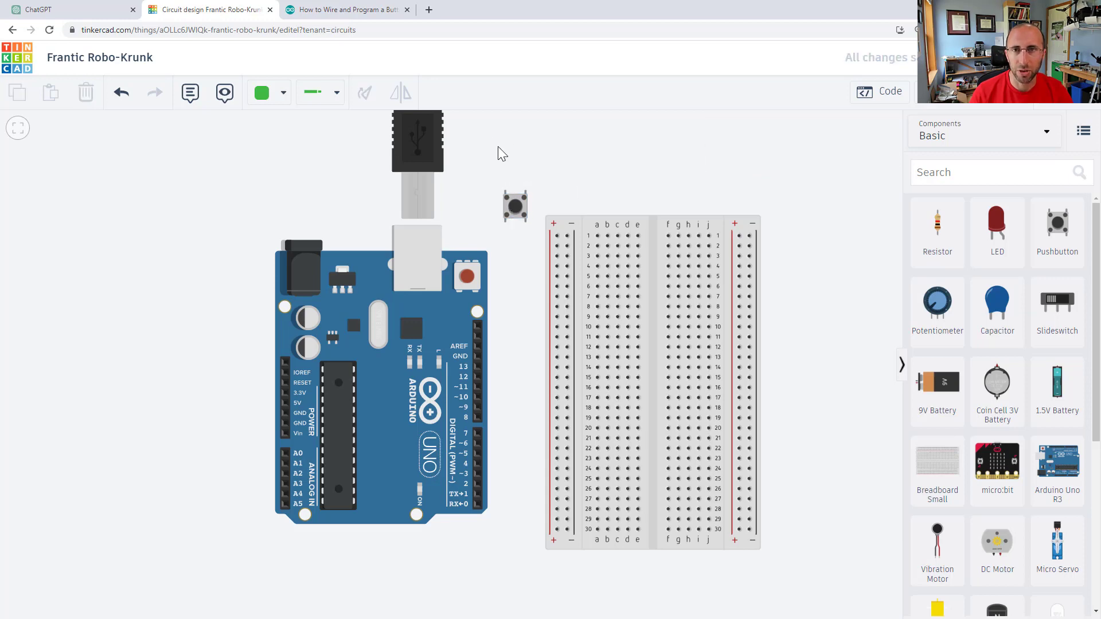
mouse_move(274, 185)
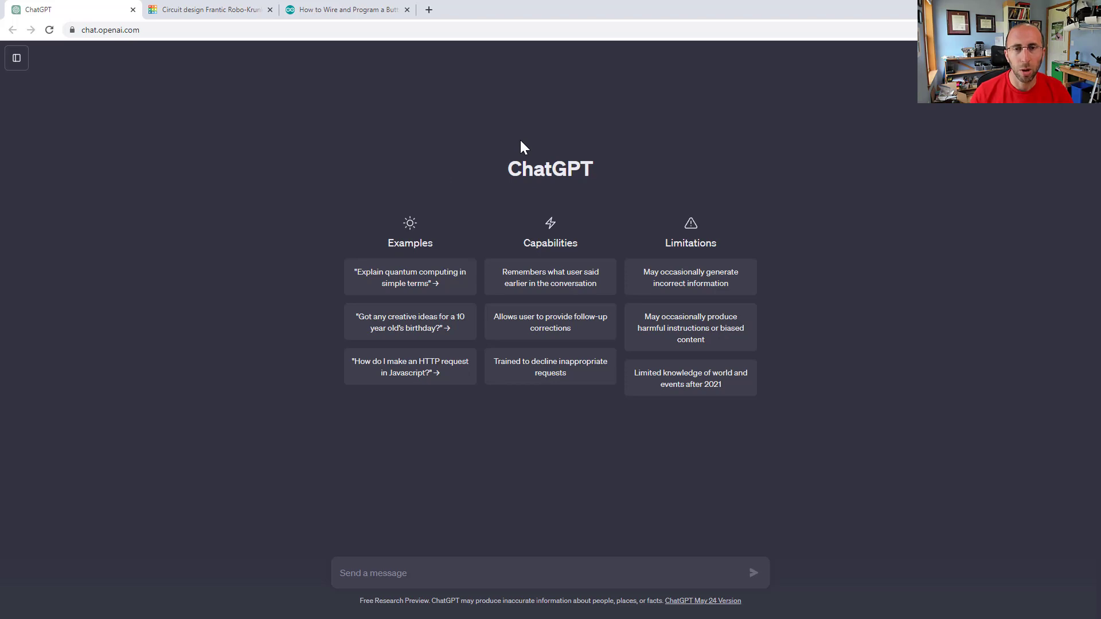
mouse_move(362, 10)
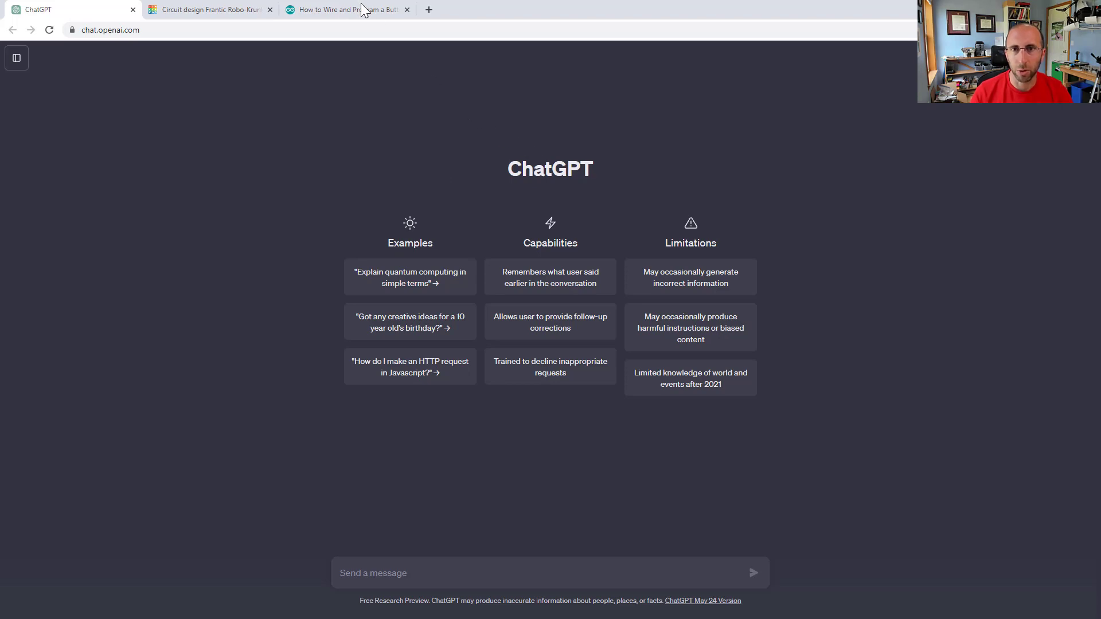
Step: Open the Arduino Docs button tutorial and scroll from Hardware down to the Circuit diagram
click(344, 9)
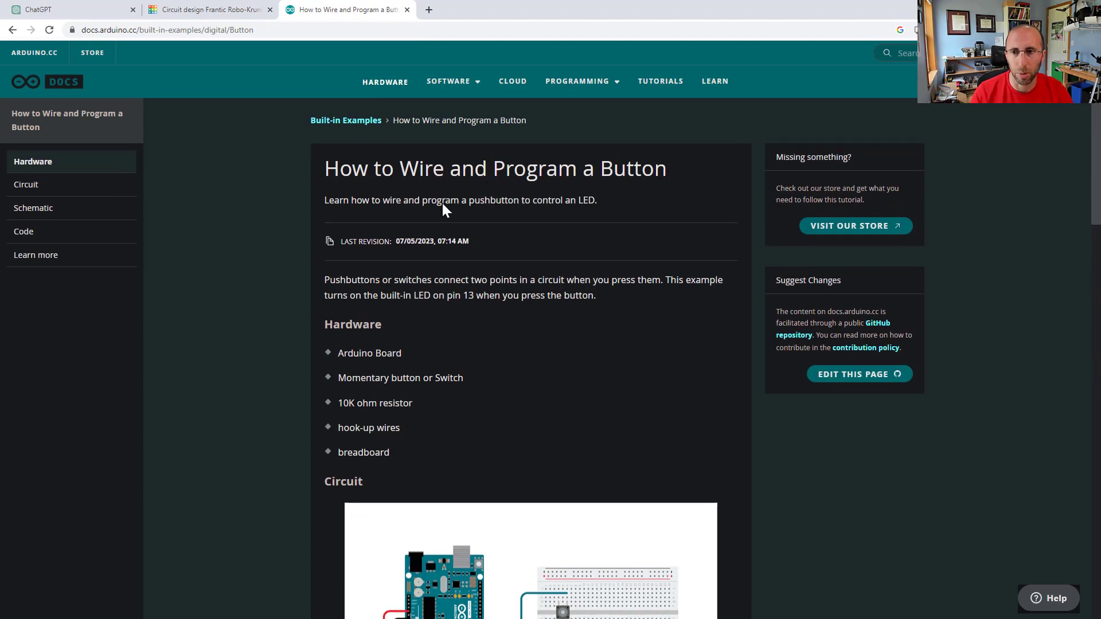
scroll(down, 3)
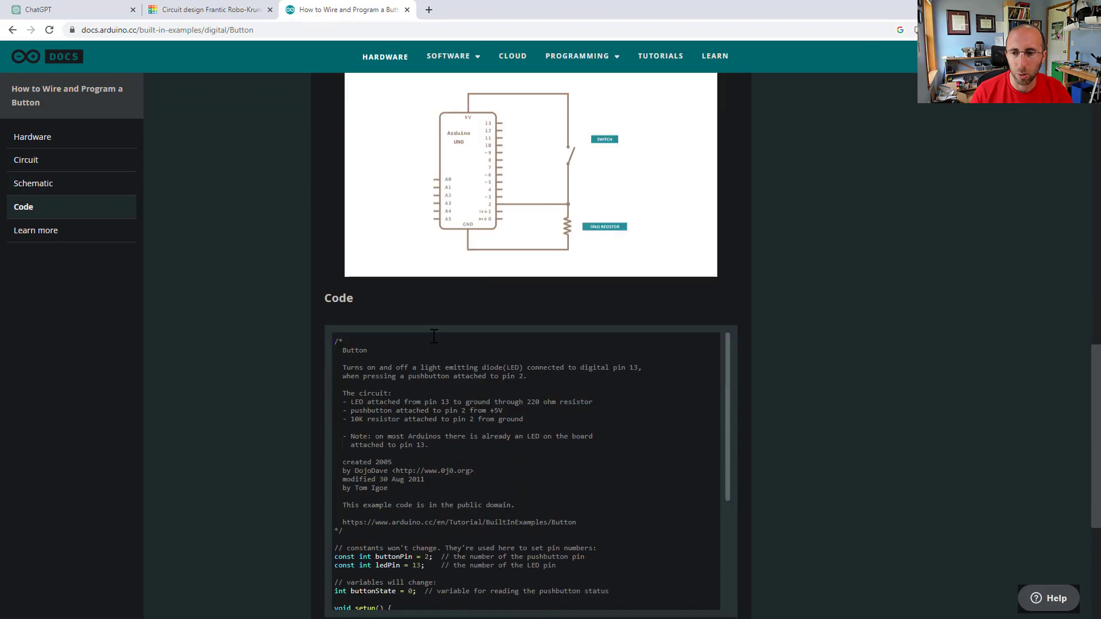
click(34, 183)
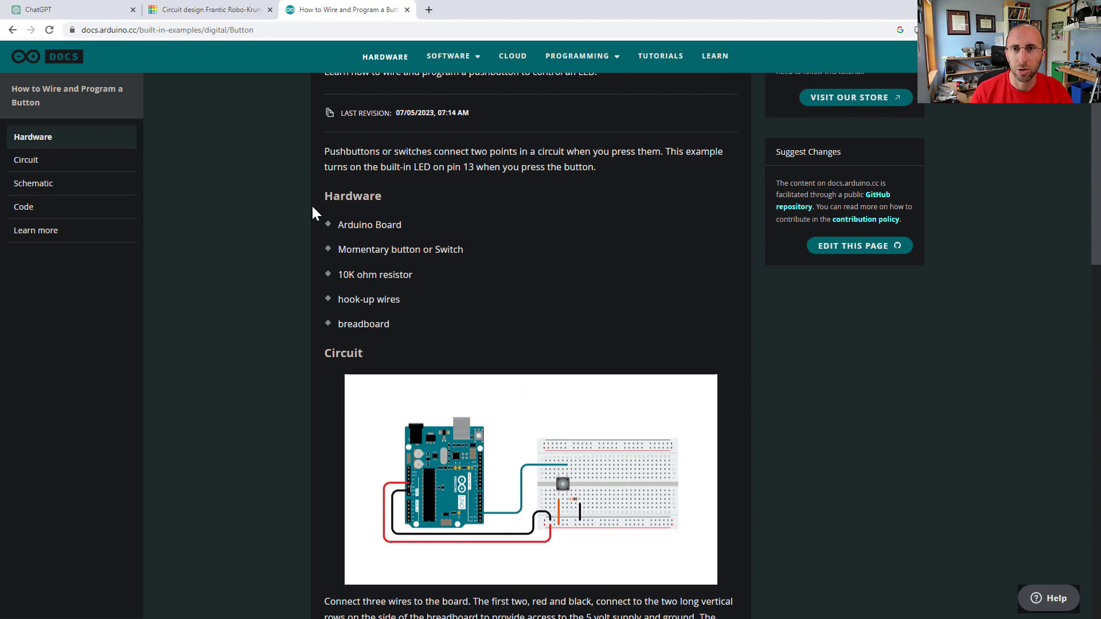
mouse_move(291, 253)
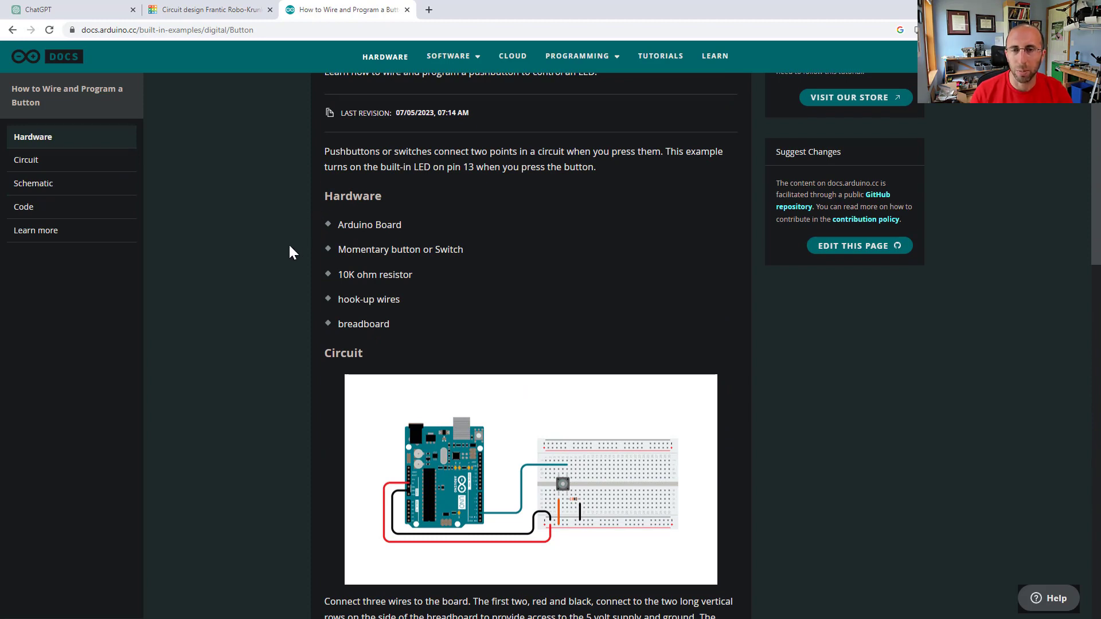
scroll(down, 3)
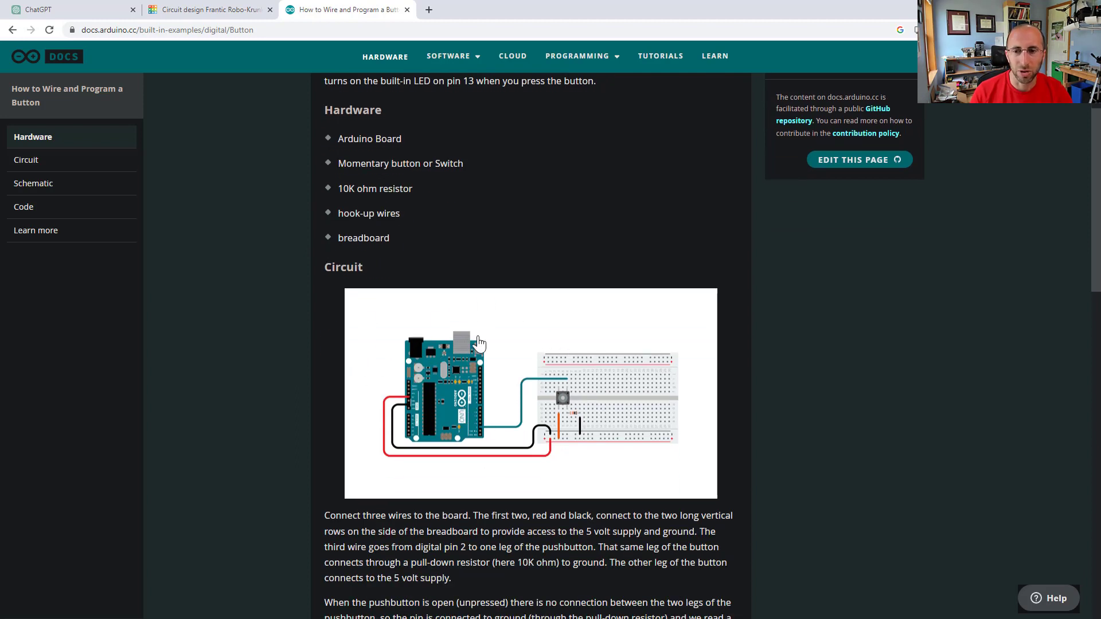
mouse_move(491, 310)
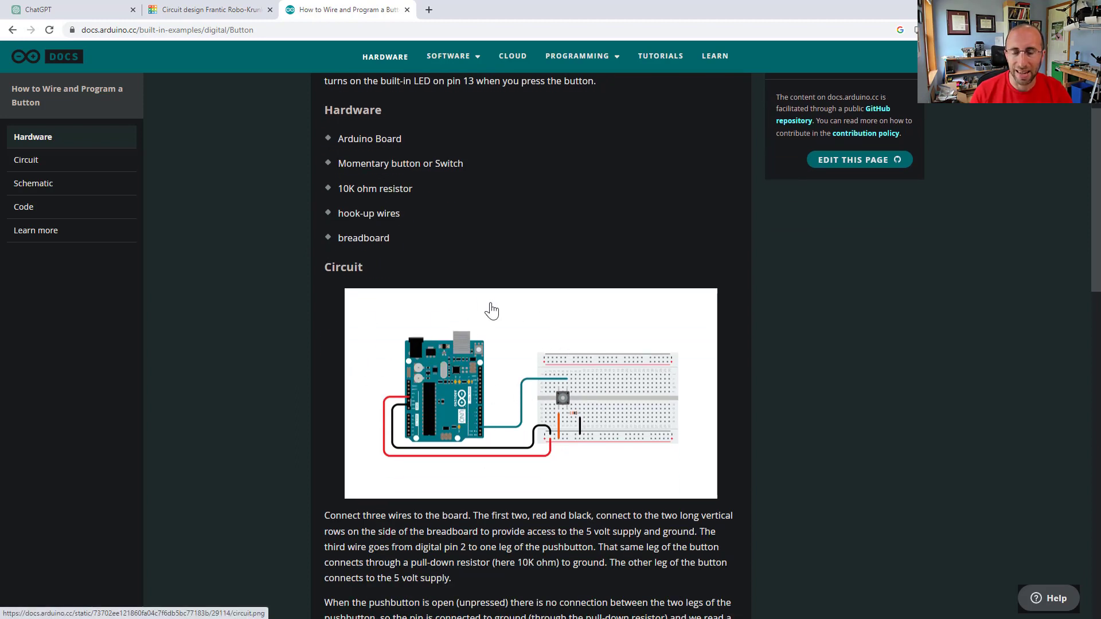
mouse_move(459, 294)
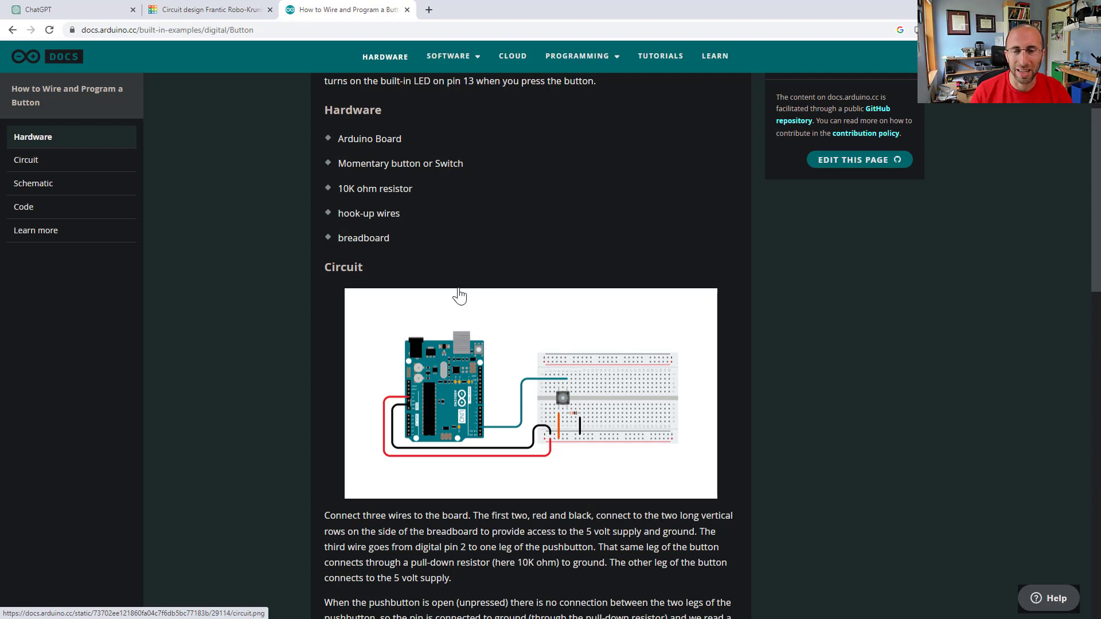
mouse_move(528, 324)
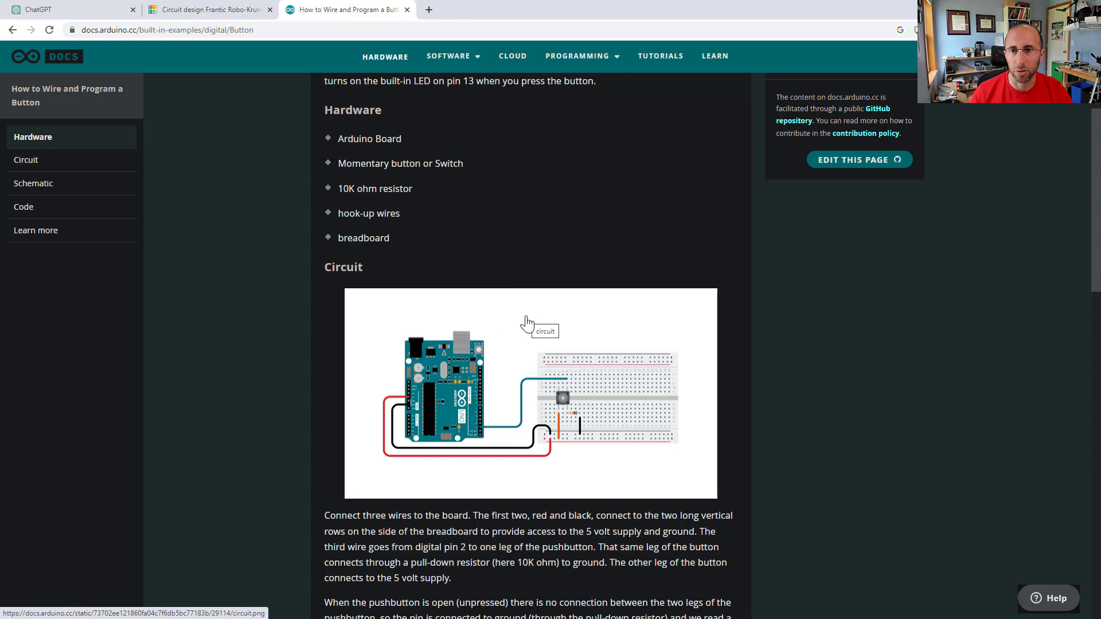
mouse_move(494, 316)
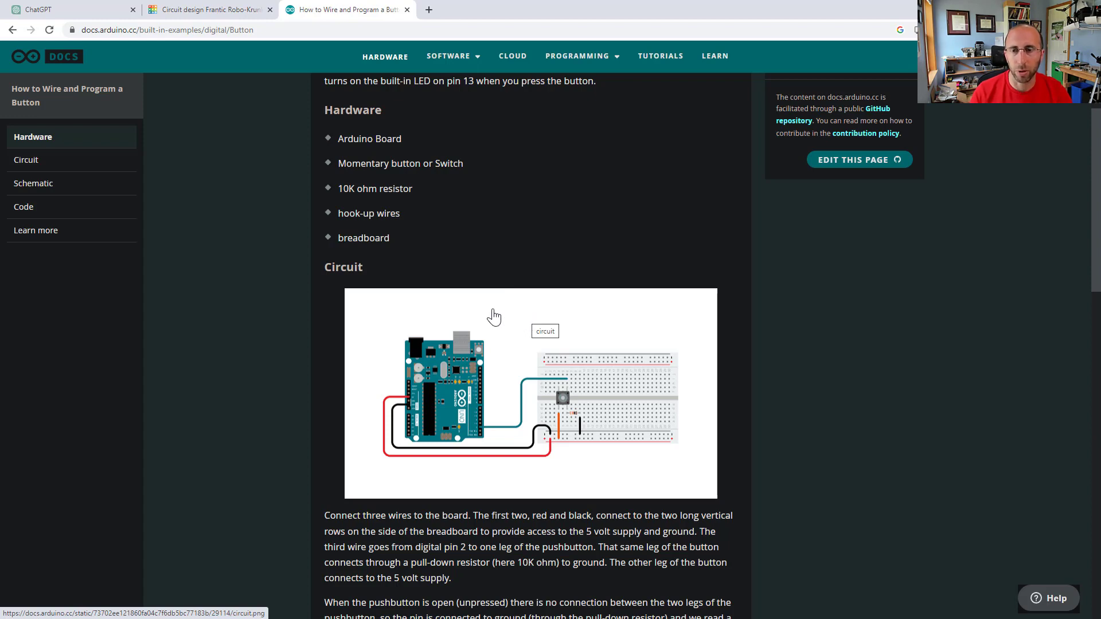
mouse_move(429, 425)
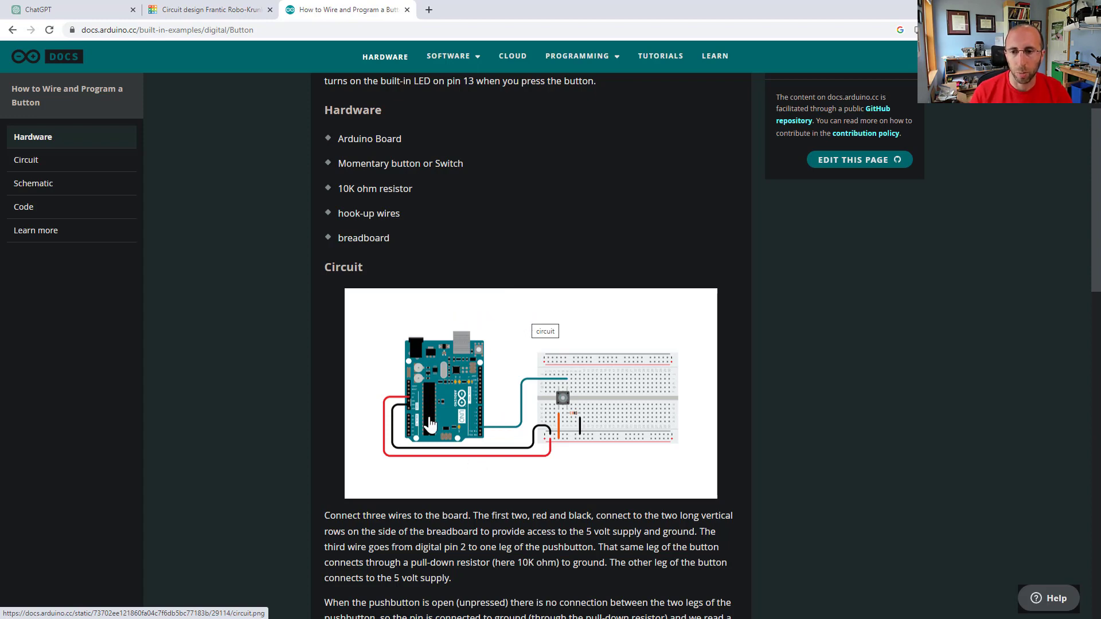
scroll(down, 3)
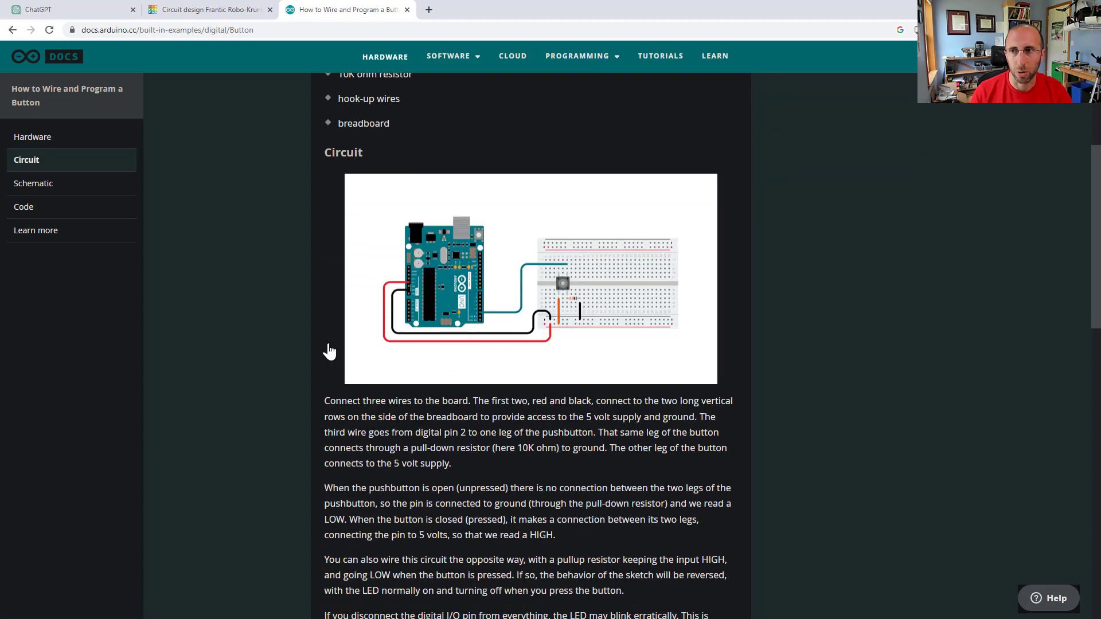
Step: Select the pushbutton in the Tinkercad design, then return to the empty ChatGPT chat
click(63, 9)
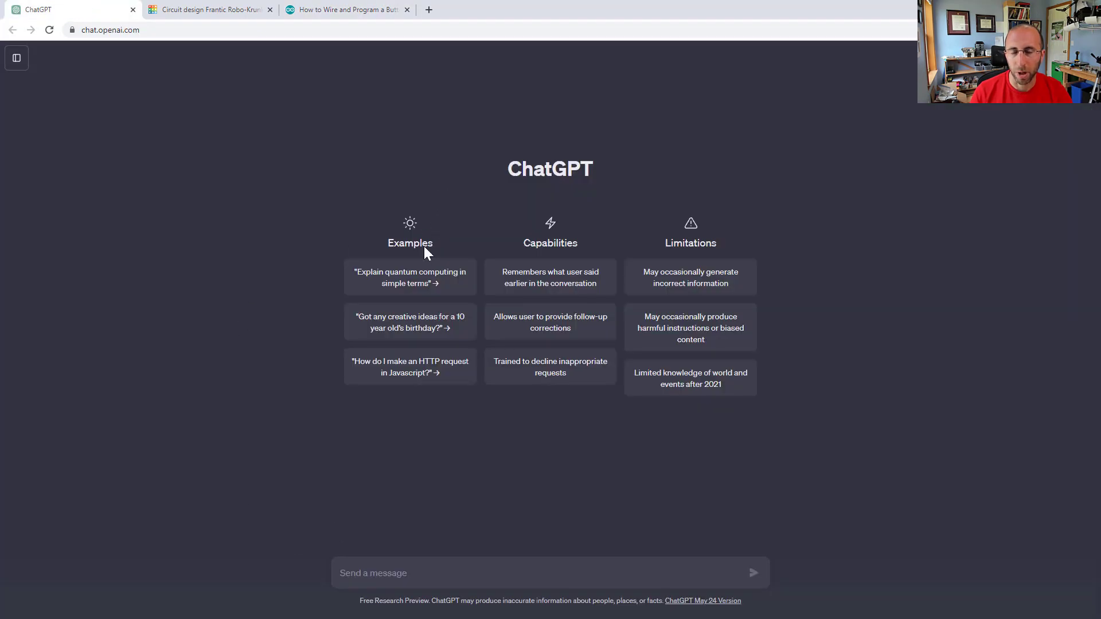
mouse_move(457, 551)
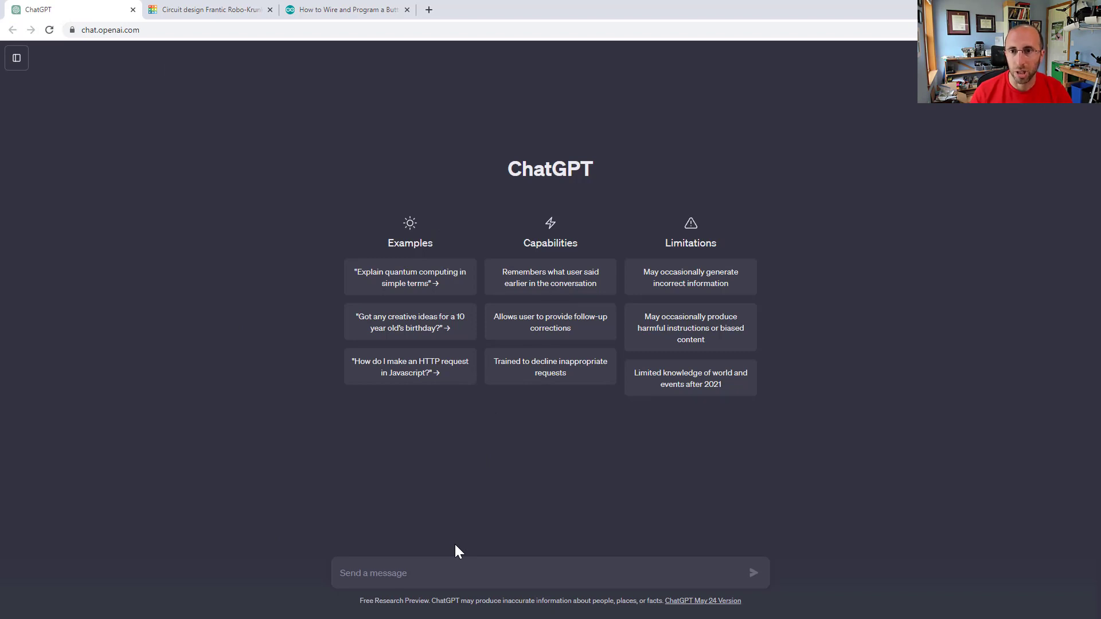
mouse_move(502, 171)
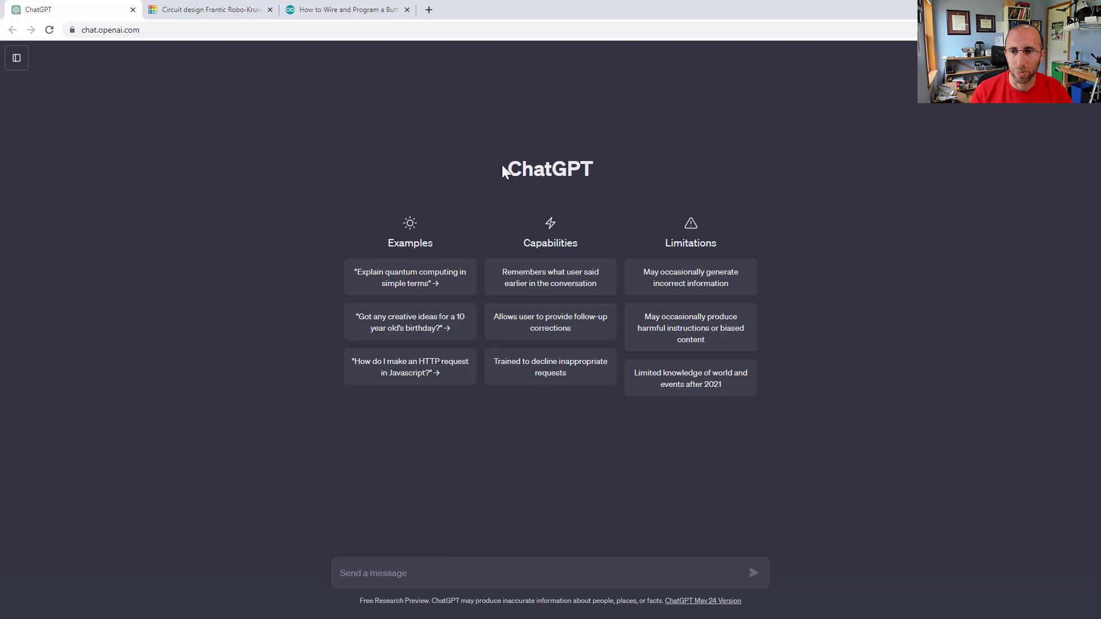
click(207, 10)
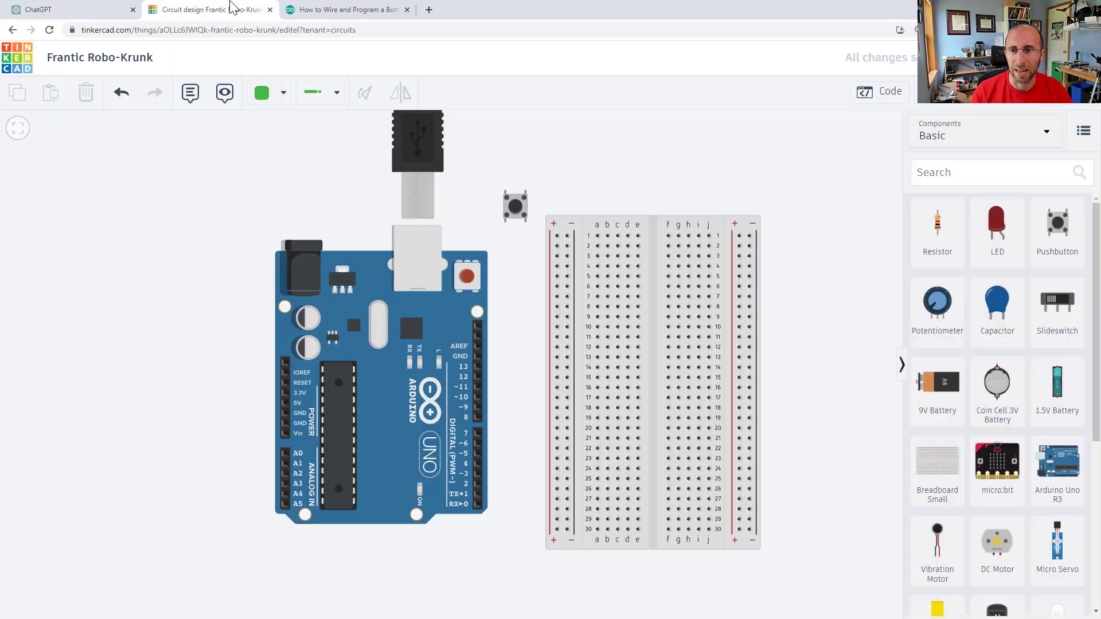
click(515, 205)
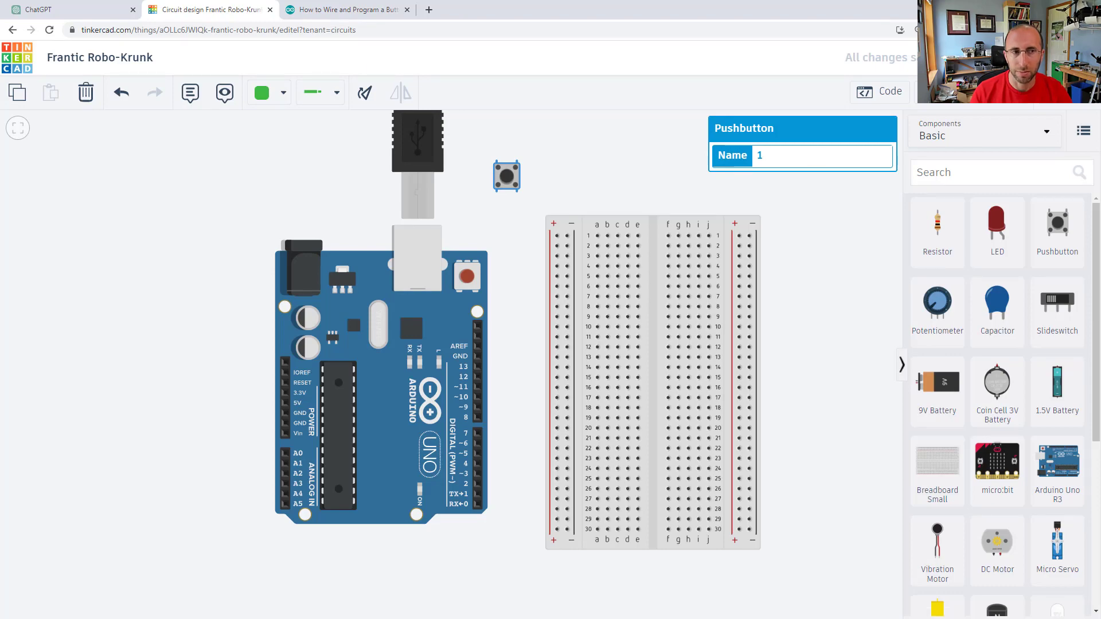
click(69, 9)
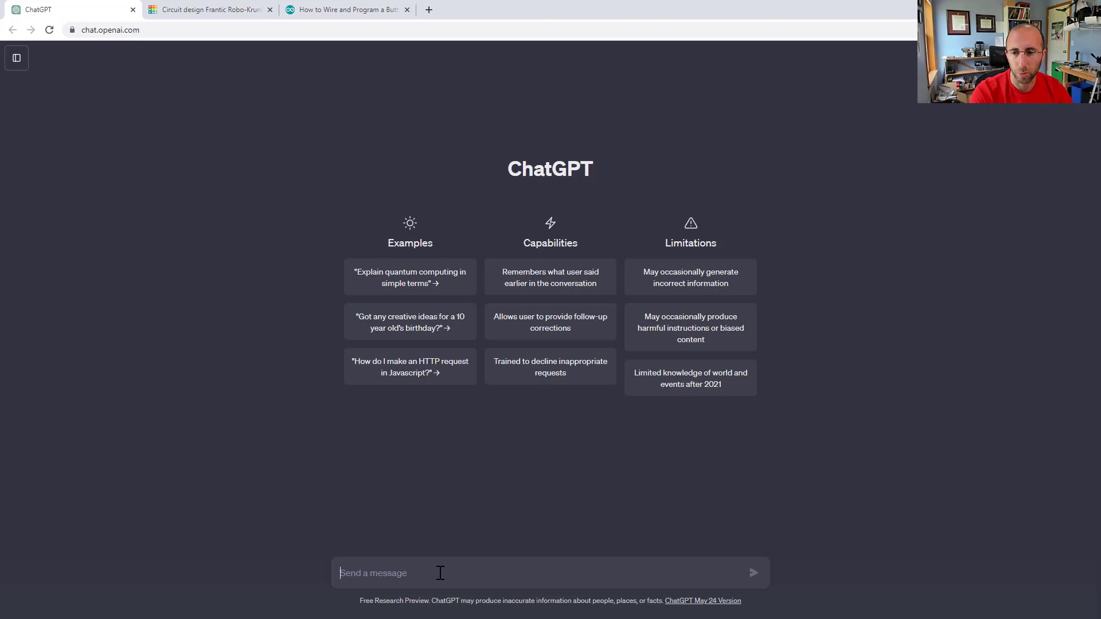
Step: Ask ChatGPT about using a button with Arduino and scroll through its wiring steps and code
text(a)
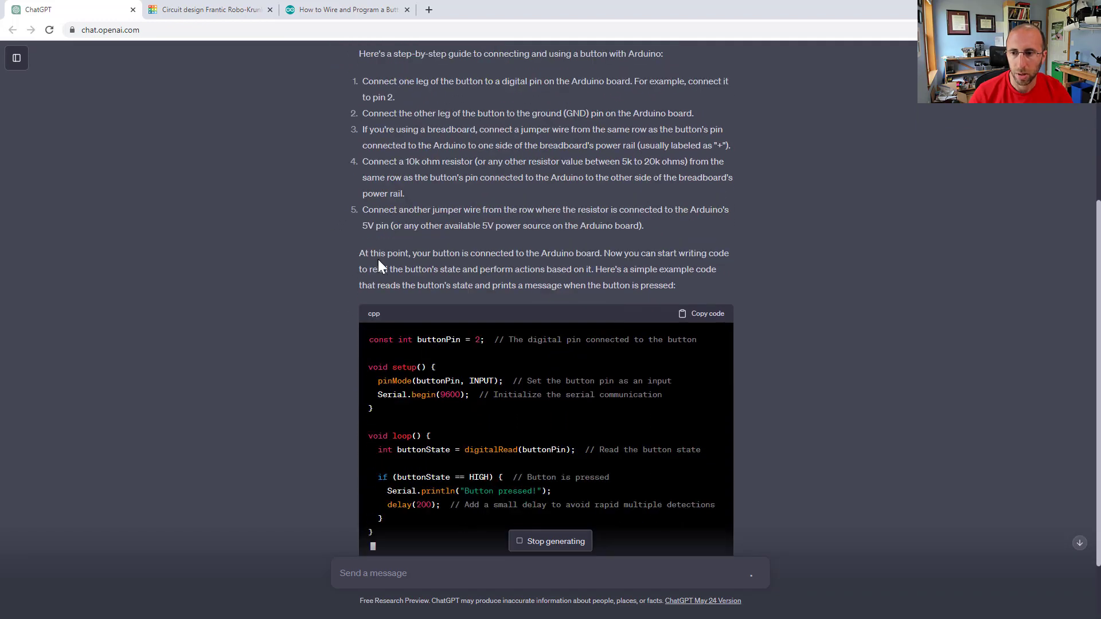
scroll(down, 3)
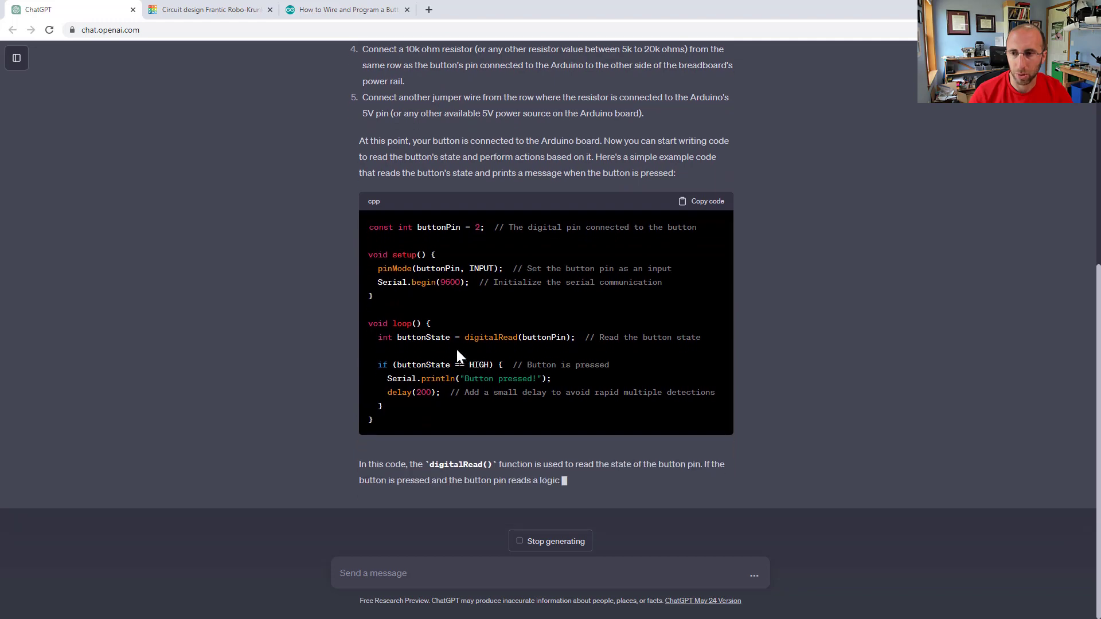
scroll(up, 3)
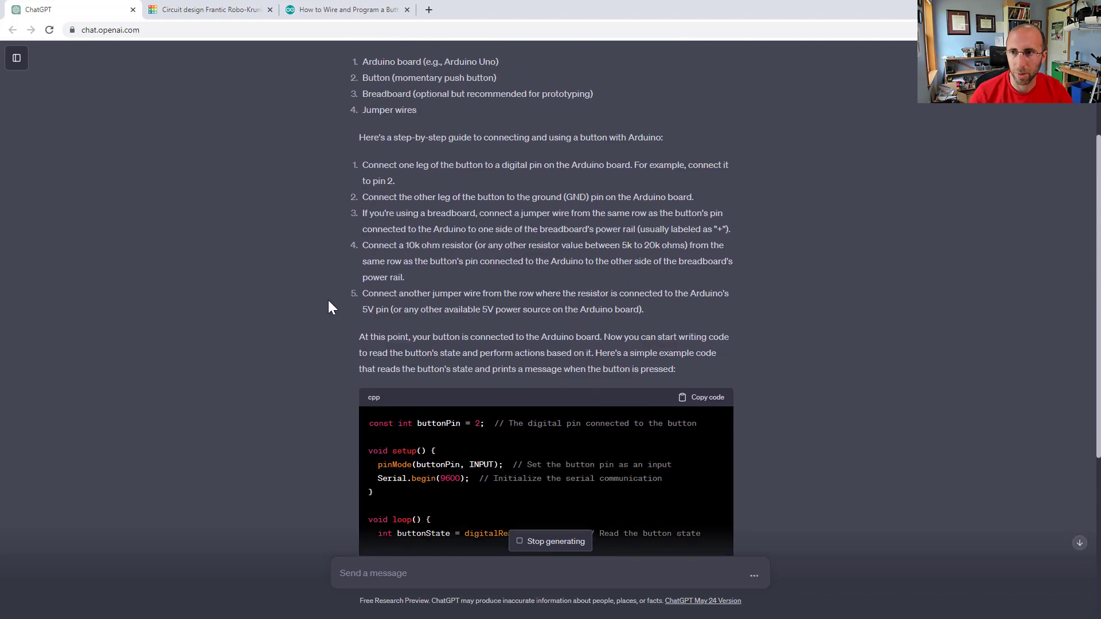
mouse_move(385, 179)
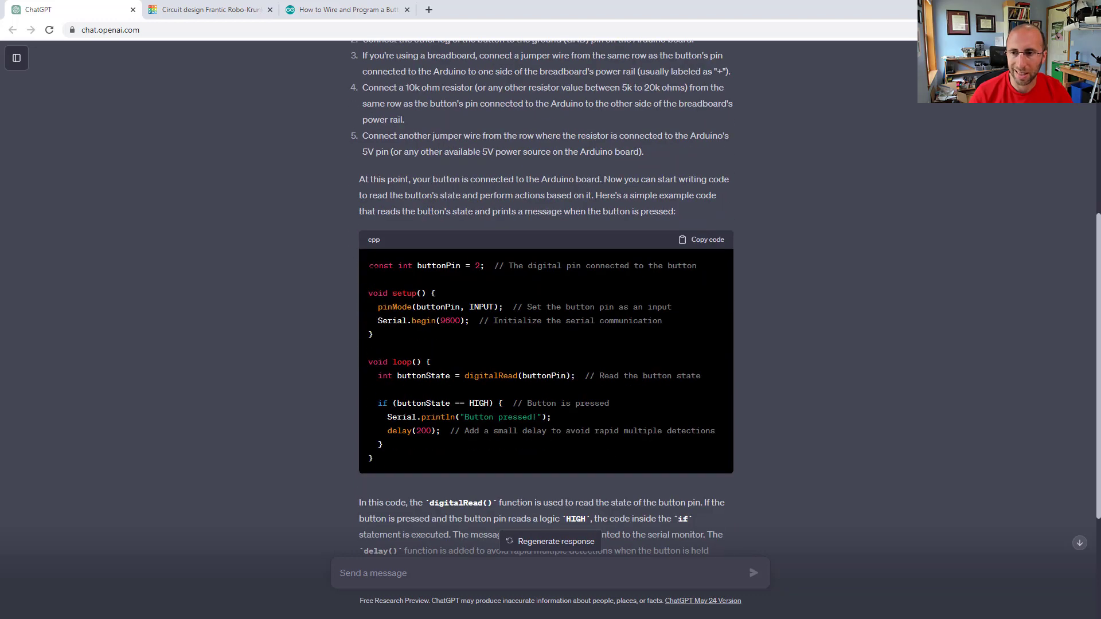
mouse_move(547, 135)
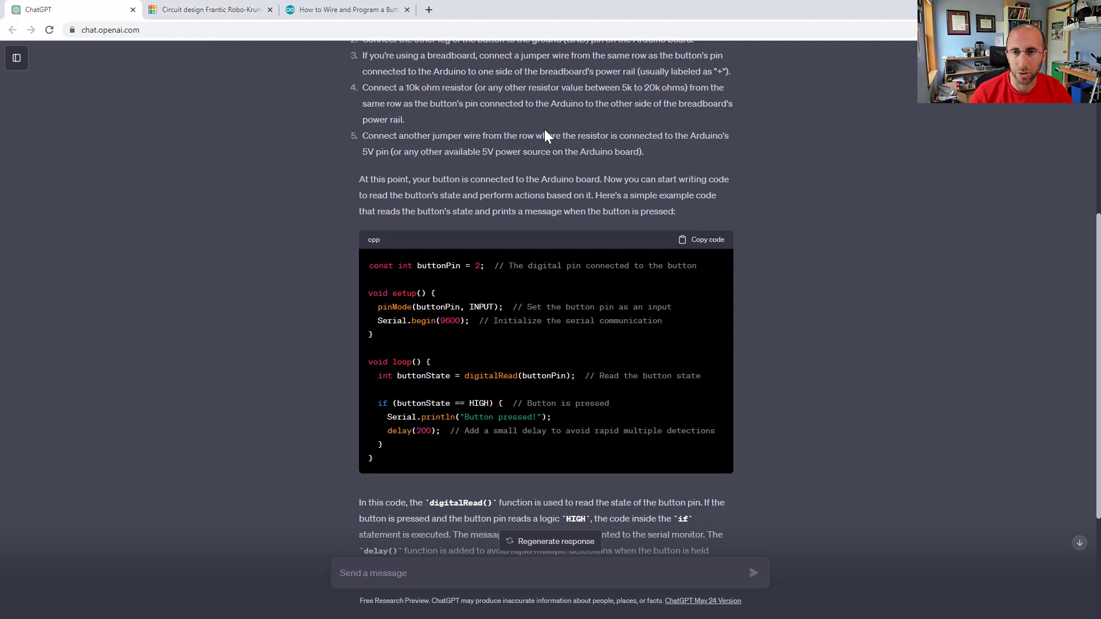
scroll(up, 3)
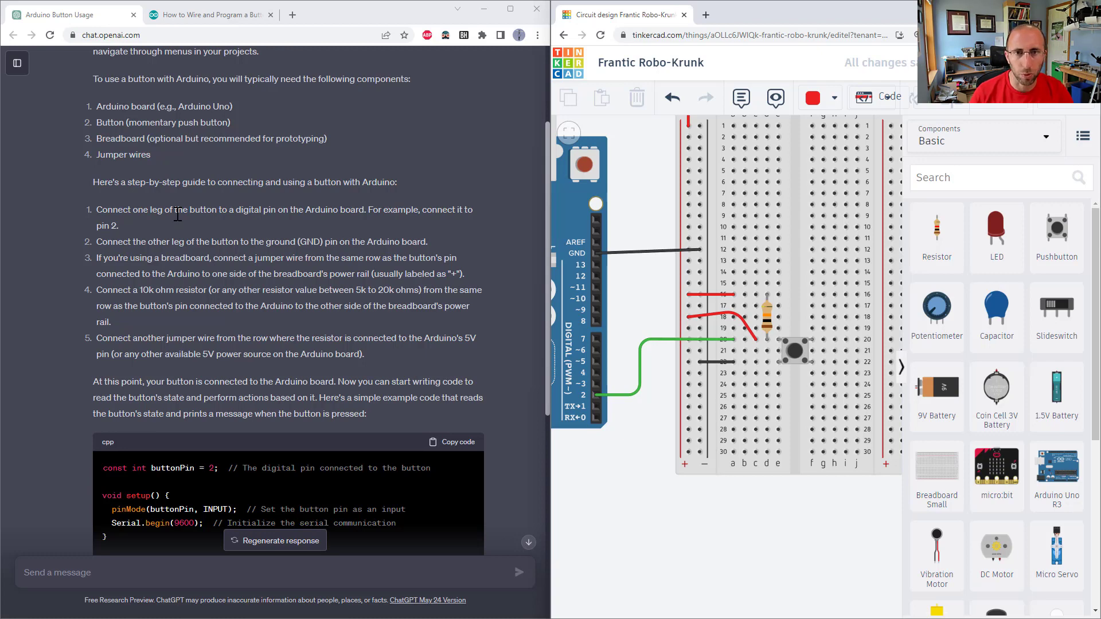
mouse_move(172, 208)
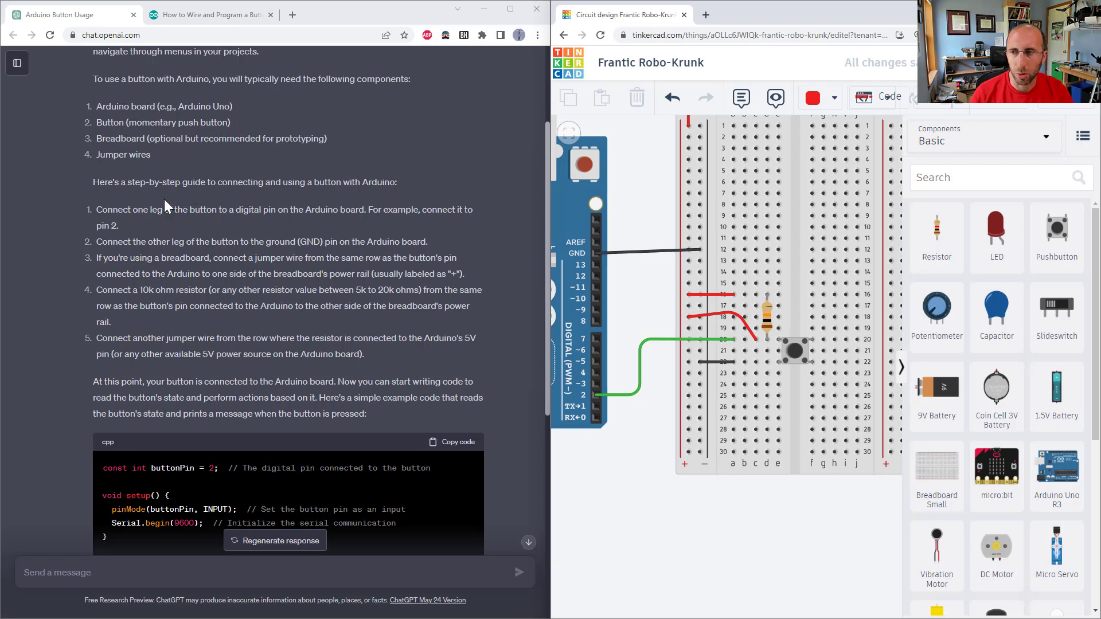
mouse_move(185, 246)
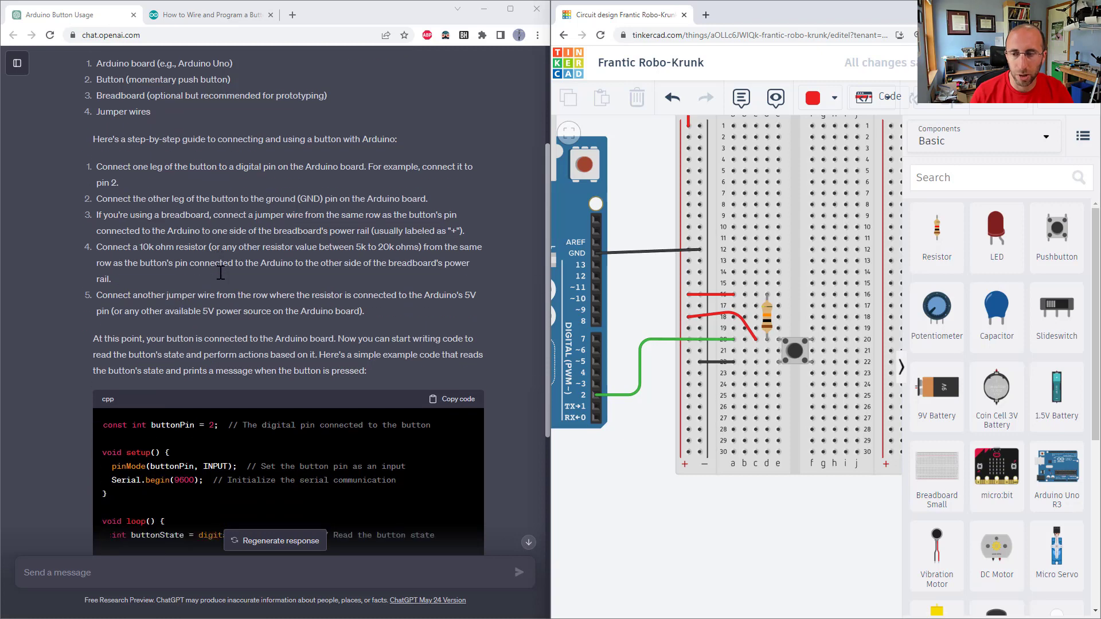
mouse_move(219, 275)
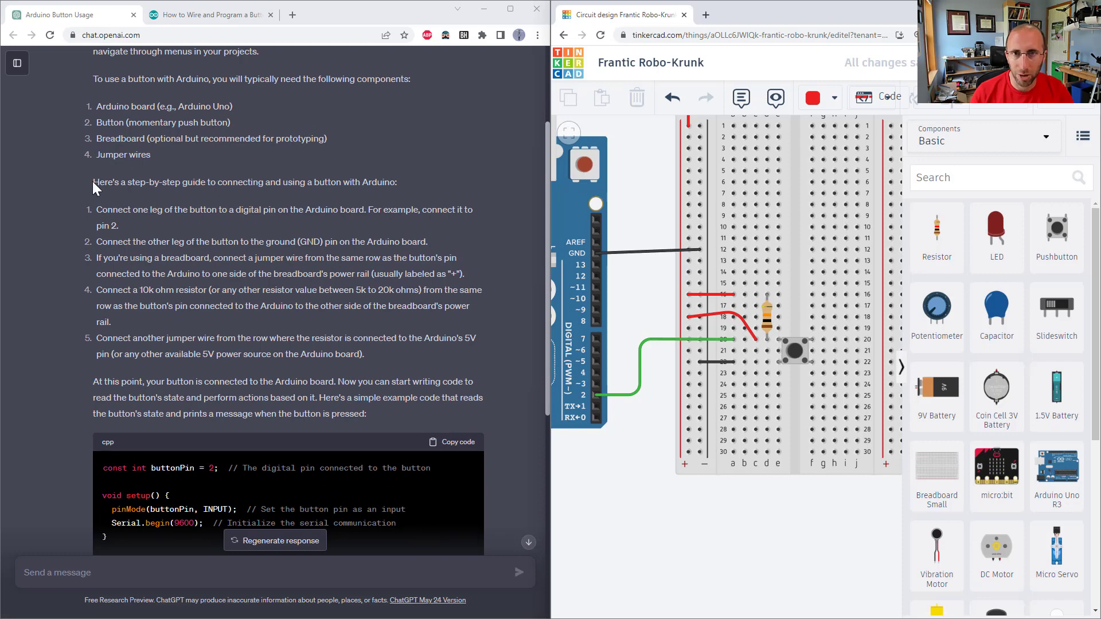
mouse_move(104, 184)
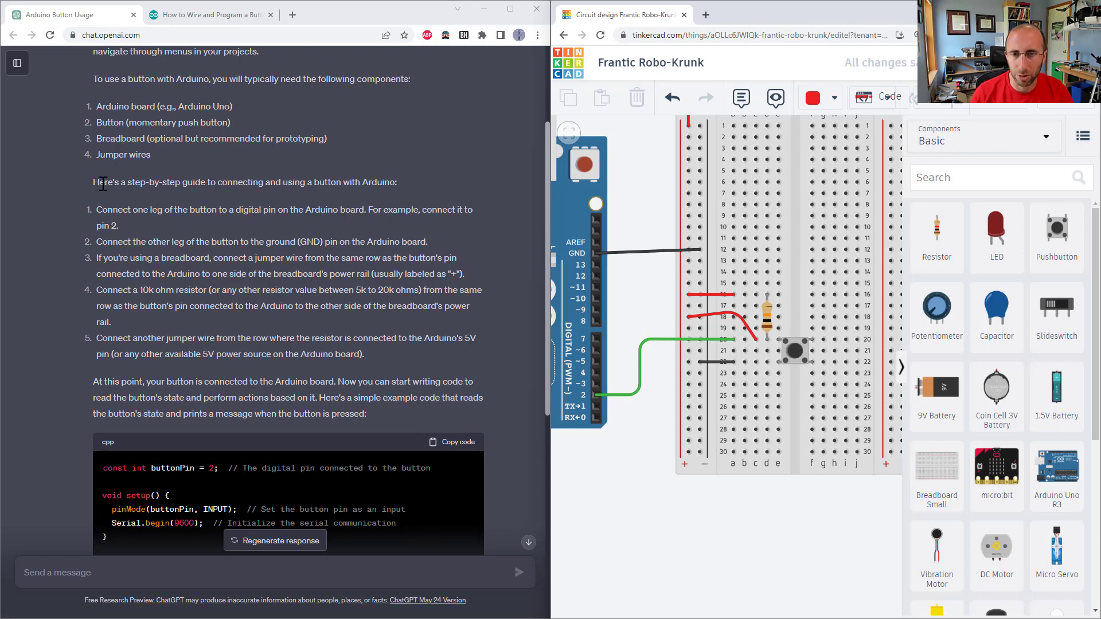
mouse_move(529, 388)
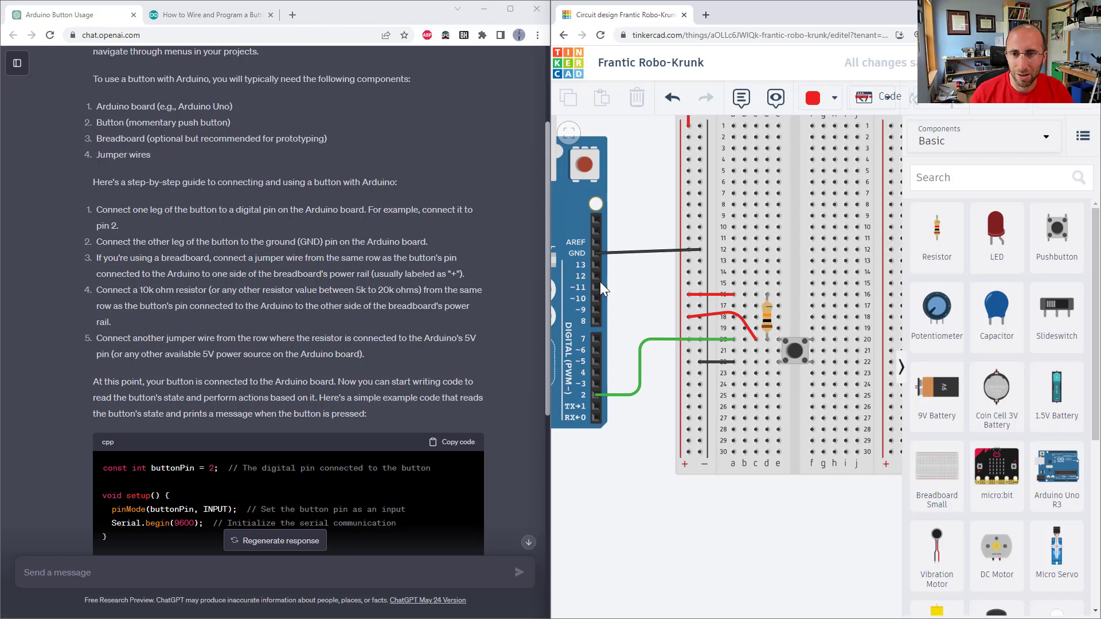
mouse_move(747, 221)
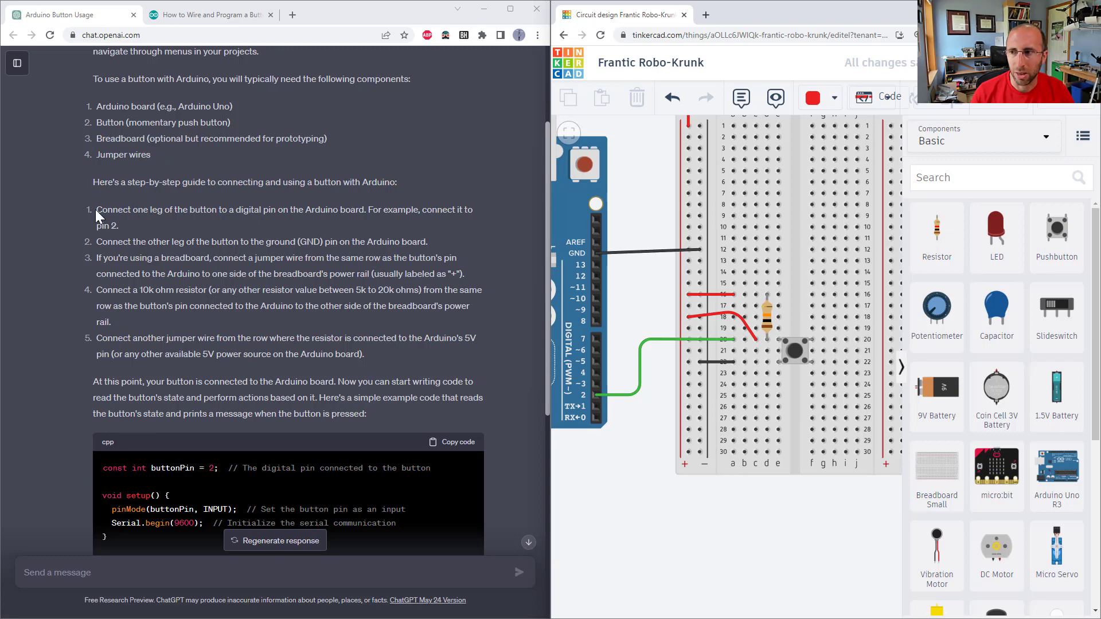
drag(96, 209, 404, 413)
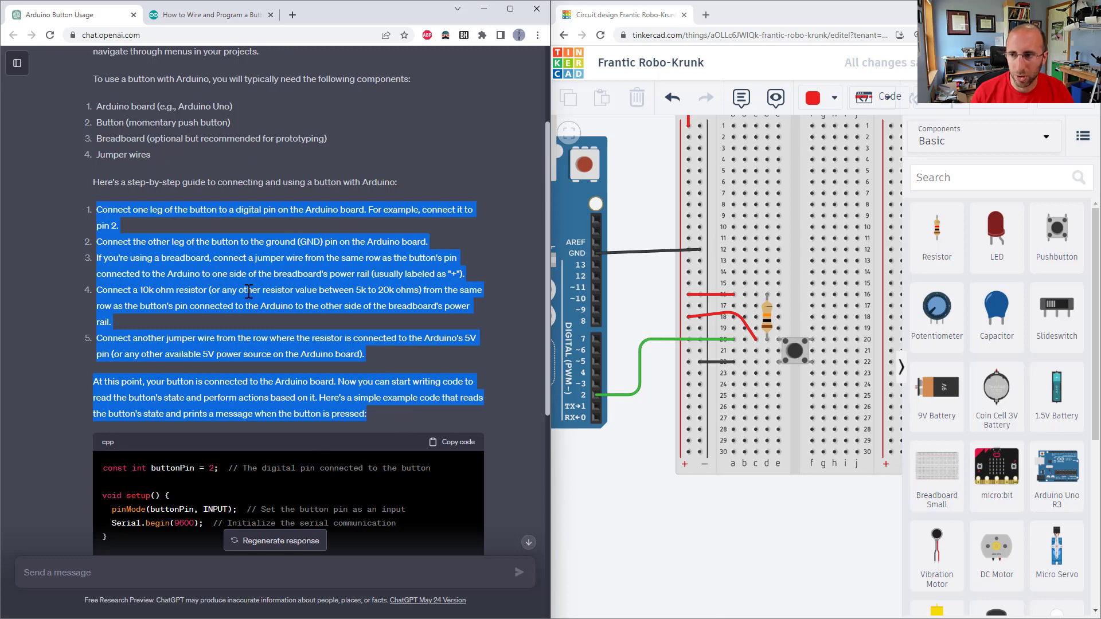
click(242, 274)
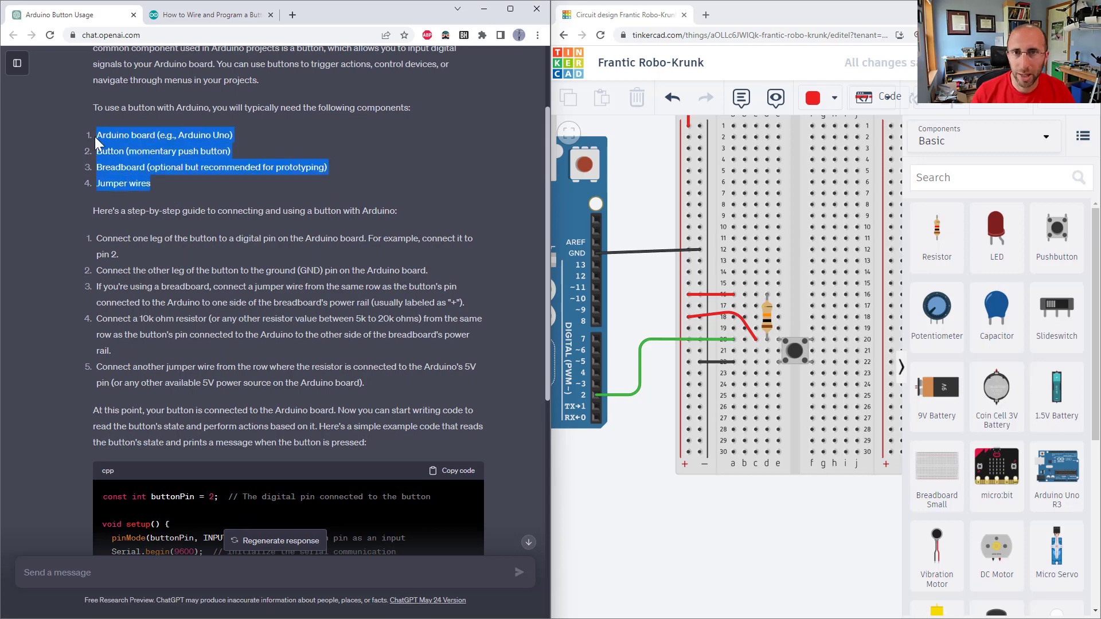
mouse_move(516, 234)
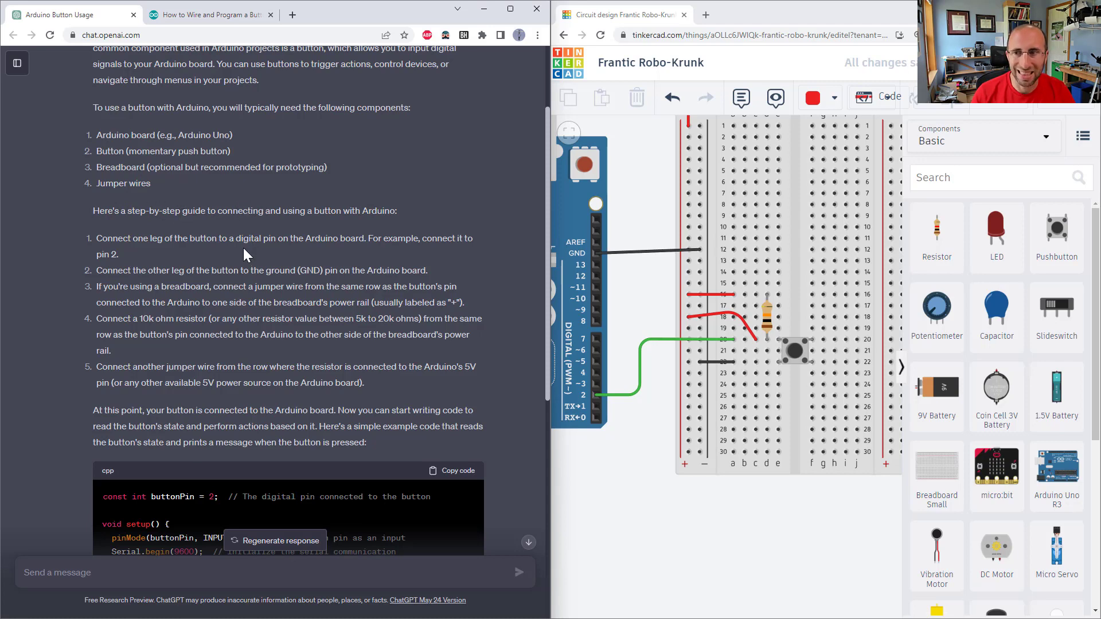
drag(98, 238, 120, 254)
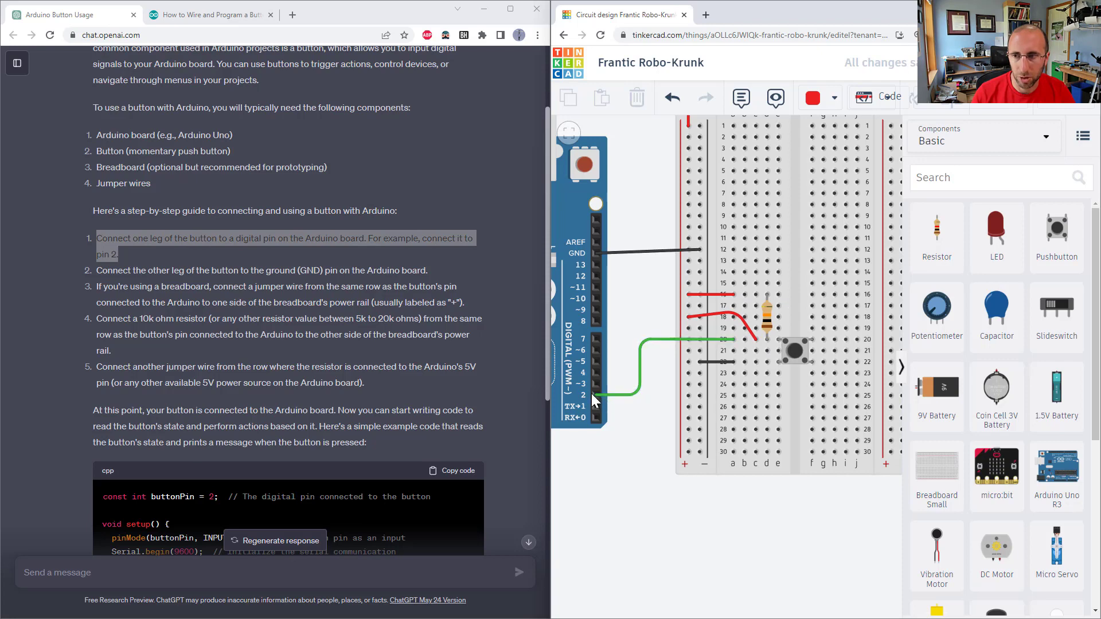
drag(145, 270, 195, 270)
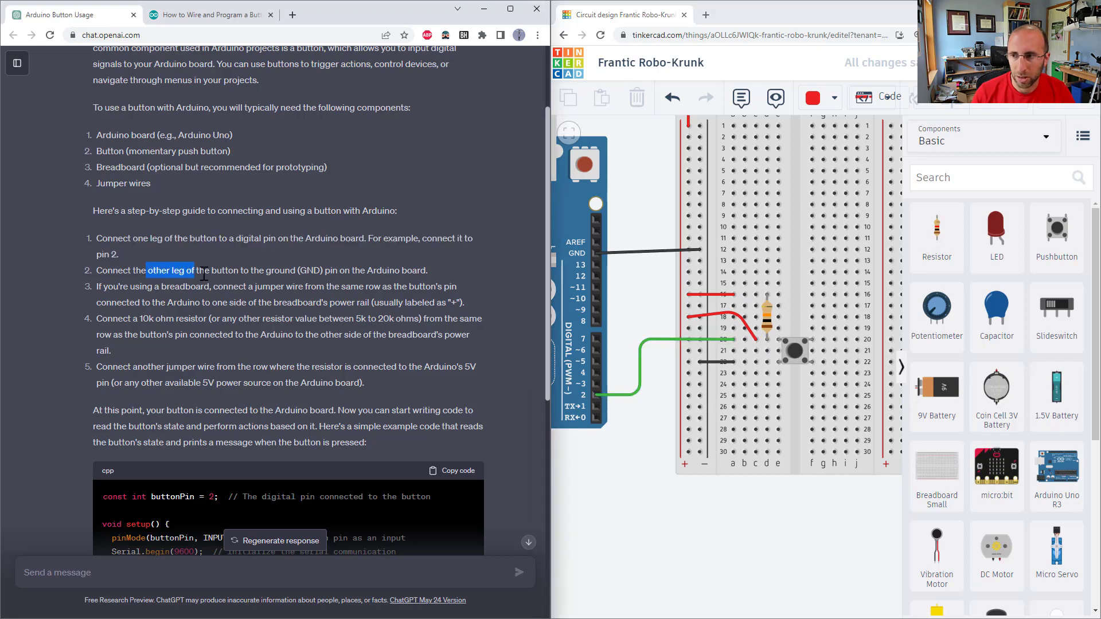
drag(203, 270, 428, 270)
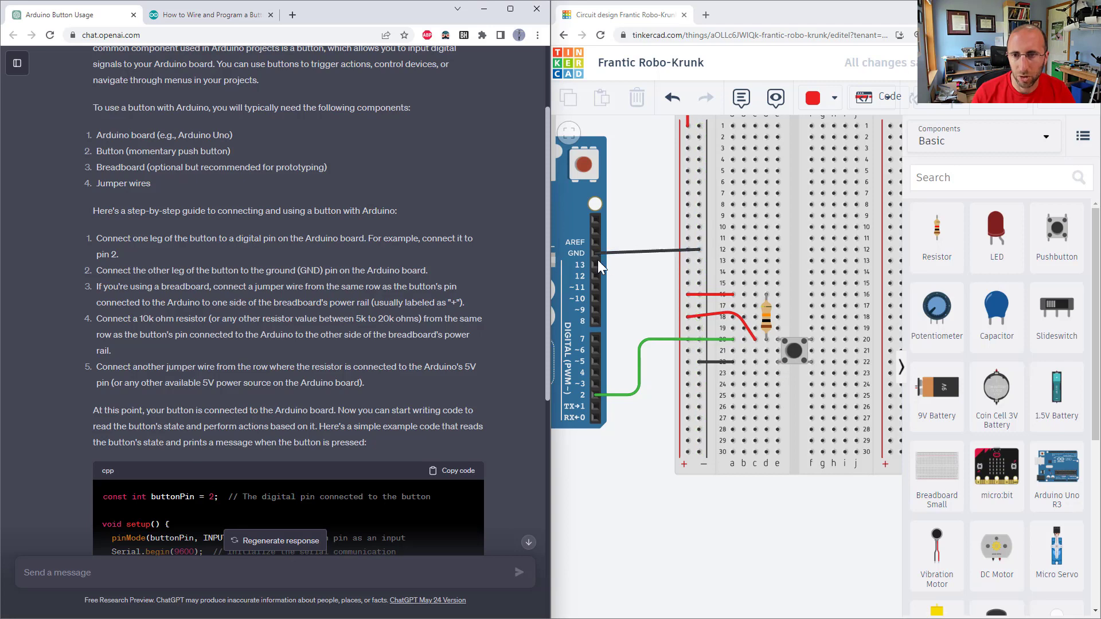
mouse_move(649, 163)
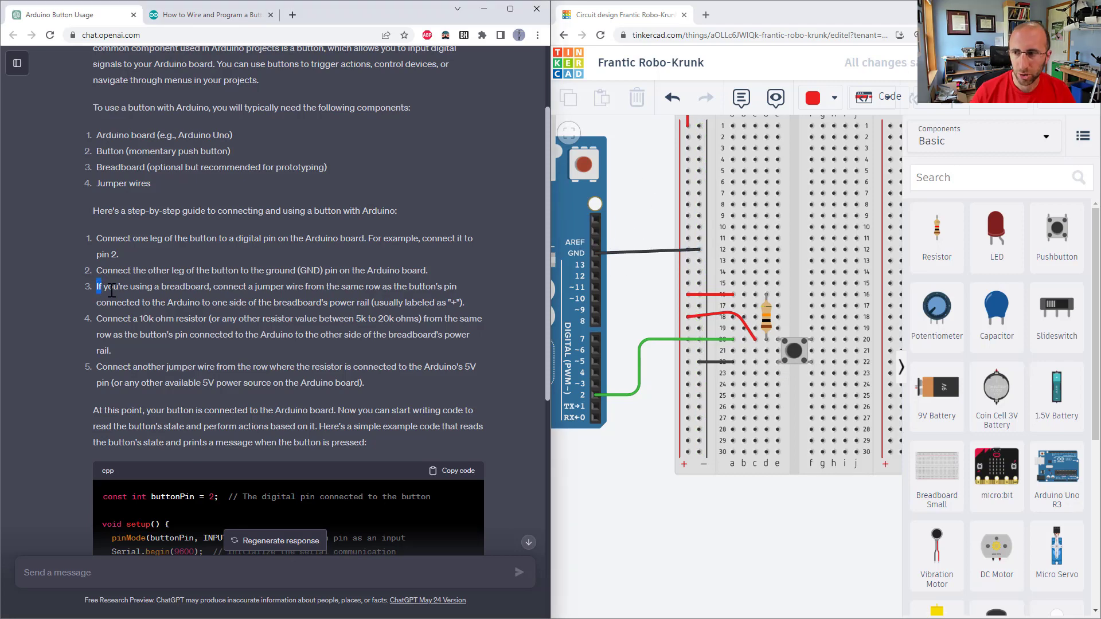
drag(98, 287, 219, 287)
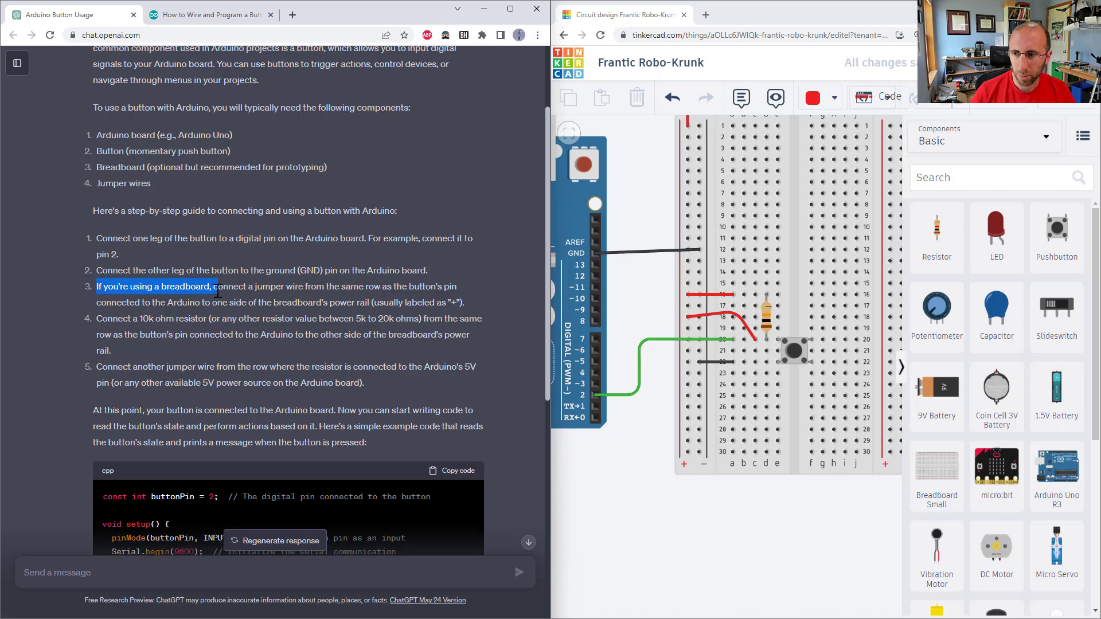
drag(219, 286, 344, 287)
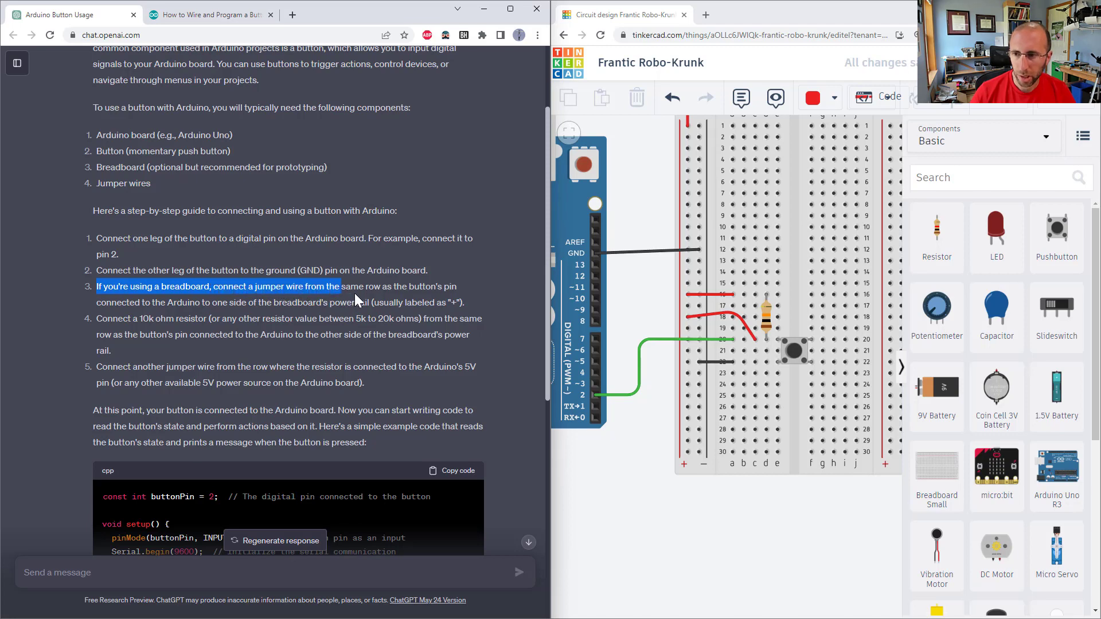
drag(341, 287, 148, 319)
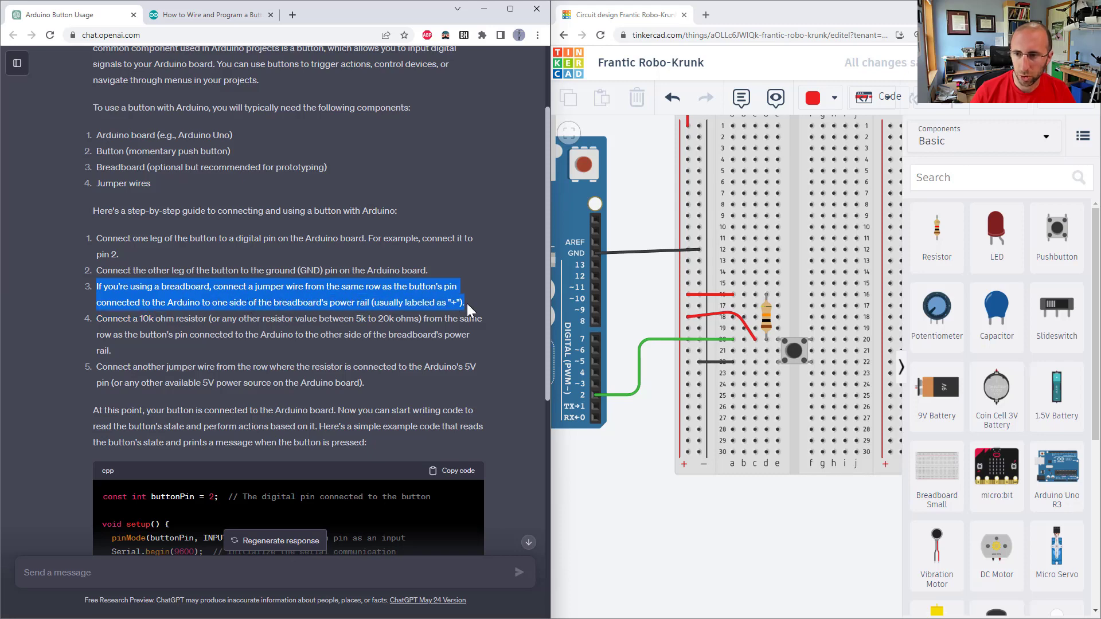
click(741, 341)
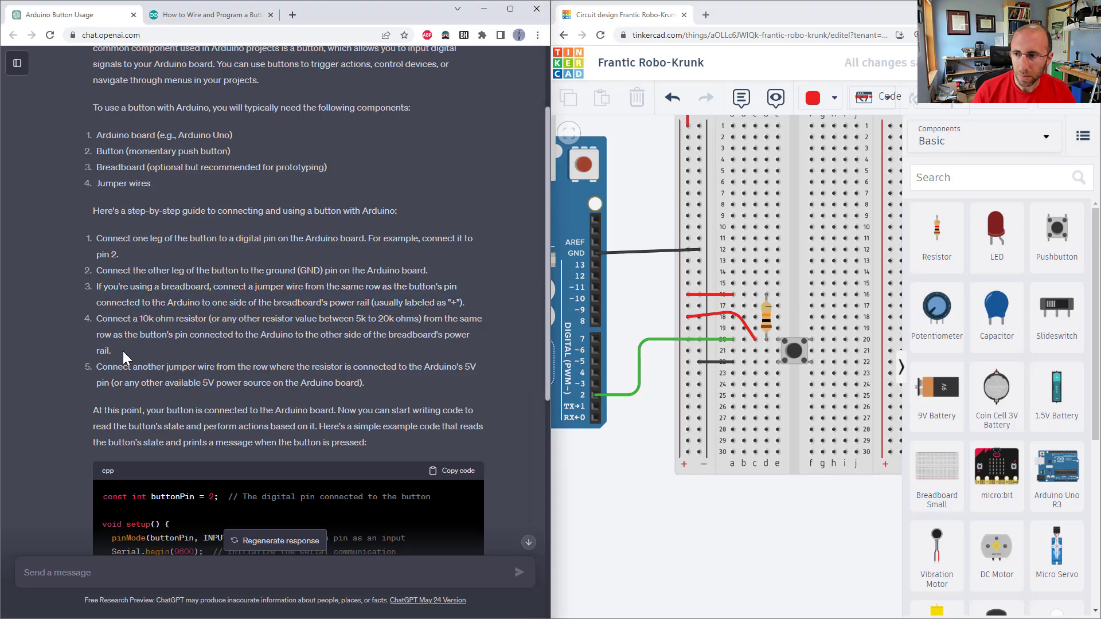
drag(98, 319, 111, 350)
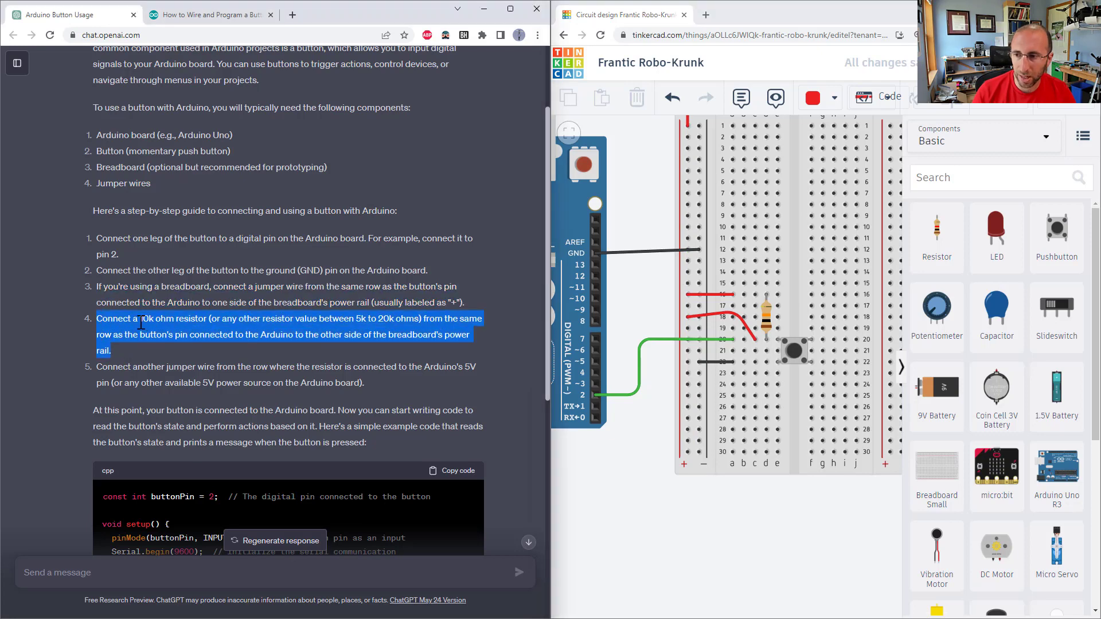
click(141, 323)
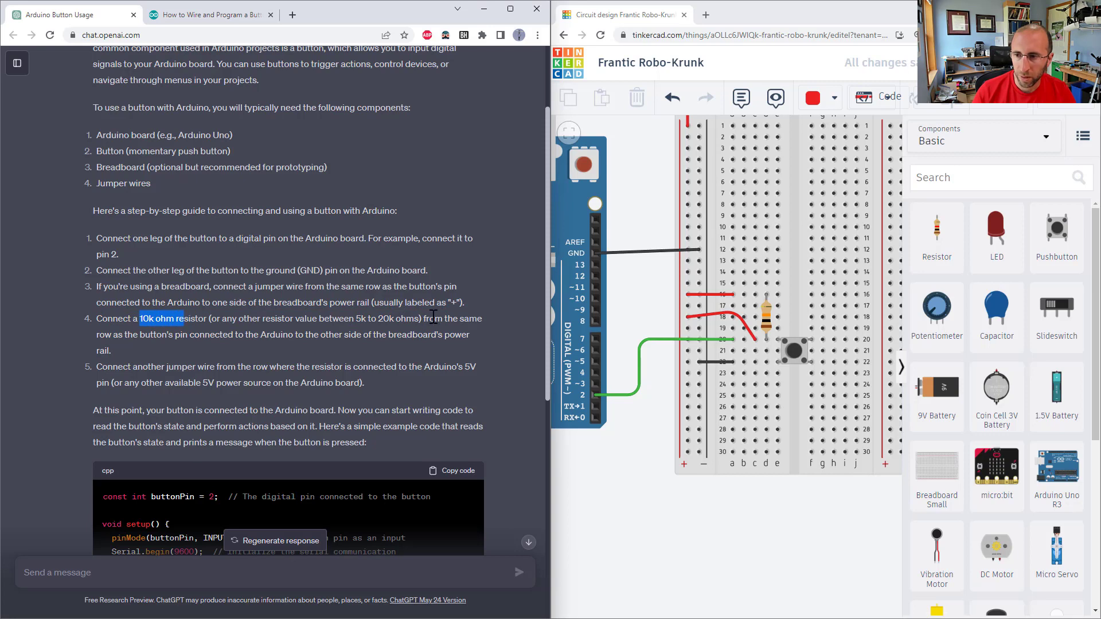
drag(182, 319, 304, 335)
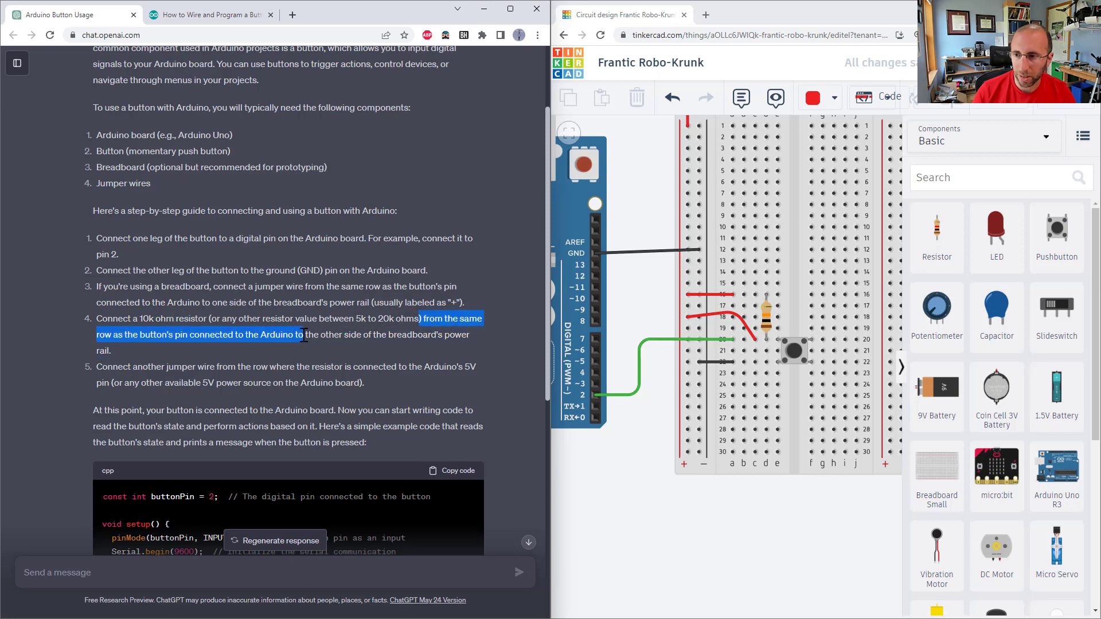
drag(305, 334, 410, 350)
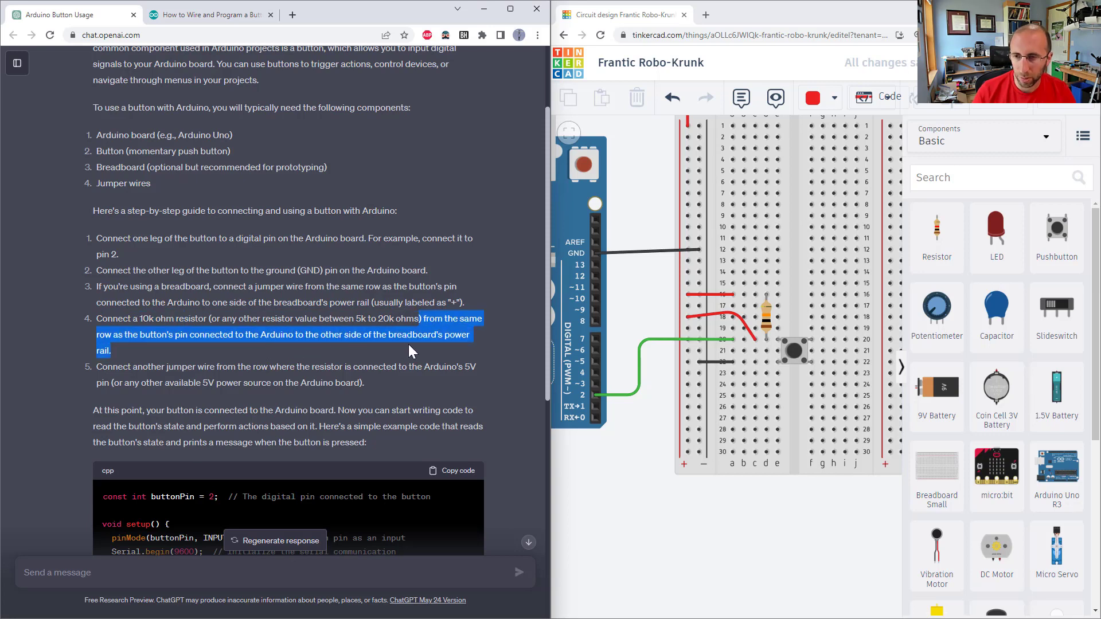
click(309, 334)
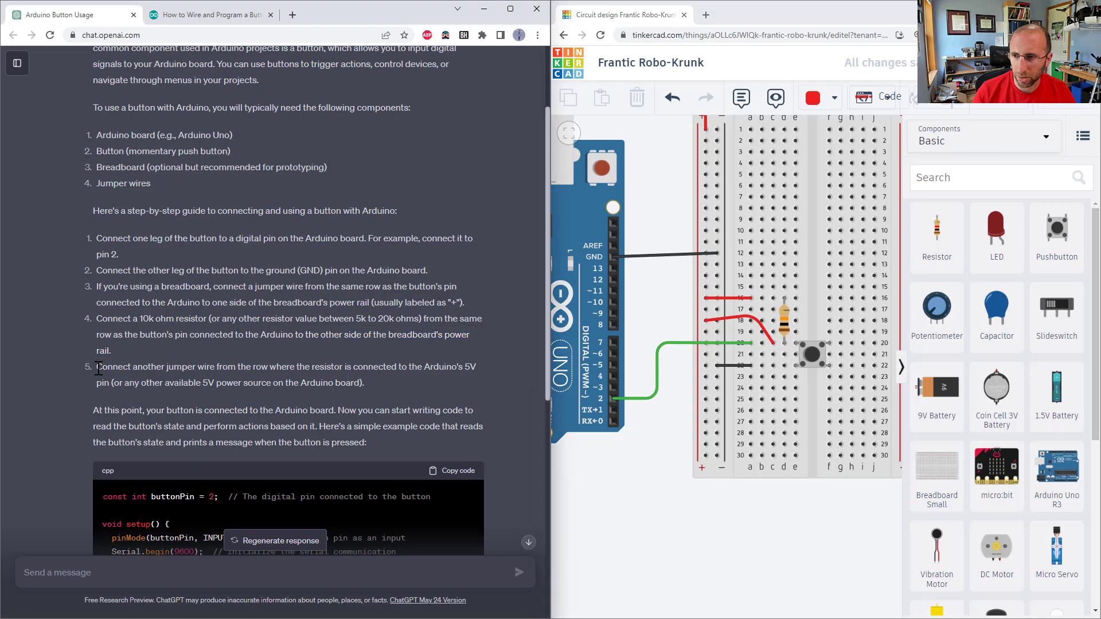
drag(97, 367, 250, 366)
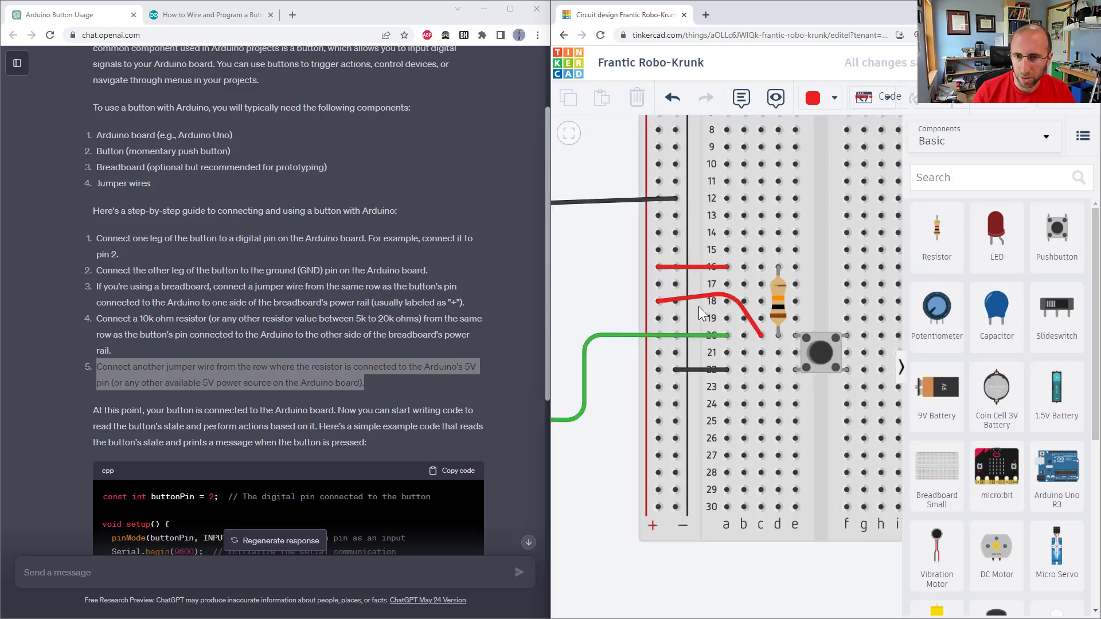
click(699, 304)
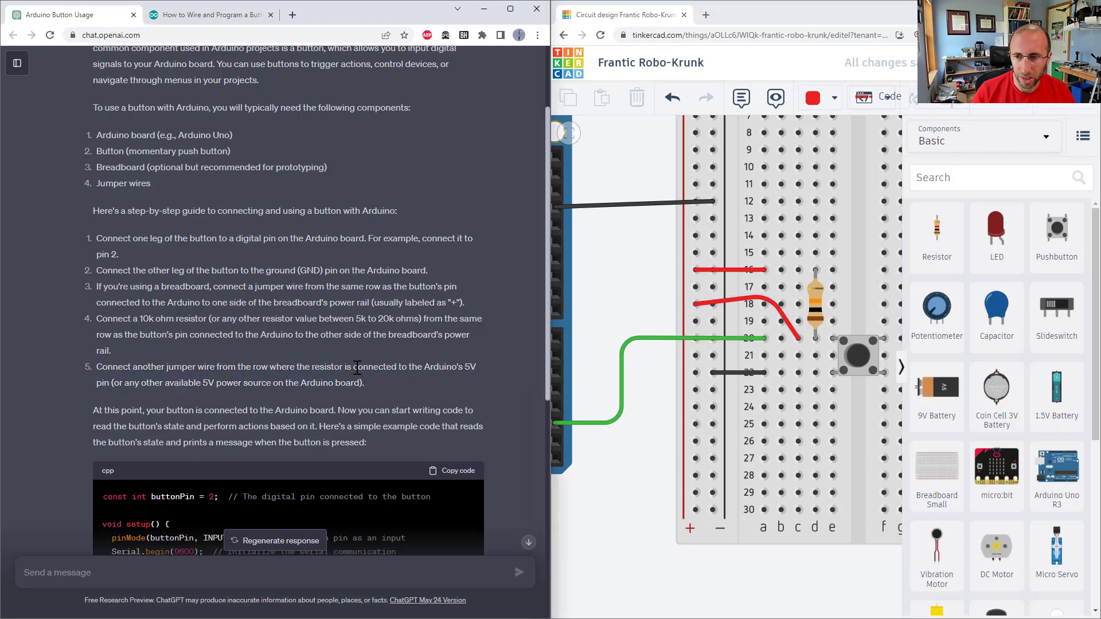
Step: Scroll down to ChatGPT's example button code and open the official Arduino Button page
scroll(down, 3)
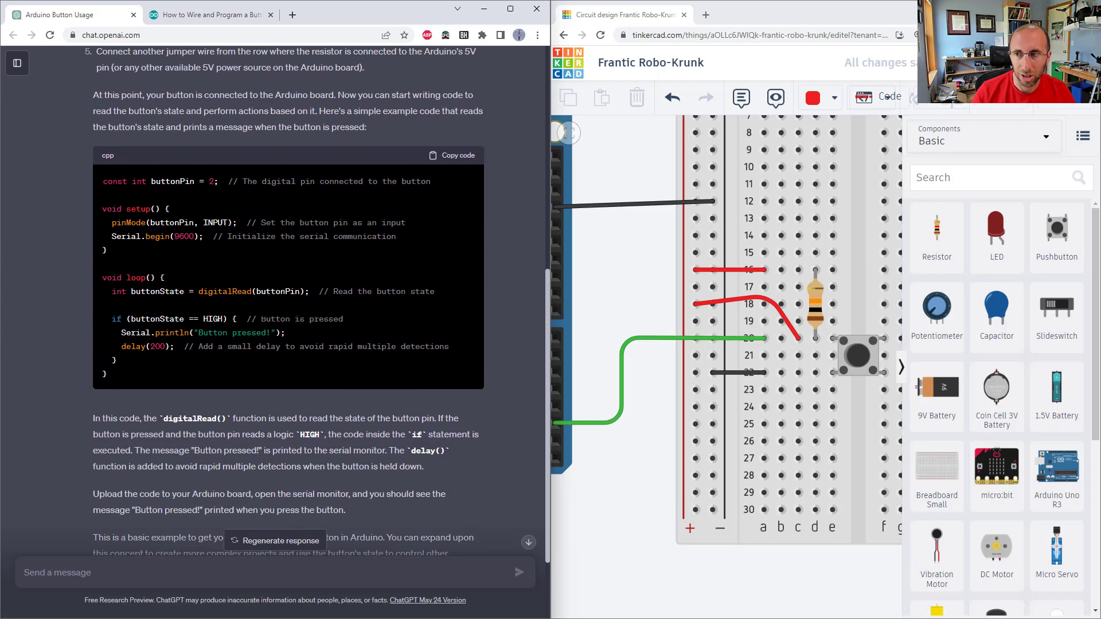
mouse_move(879, 97)
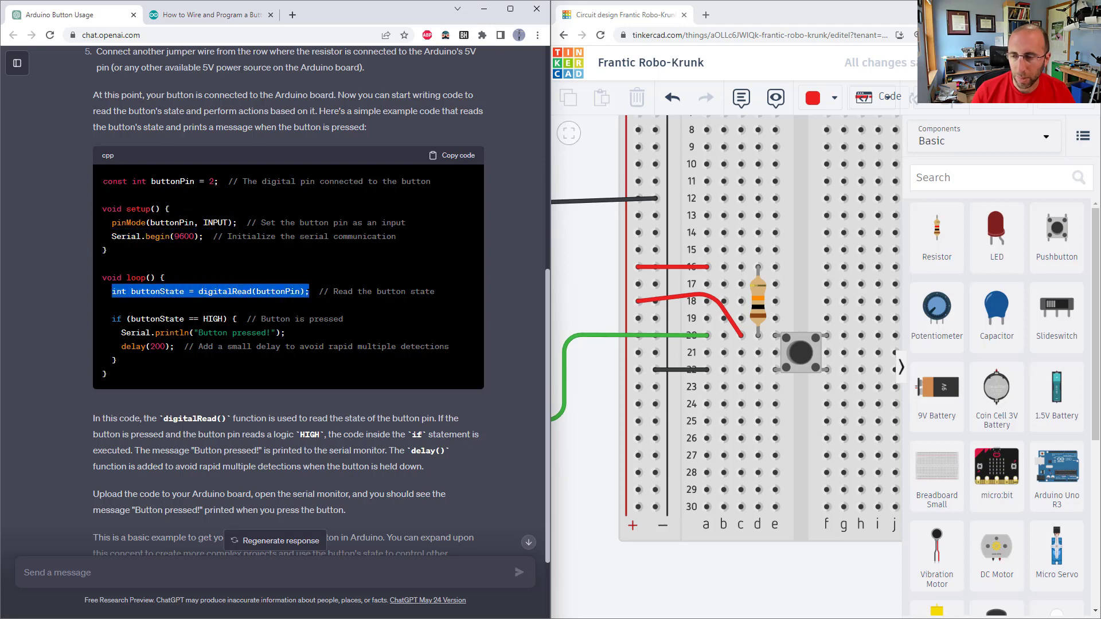
click(207, 14)
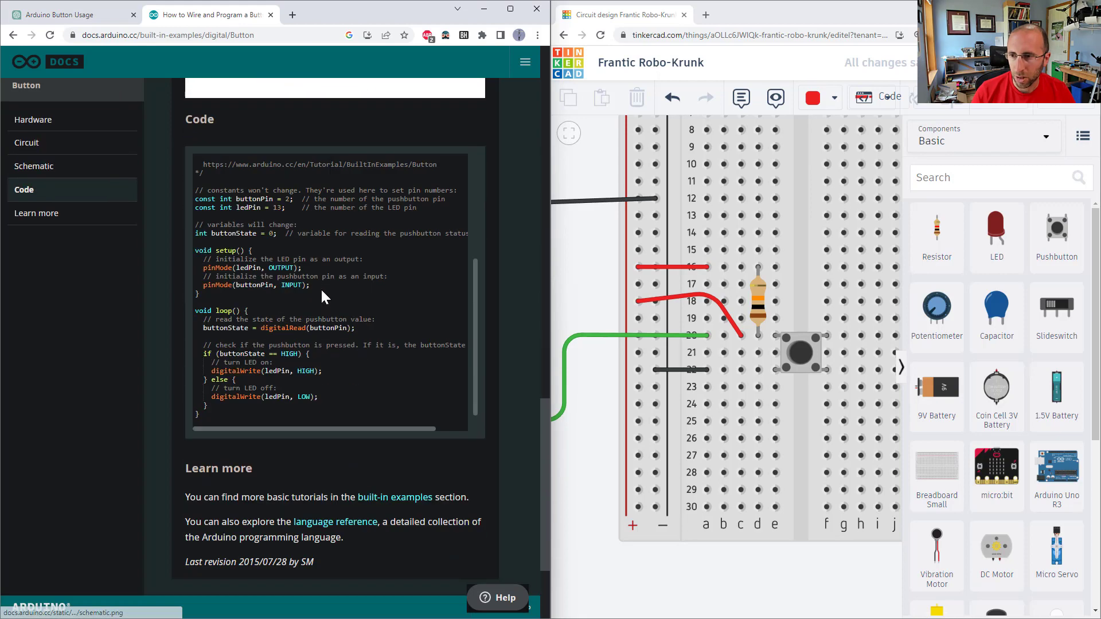
scroll(down, 3)
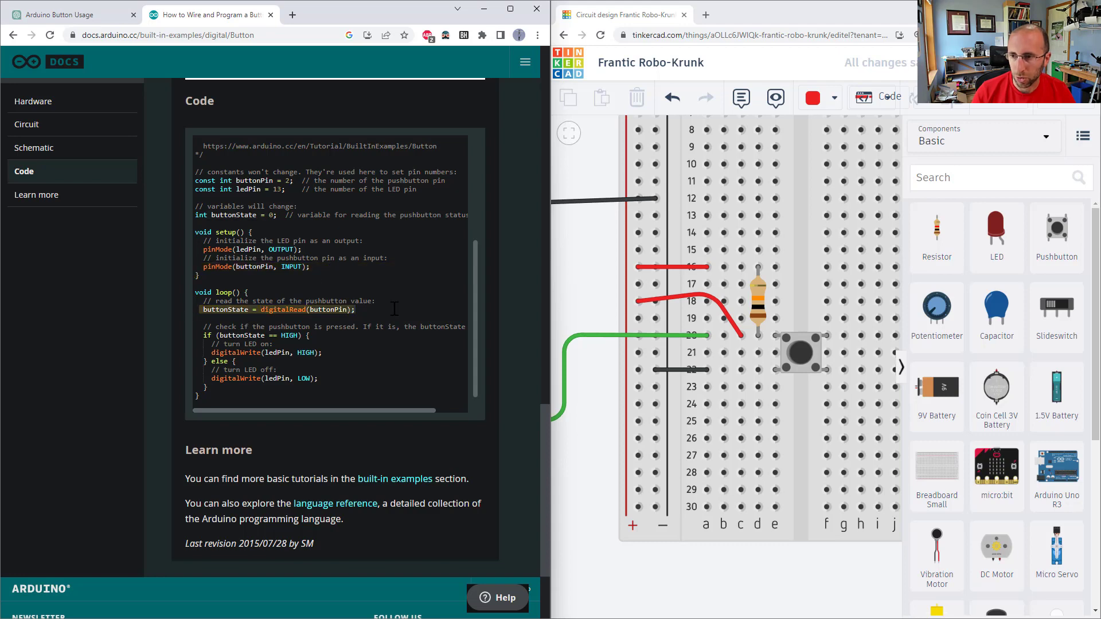
mouse_move(232, 316)
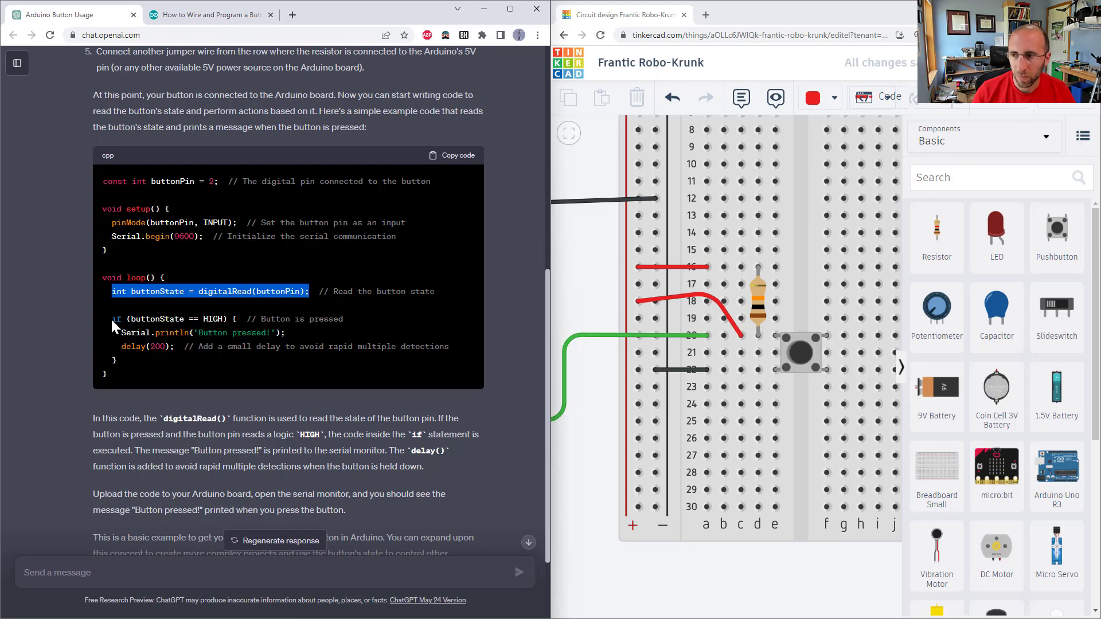
Step: Highlight and then clear the 'Button pressed!' print line in ChatGPT's example code
drag(112, 291, 140, 359)
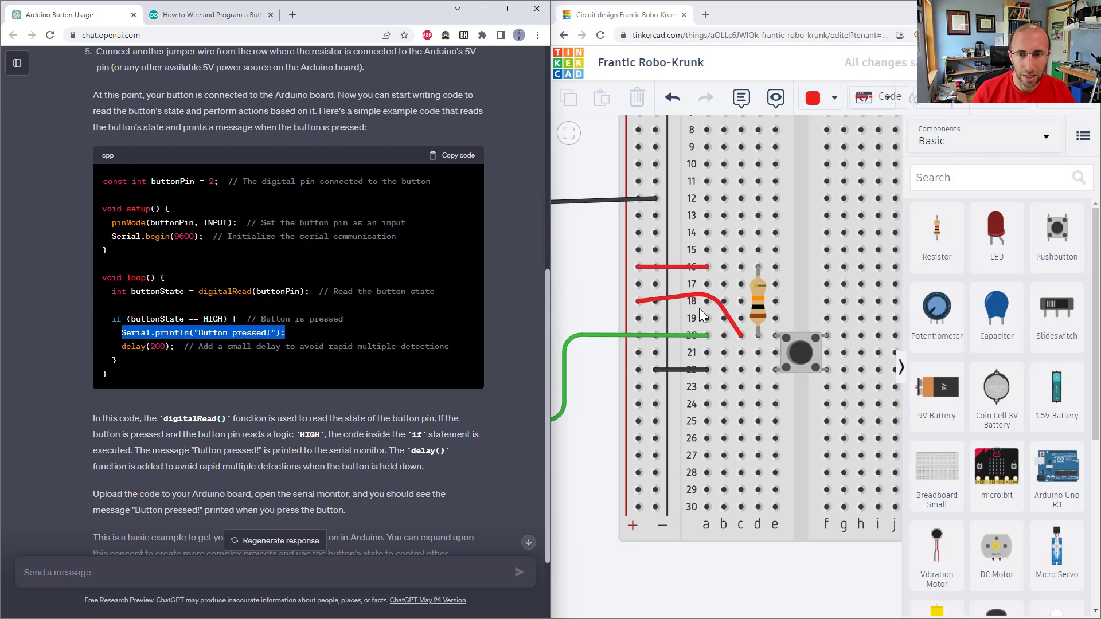
click(674, 302)
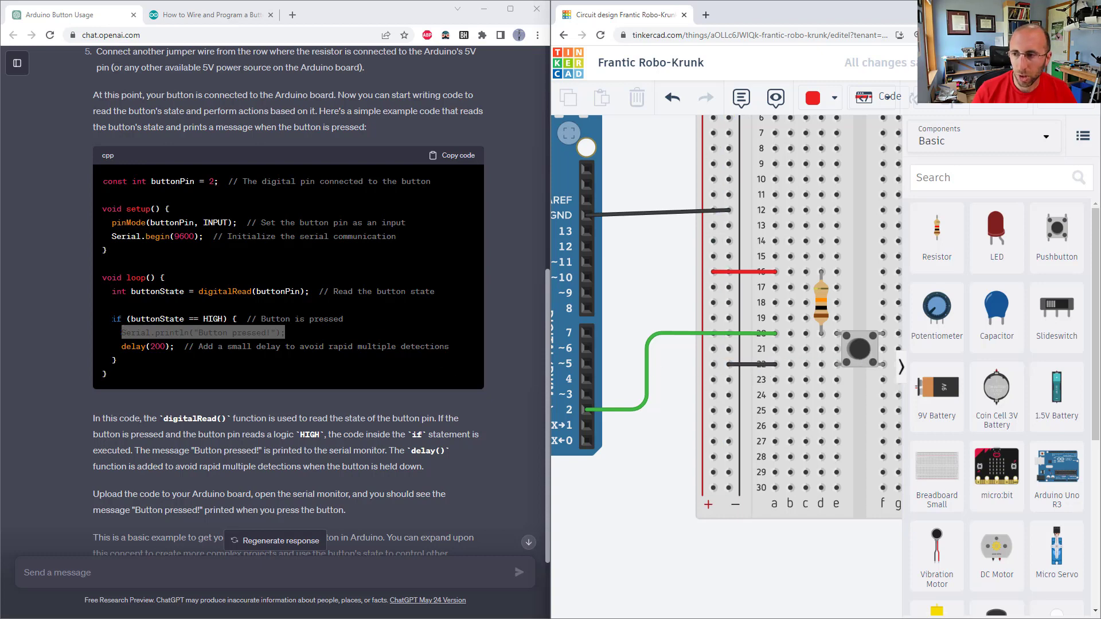
Step: Start a red wire from the power rail toward the pushbutton row in Tinkercad
double_click(203, 332)
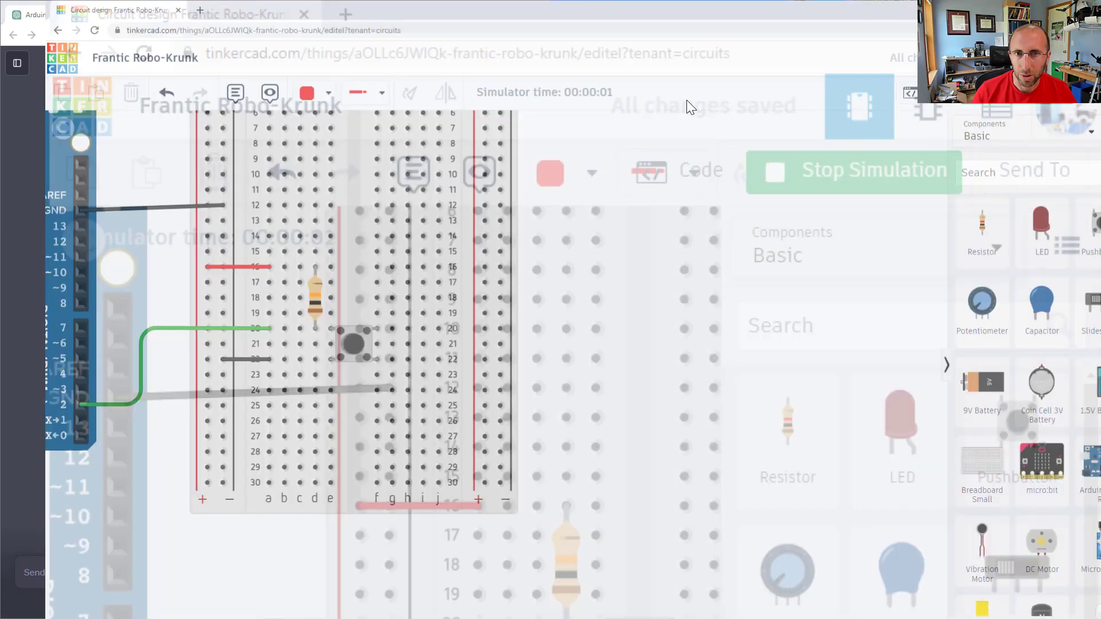
click(700, 169)
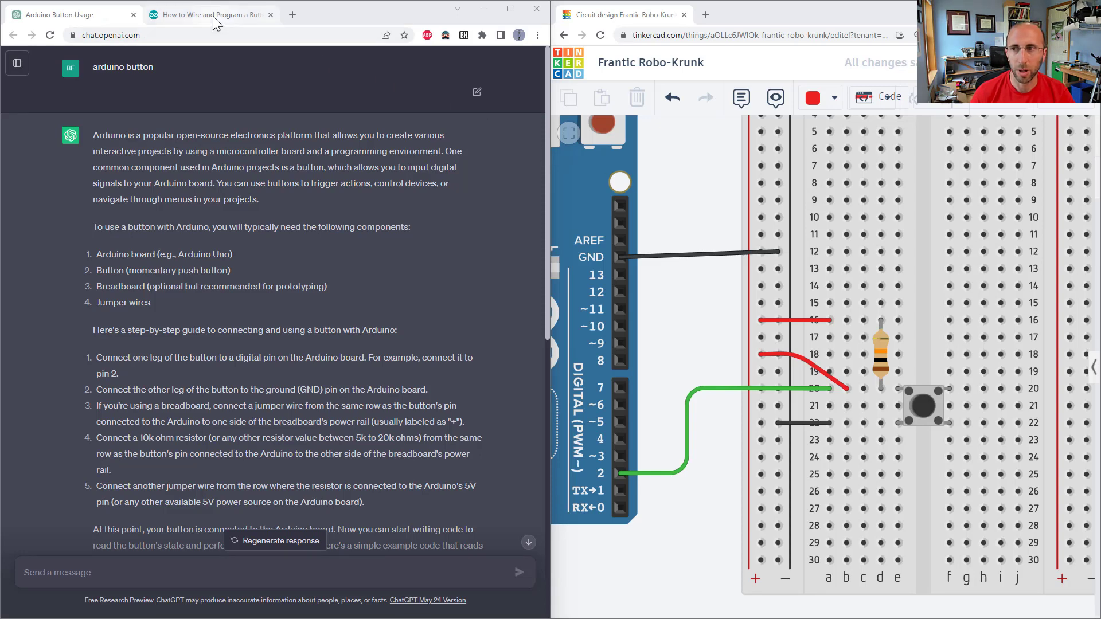
Step: Read the Arduino Docs circuit text, then highlight the 'arduino button' question and scroll ChatGPT's answer
click(207, 13)
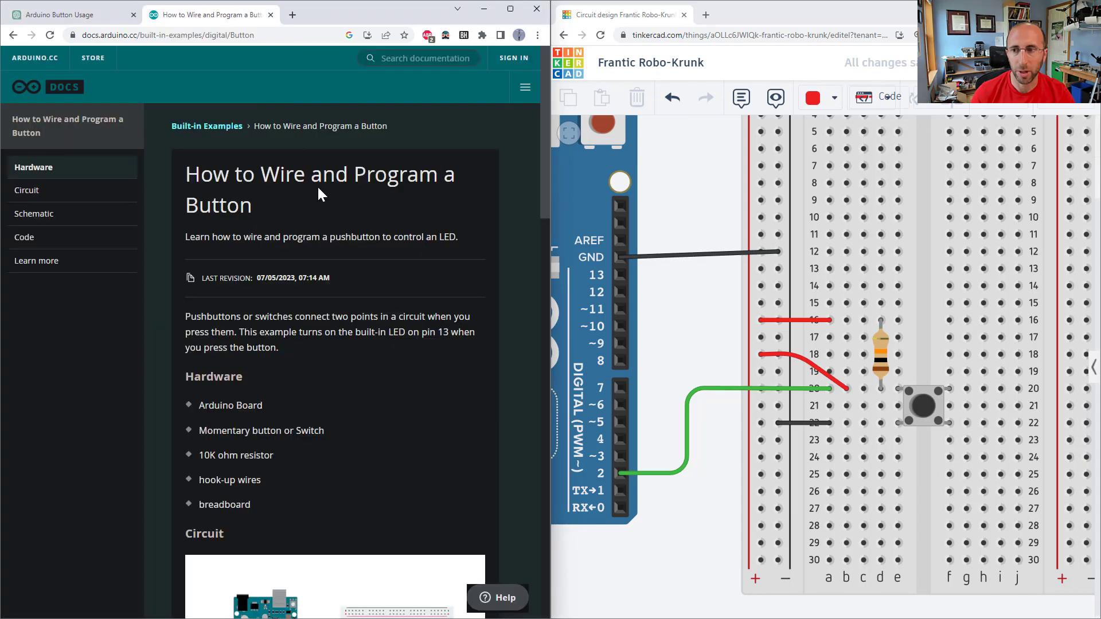
scroll(down, 3)
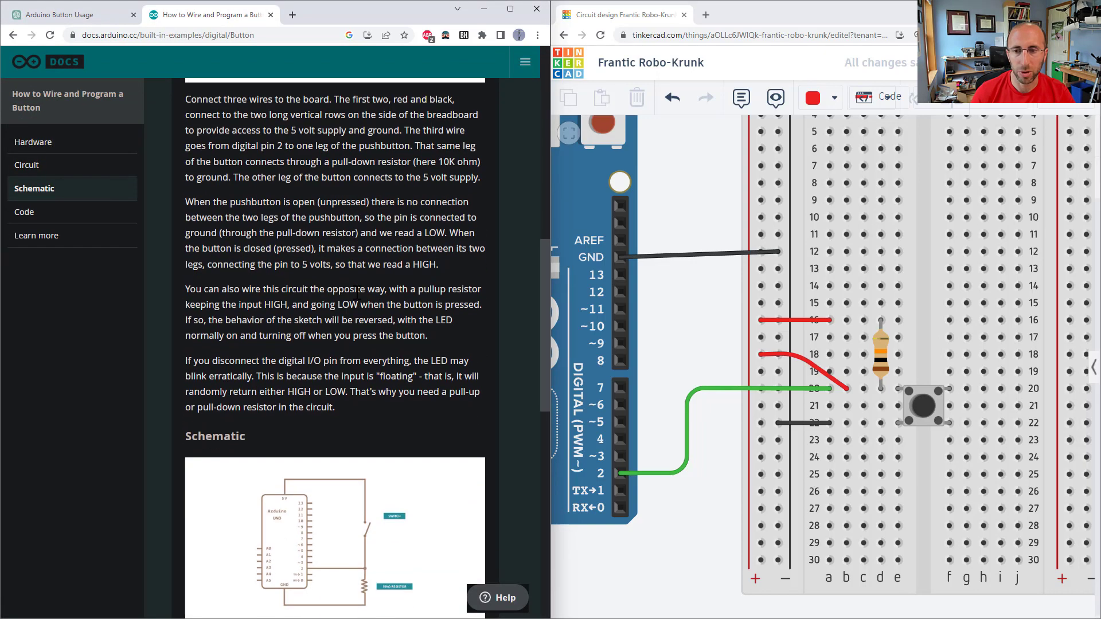
click(70, 13)
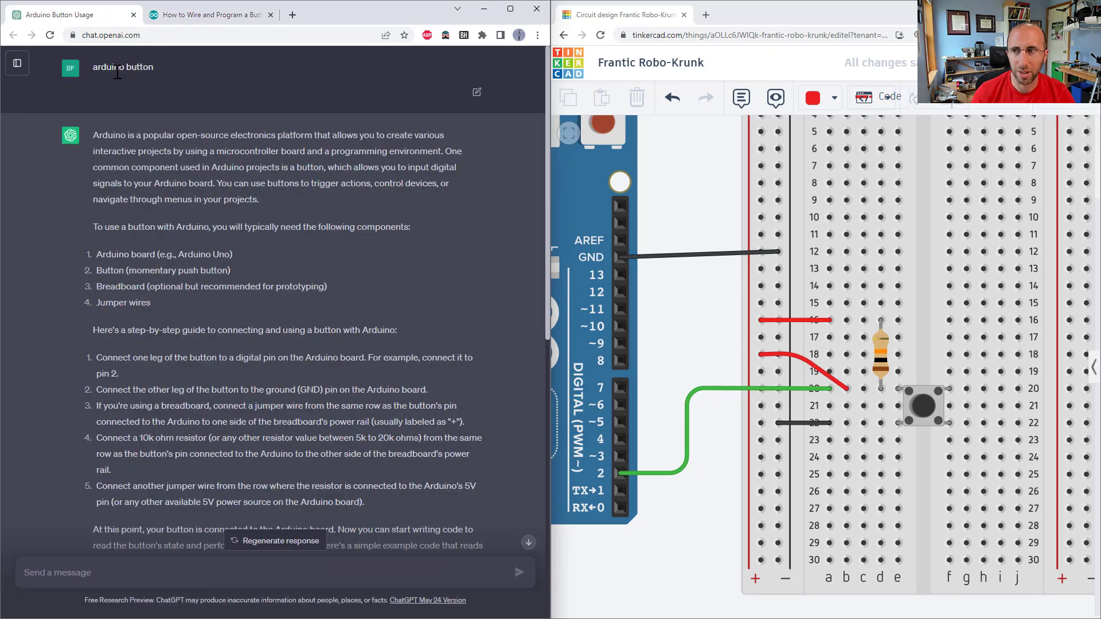
double_click(122, 67)
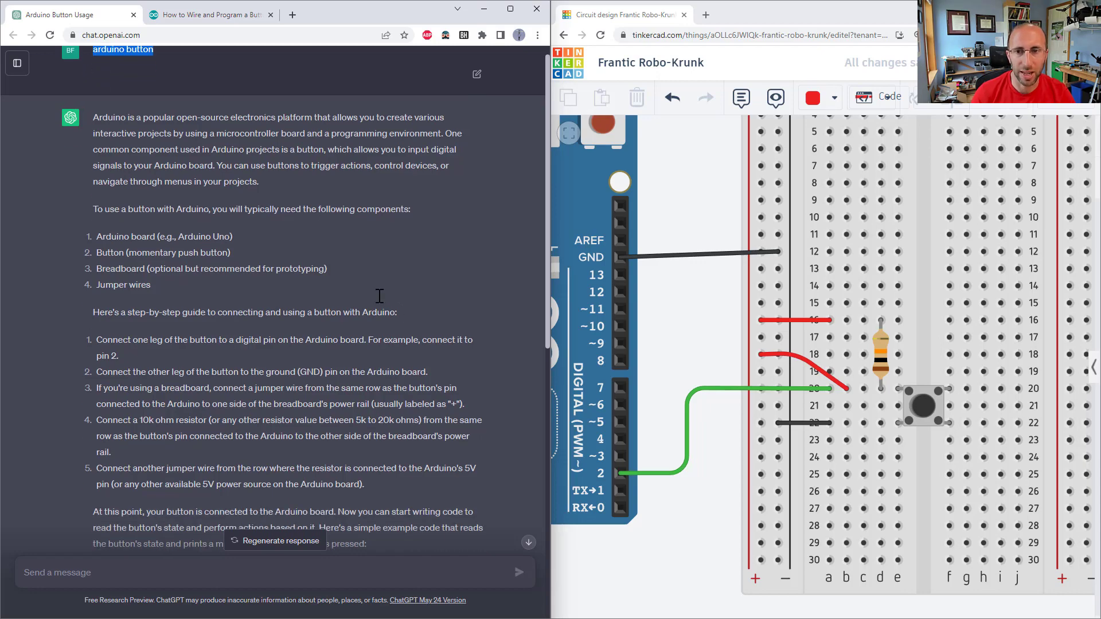
scroll(down, 3)
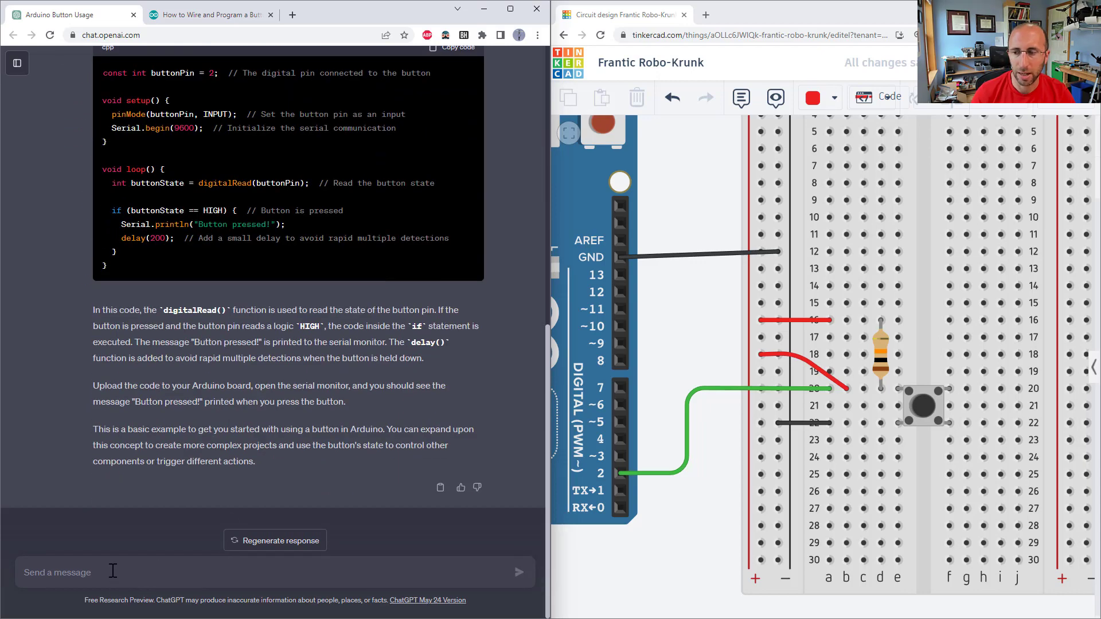
mouse_move(64, 428)
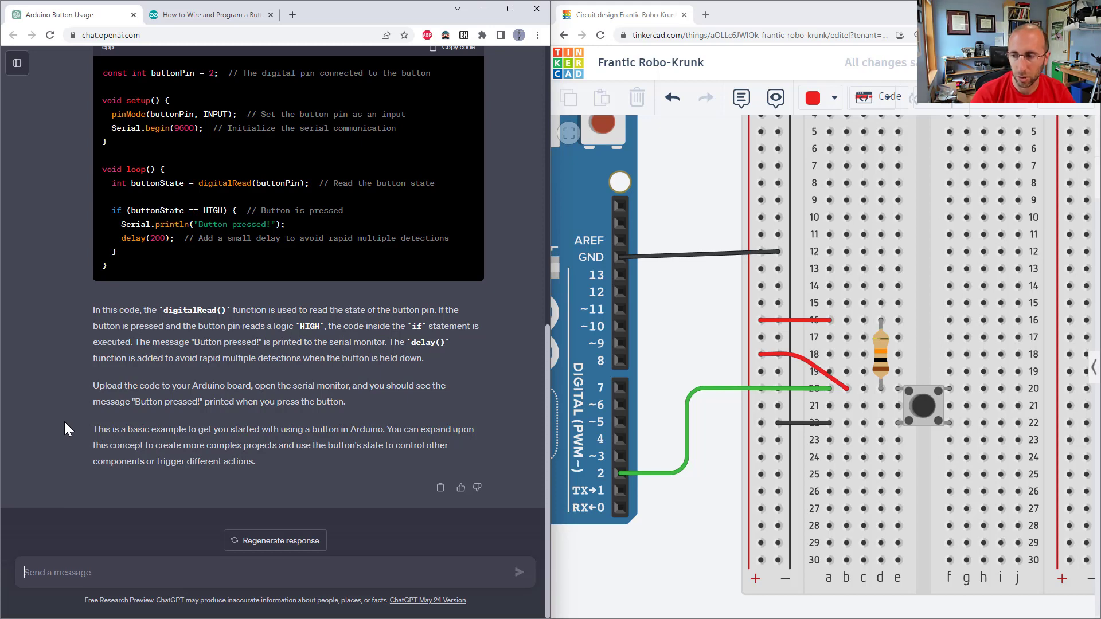
Step: Send ChatGPT a request for code, parts list and build instructions for a press-lit LED
text(Can you give me)
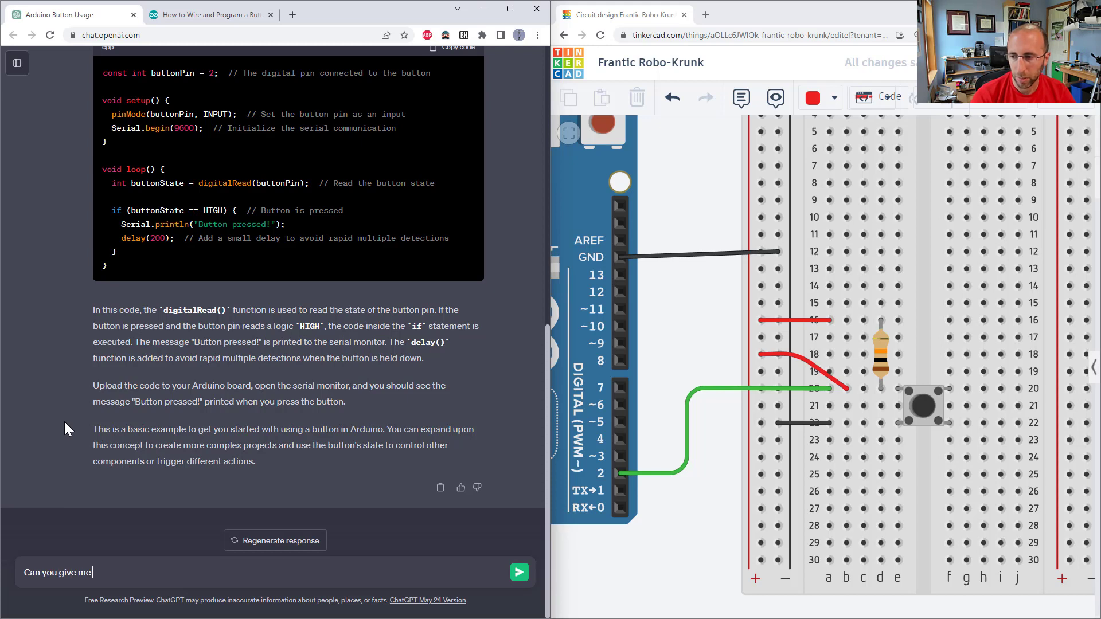
text(Arduino code, a parts list, and instructi)
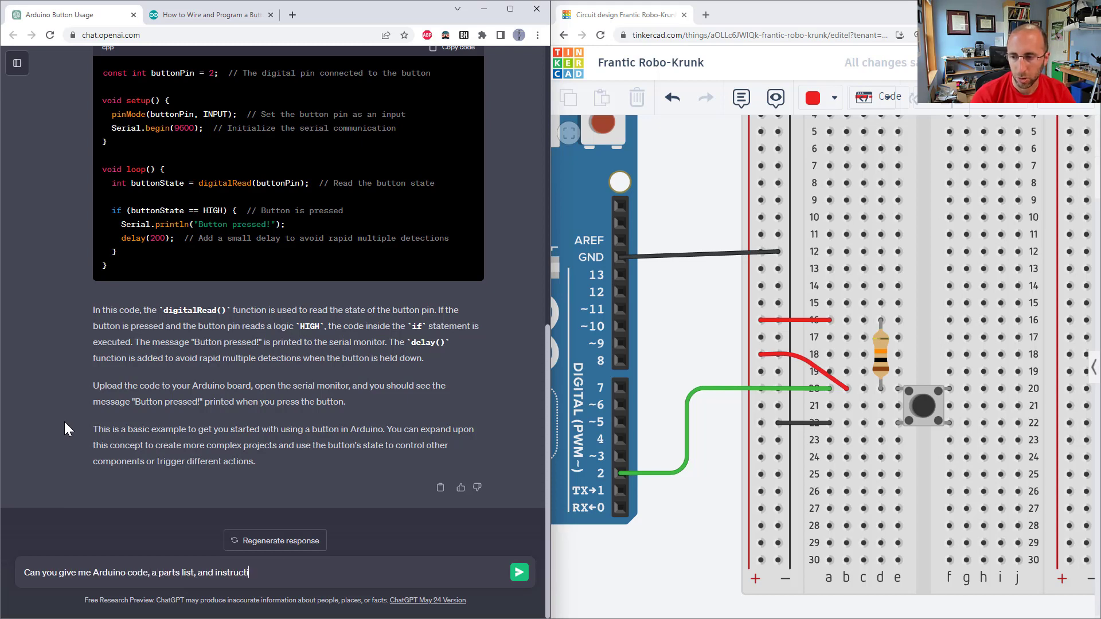
text(ons to build a circuit so an LED is turned on while a button is)
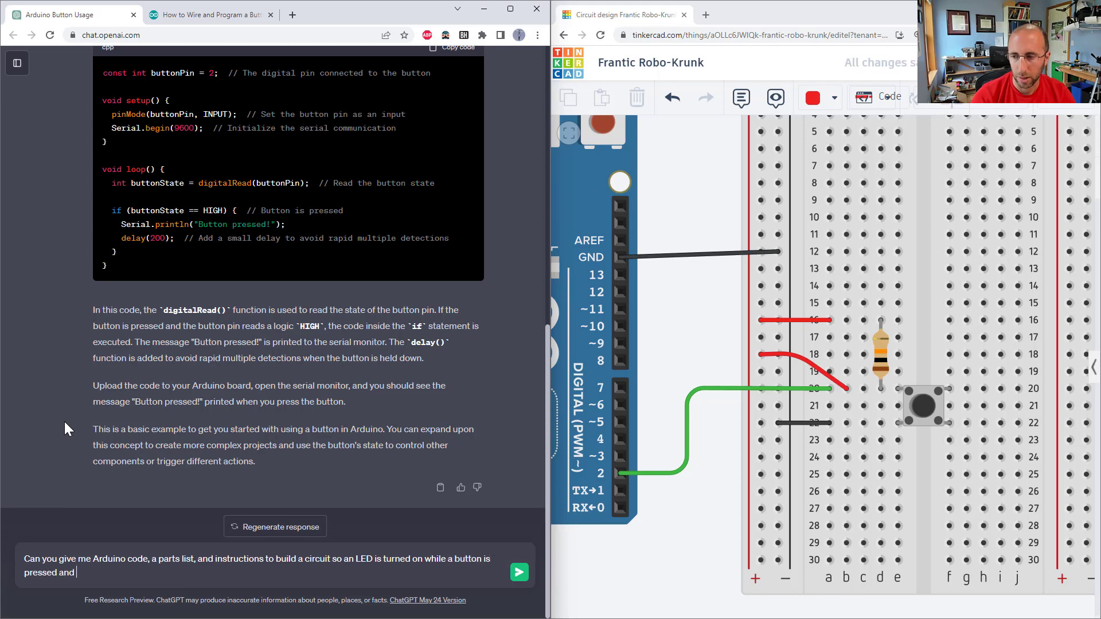
text(the LED is off when the button is not p)
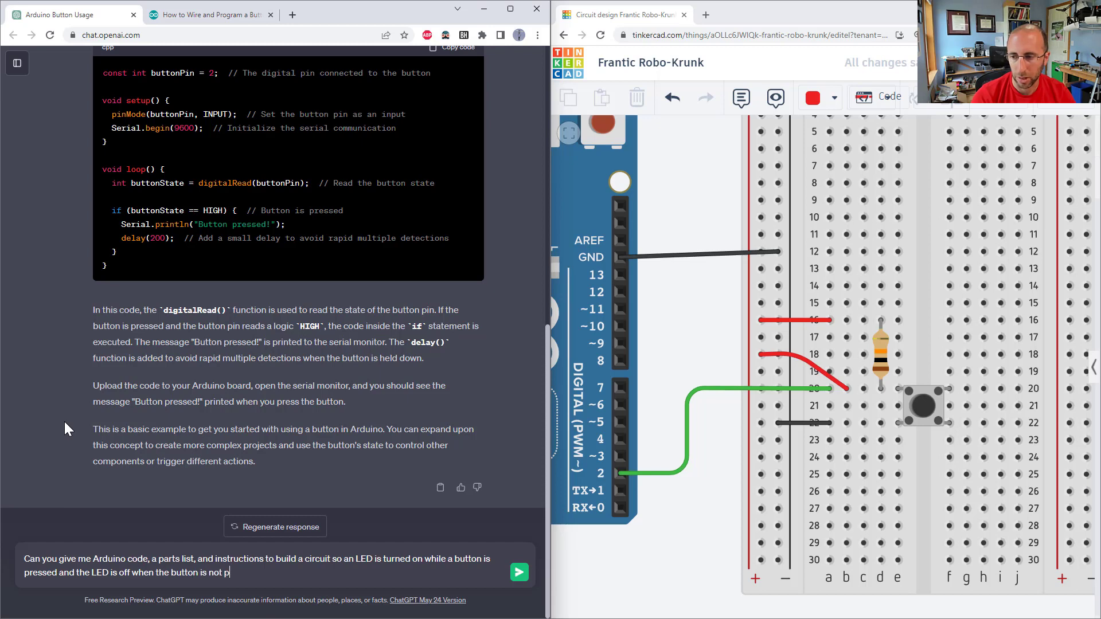
click(519, 572)
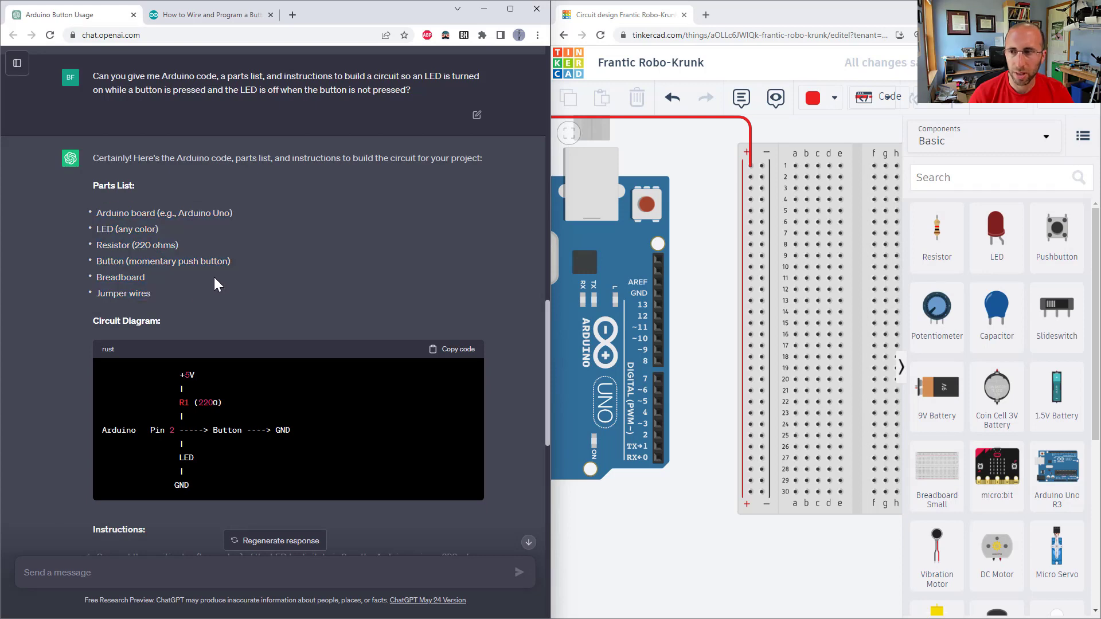
Step: Read the new answer's parts list, diagram and wiring, highlighting text in the pin-setup code
scroll(down, 3)
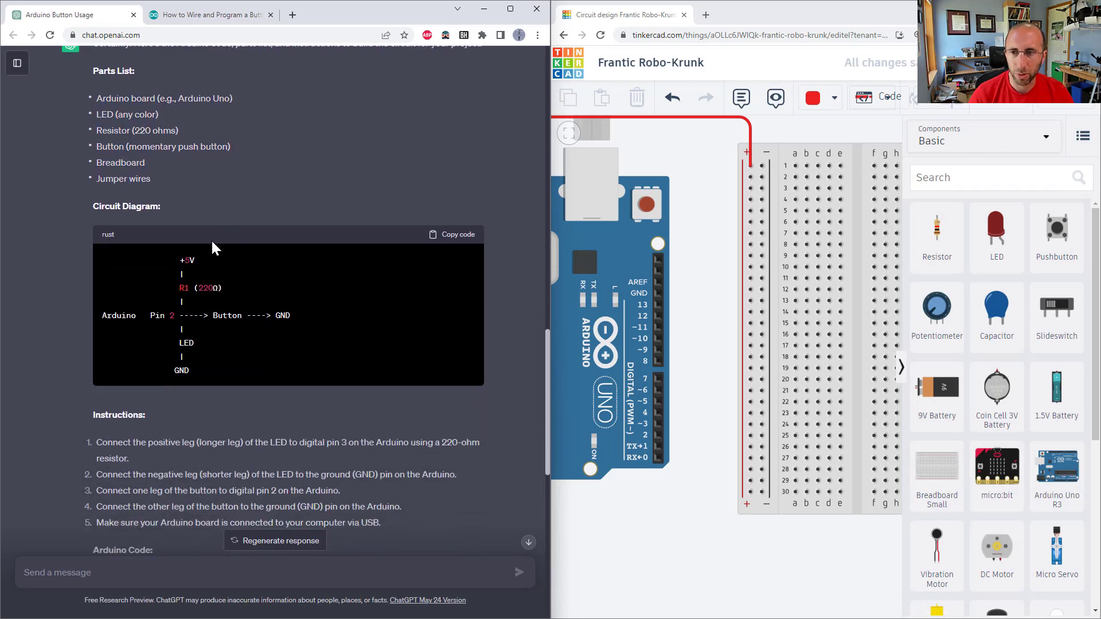
scroll(down, 3)
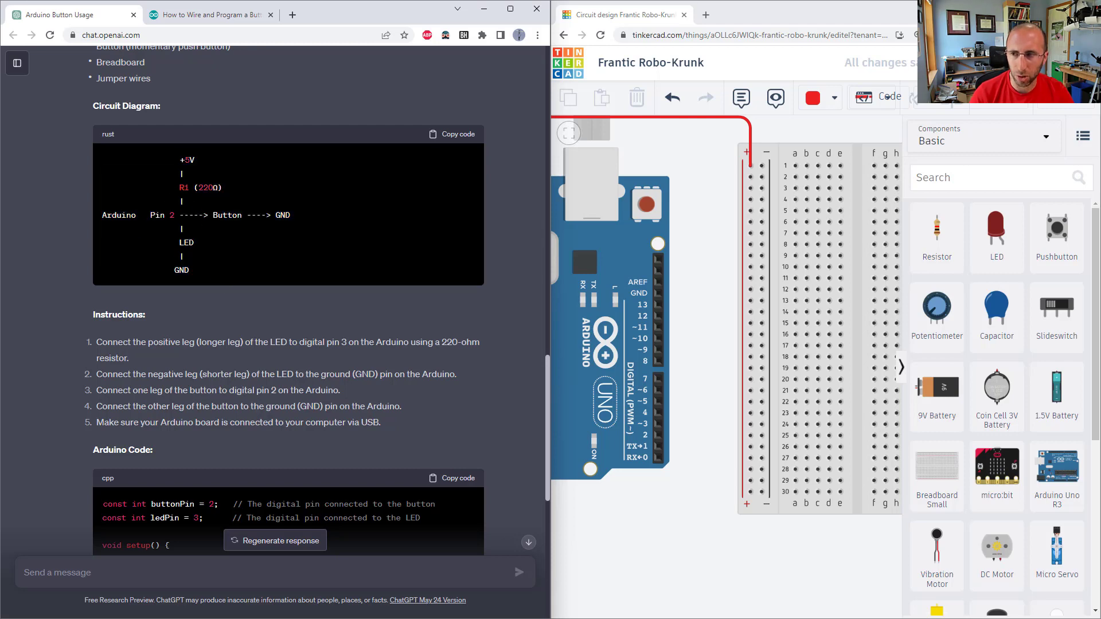
double_click(225, 215)
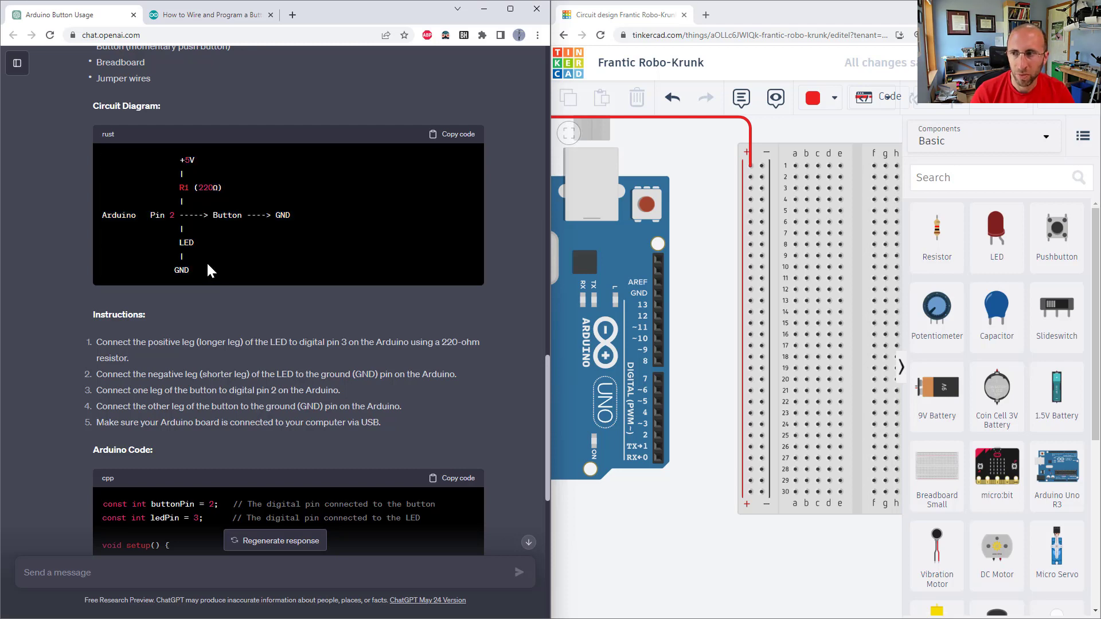
scroll(down, 3)
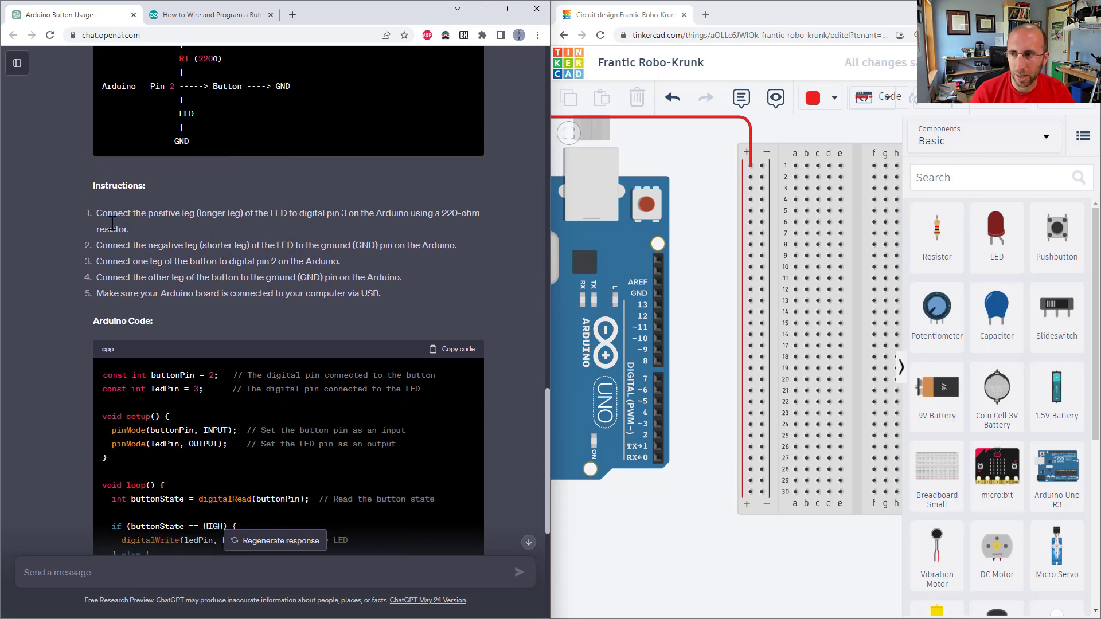
drag(97, 213, 128, 229)
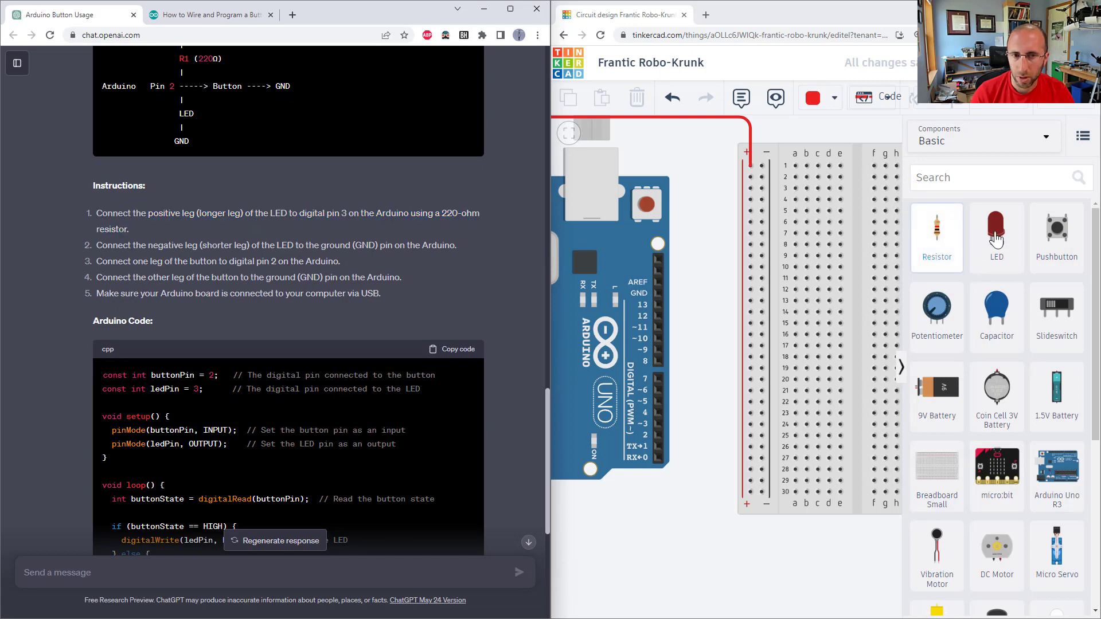
Step: Place a red LED on the breadboard with a 220-ohm resistor below it
click(995, 229)
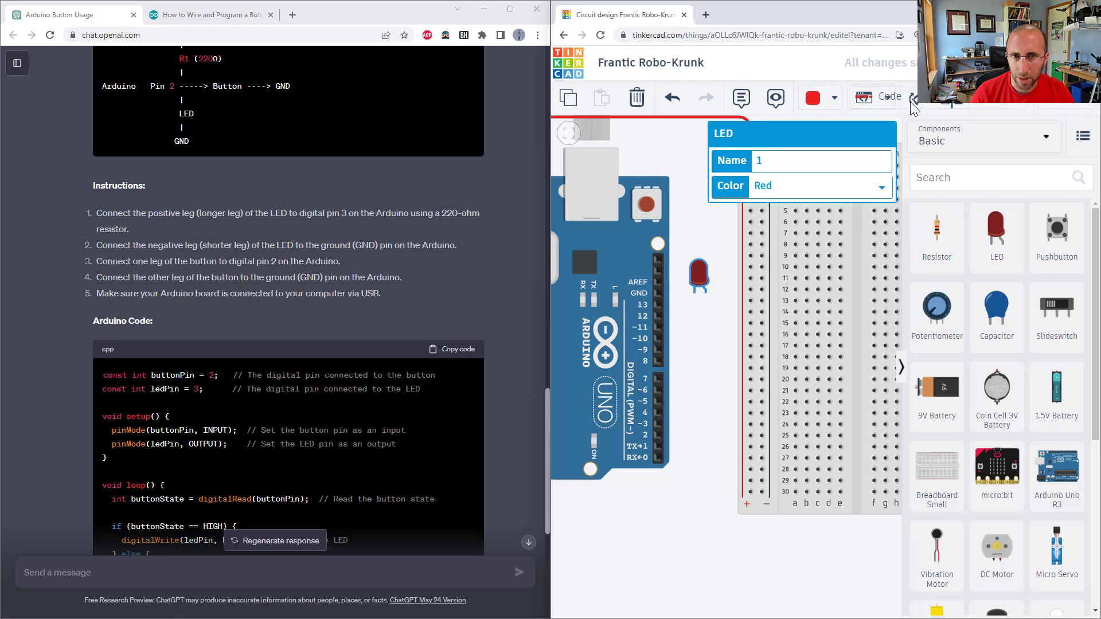
drag(698, 274, 705, 275)
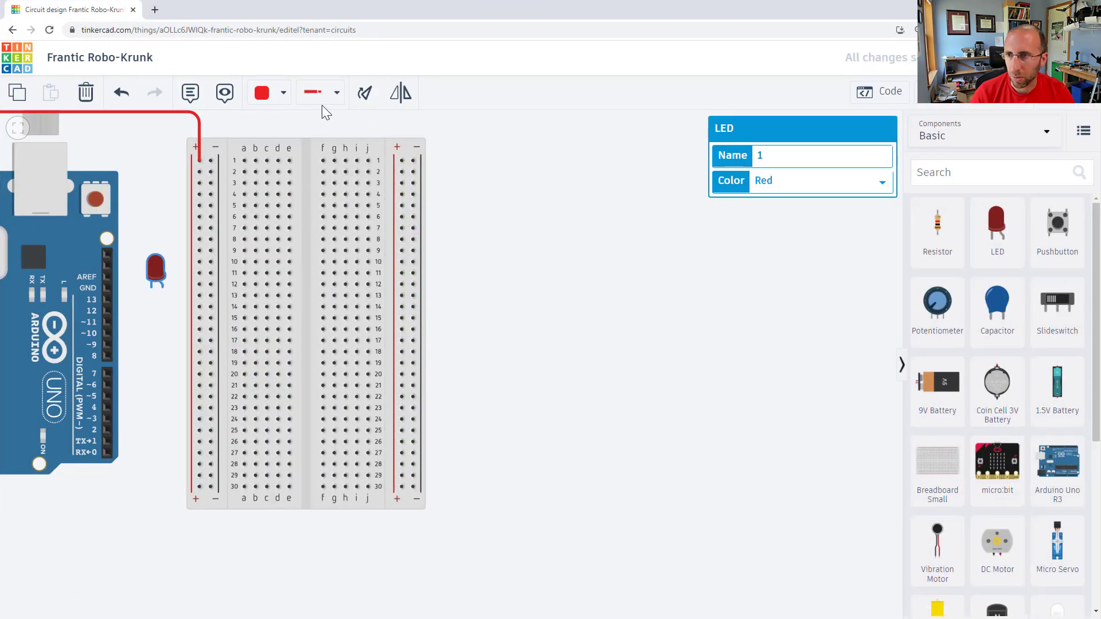
drag(155, 272, 175, 287)
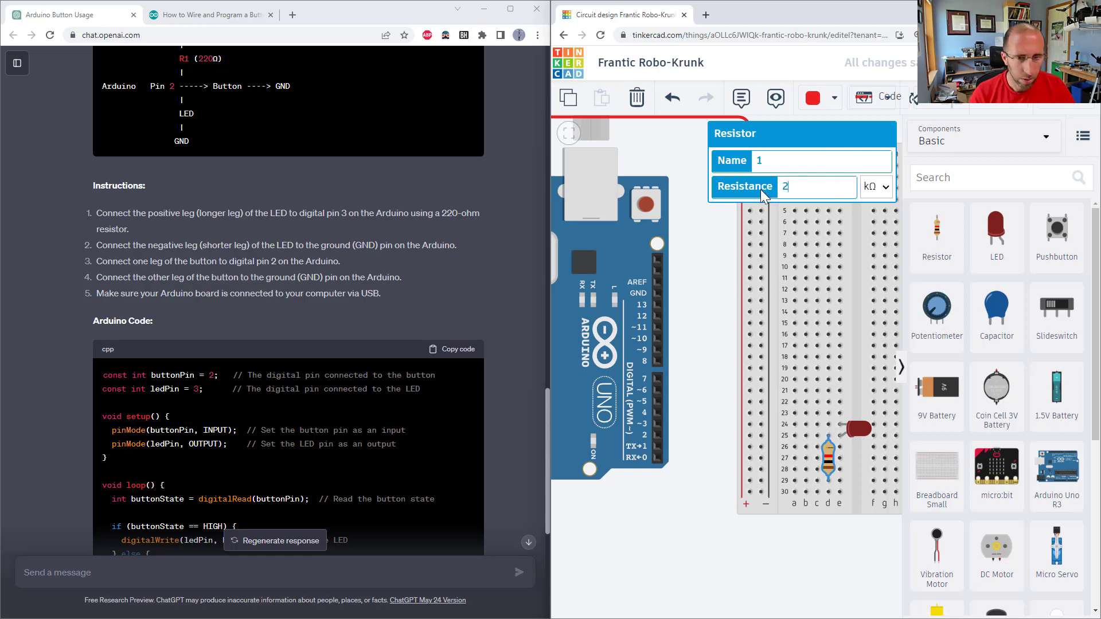
text(20)
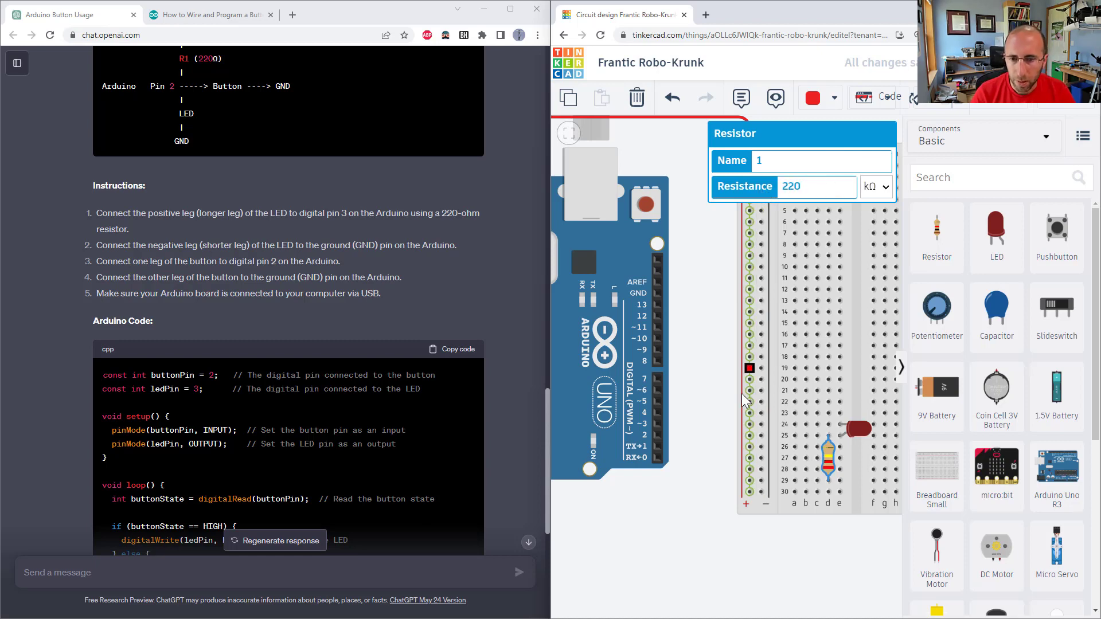
click(876, 186)
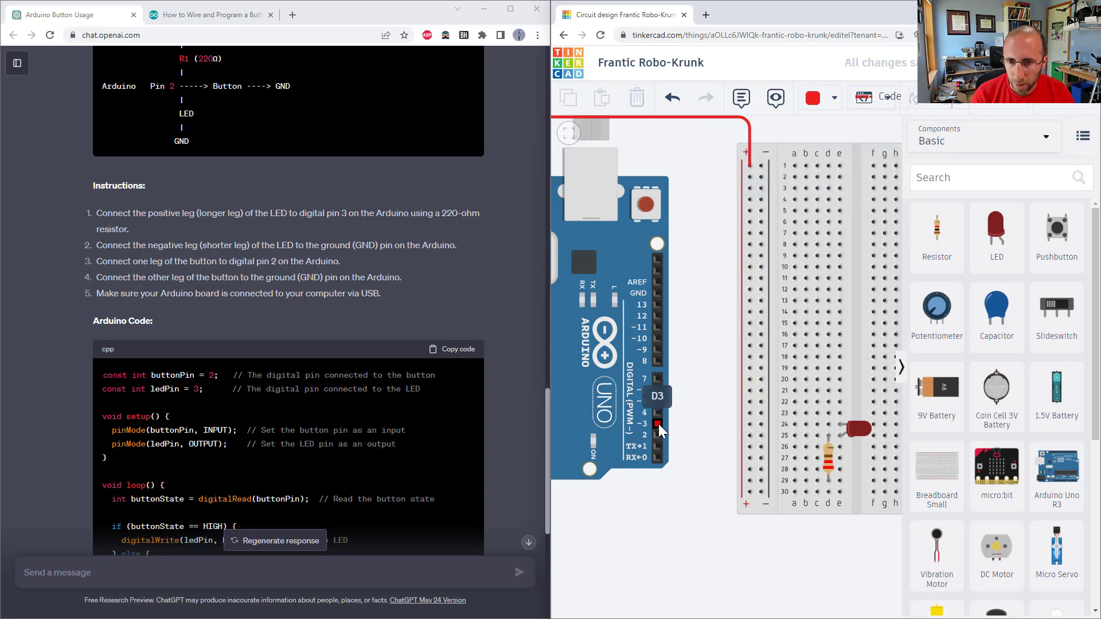
Step: Draw a wire from Arduino pin 3 down toward the resistor
drag(659, 427, 792, 483)
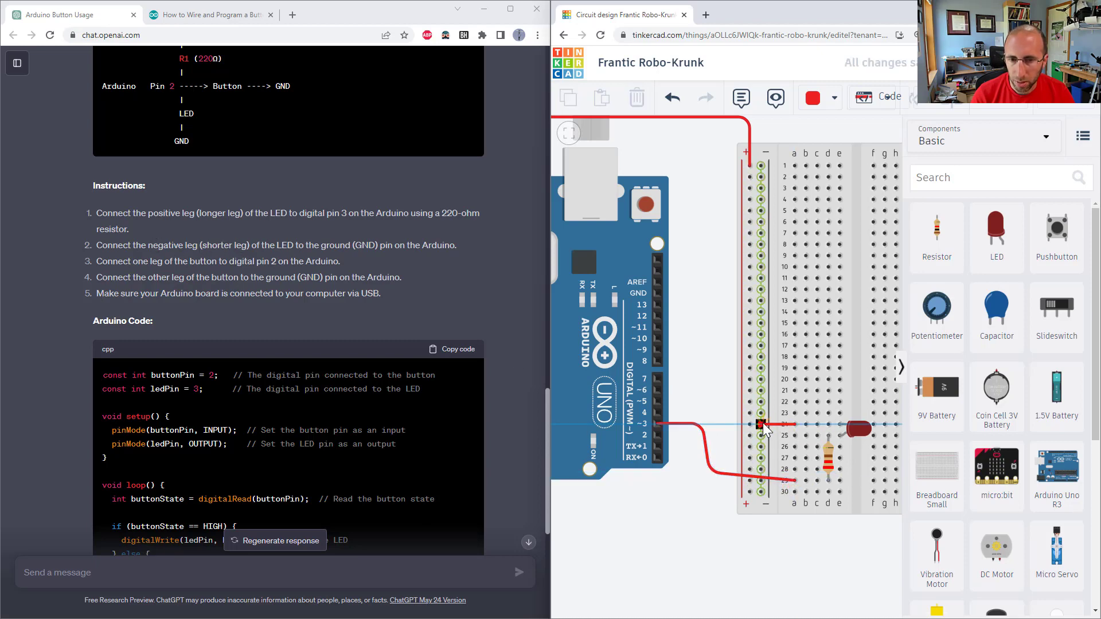
click(813, 97)
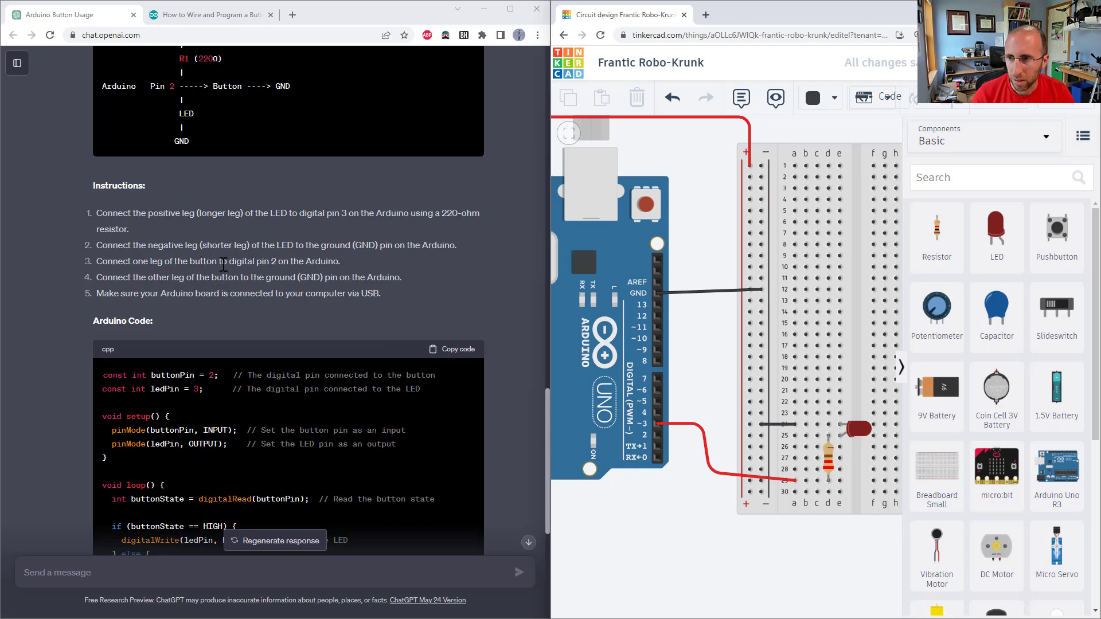
Step: Place a pushbutton on the breadboard and wire it green from digital pin 2
click(1056, 231)
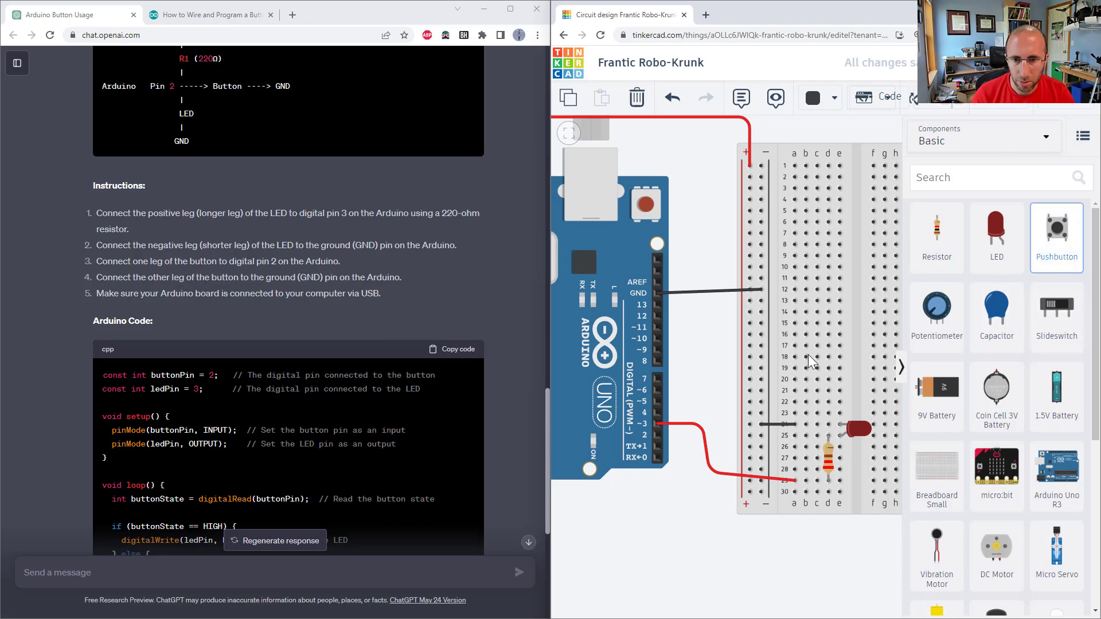
click(702, 361)
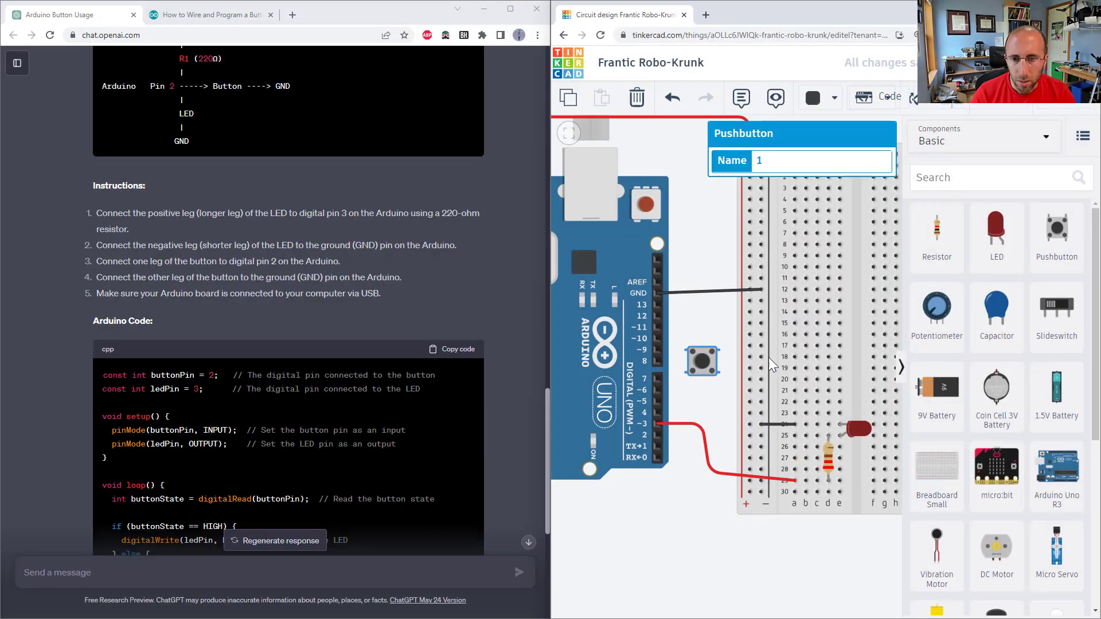
drag(702, 361, 857, 358)
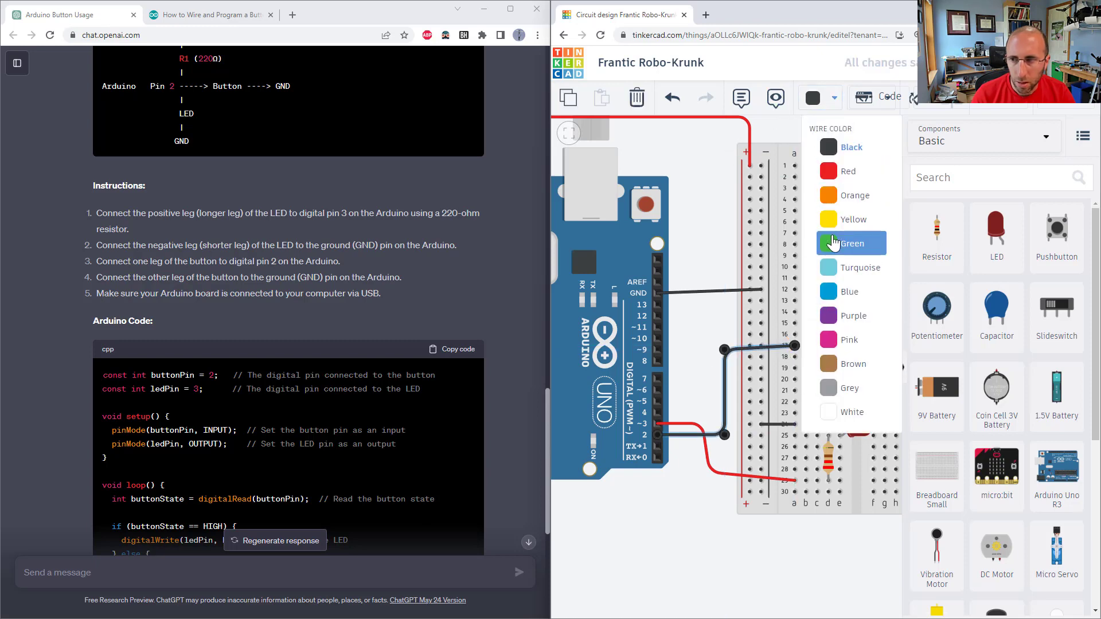
click(850, 243)
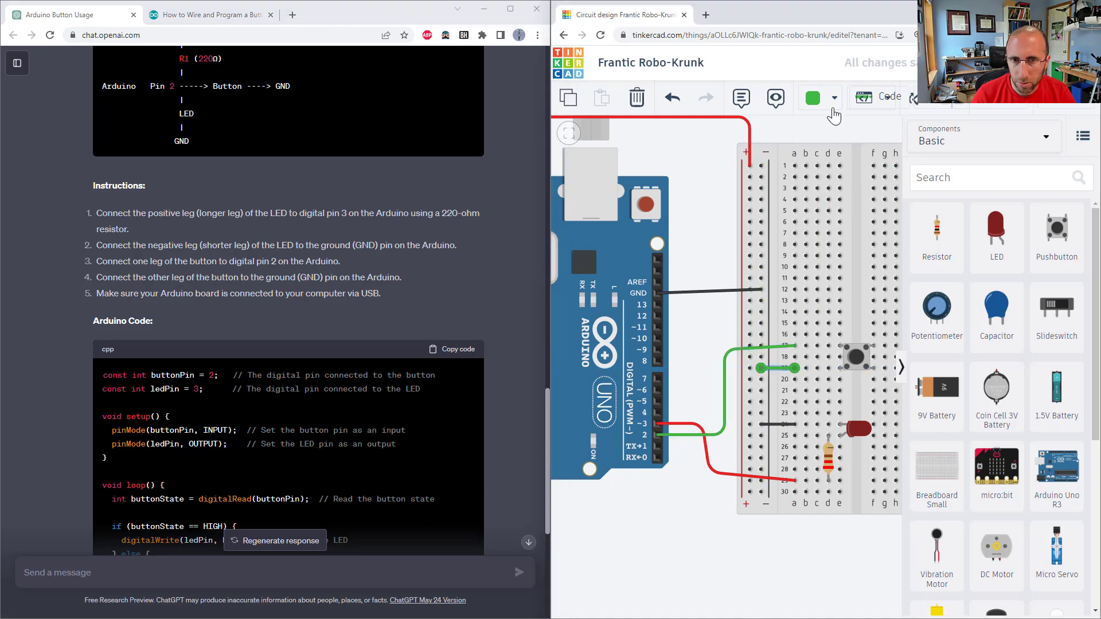
click(813, 97)
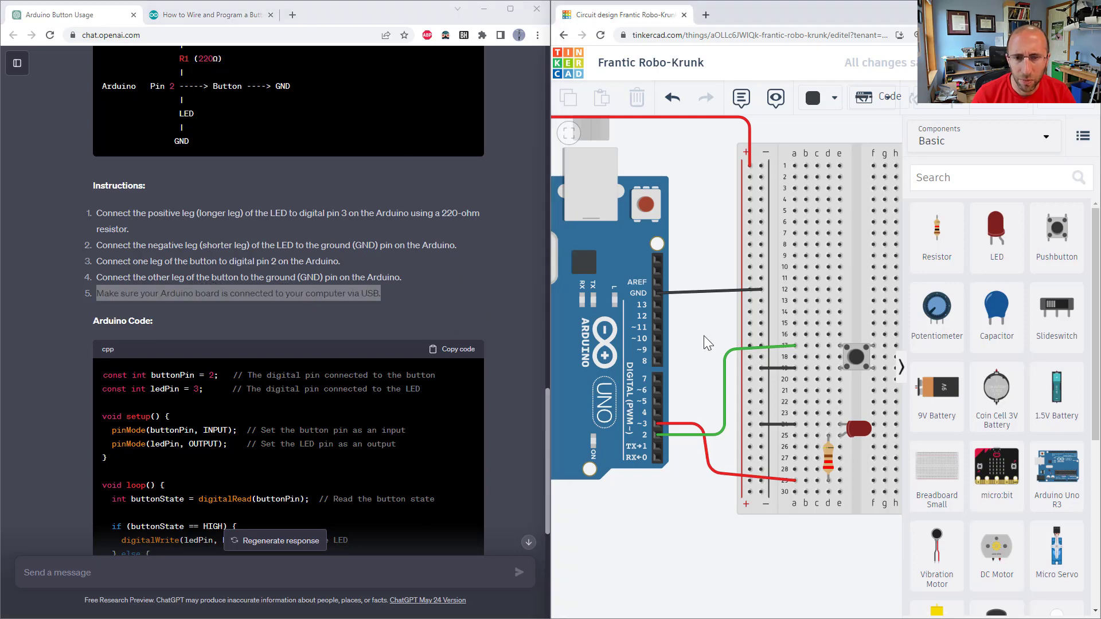
mouse_move(832, 351)
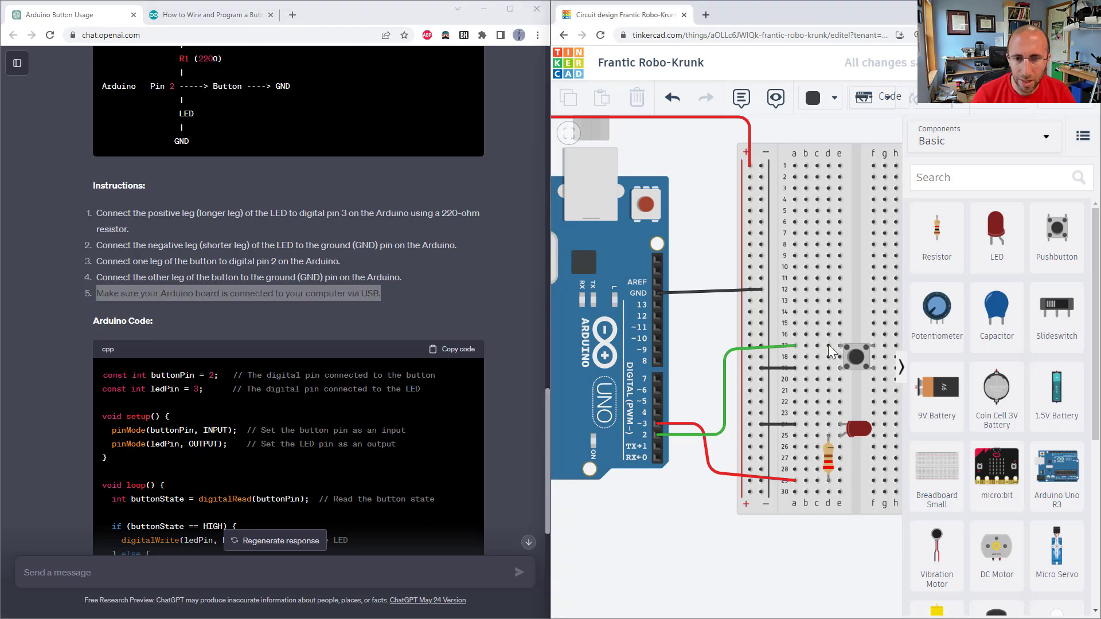
click(804, 346)
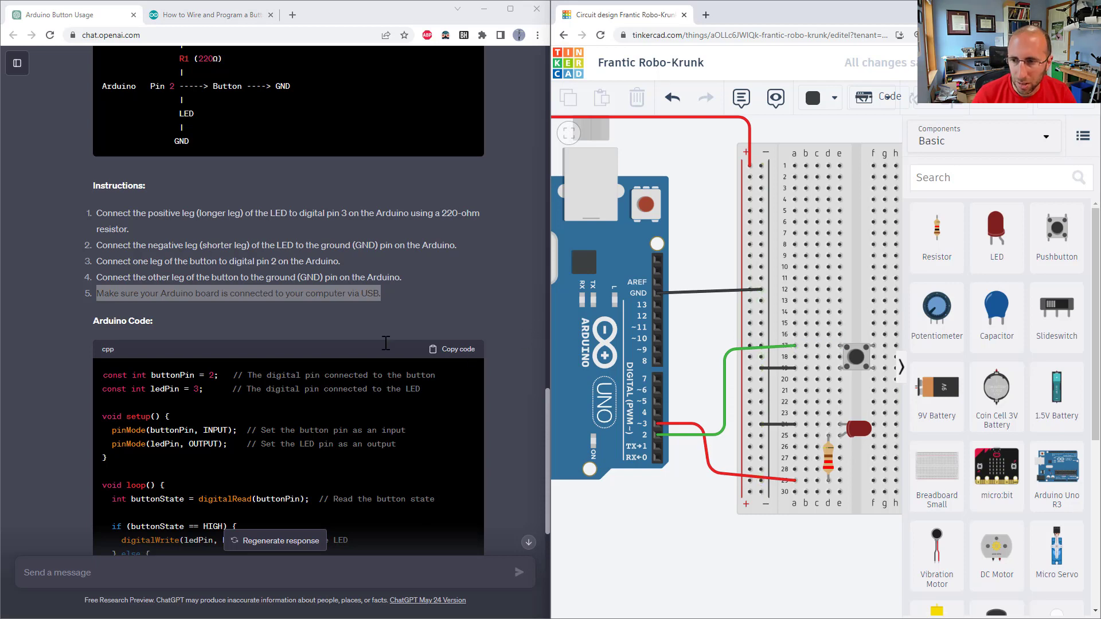
scroll(down, 3)
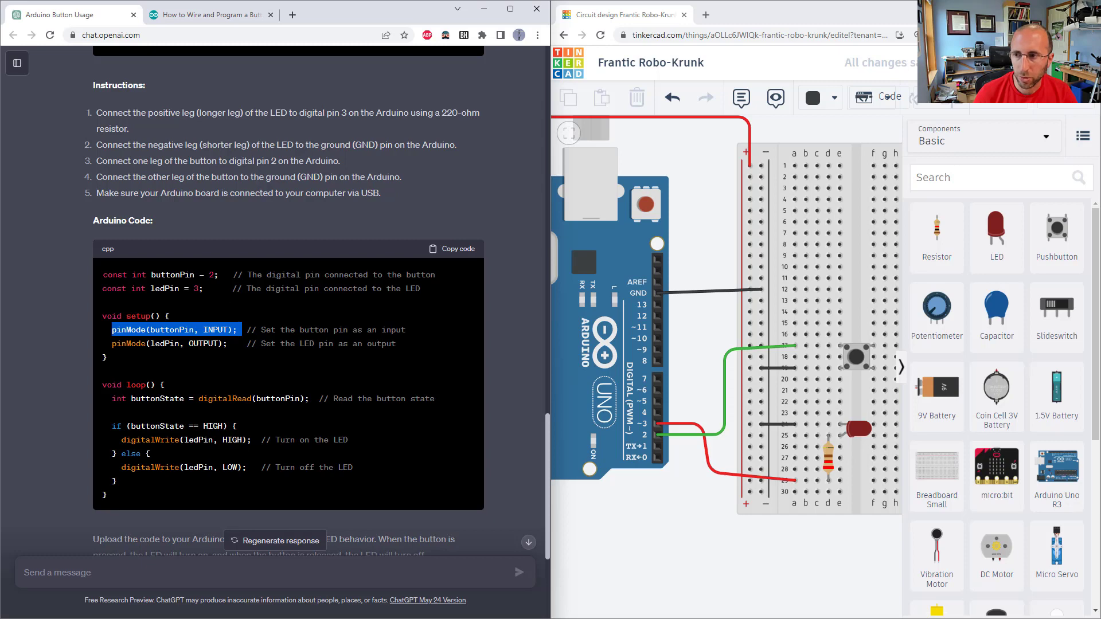
mouse_move(911, 337)
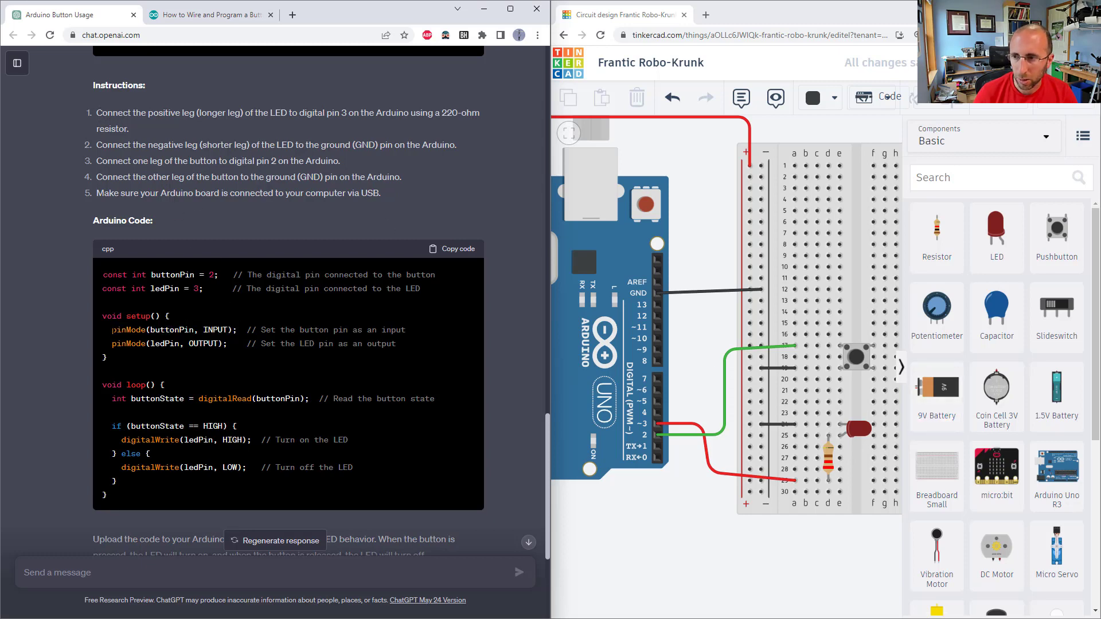
double_click(175, 329)
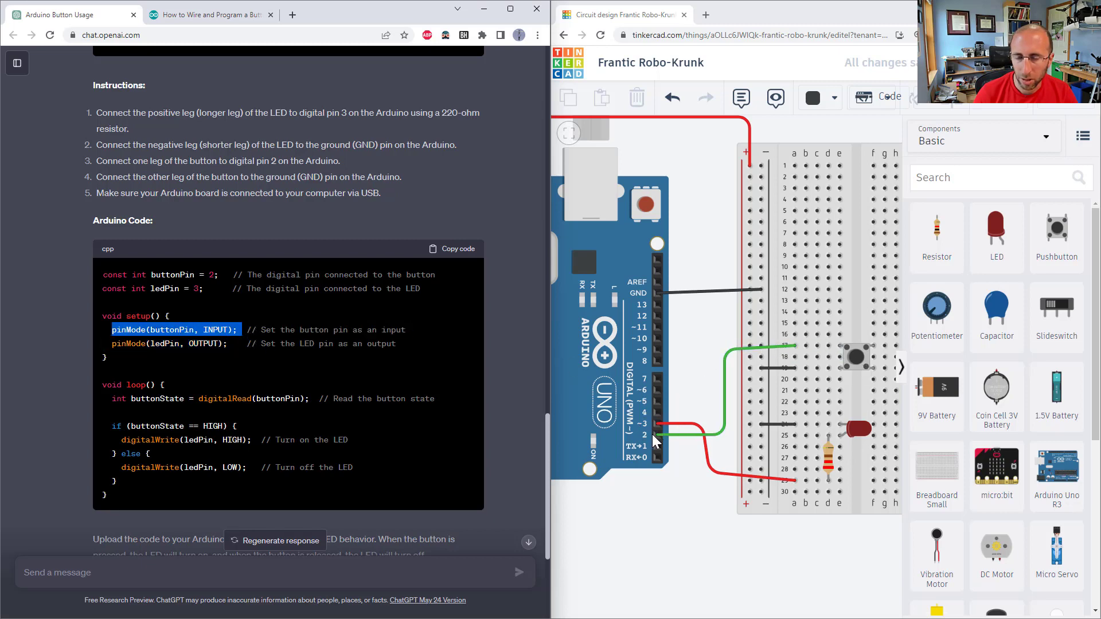
mouse_move(860, 363)
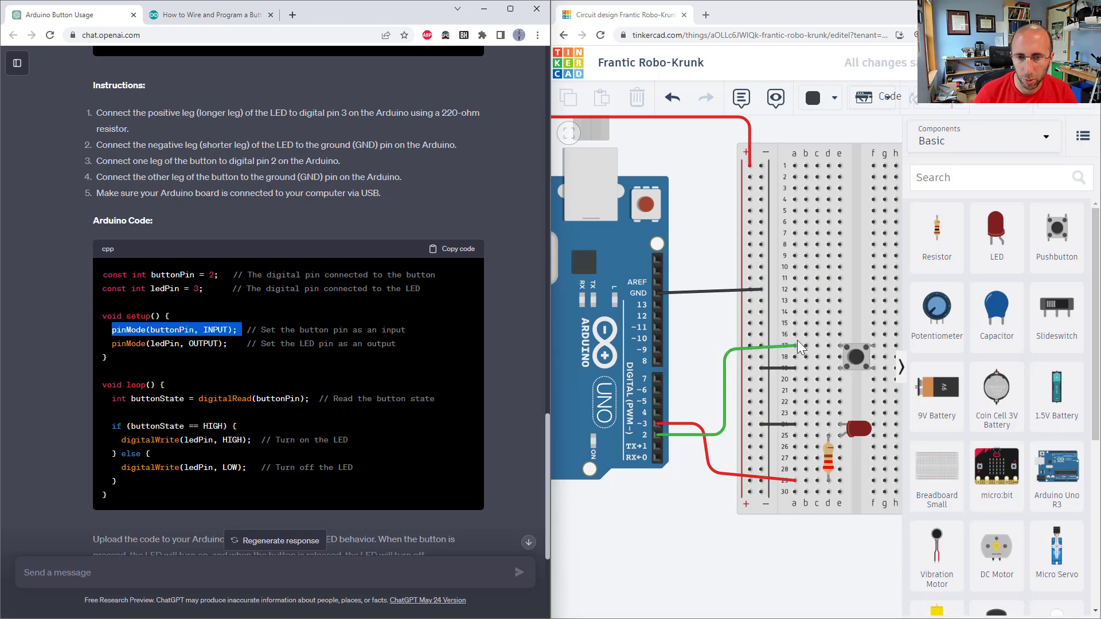
click(805, 345)
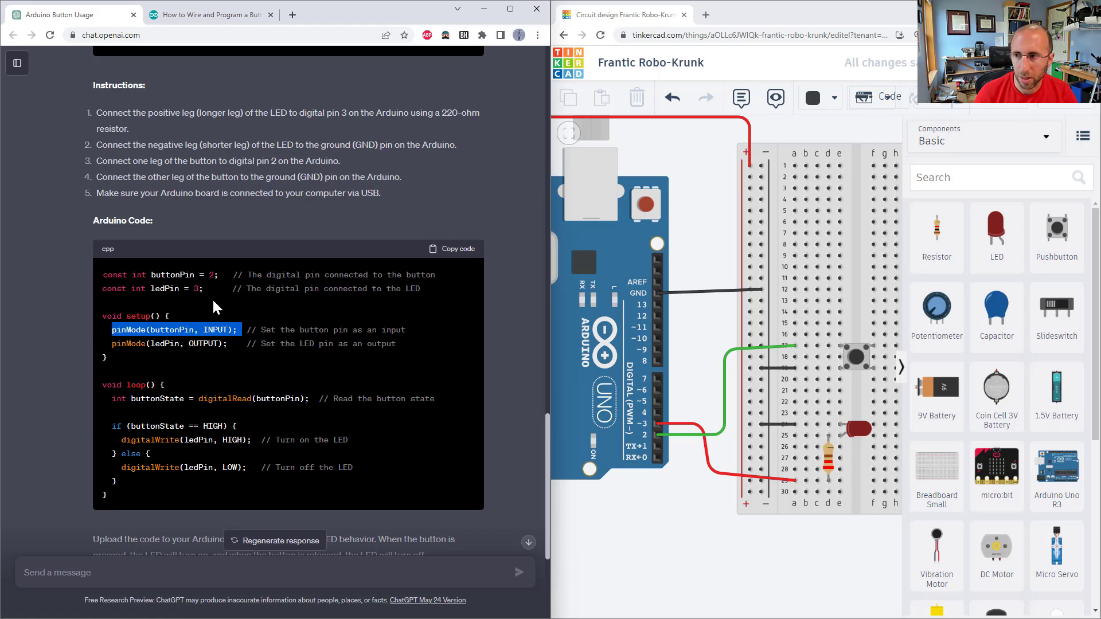
scroll(down, 3)
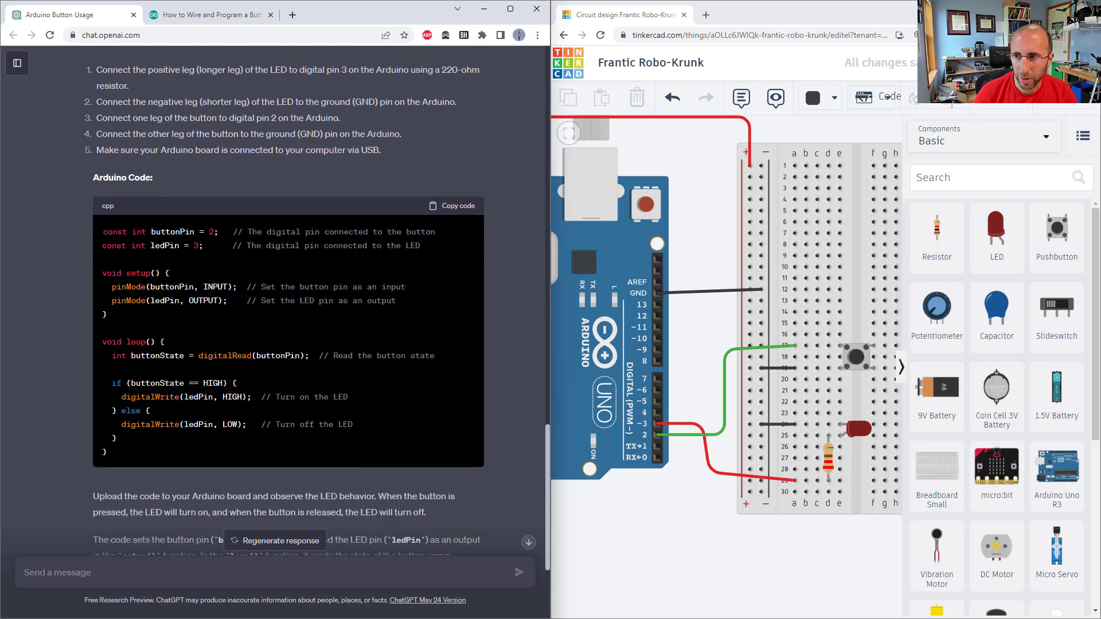
drag(147, 232, 204, 245)
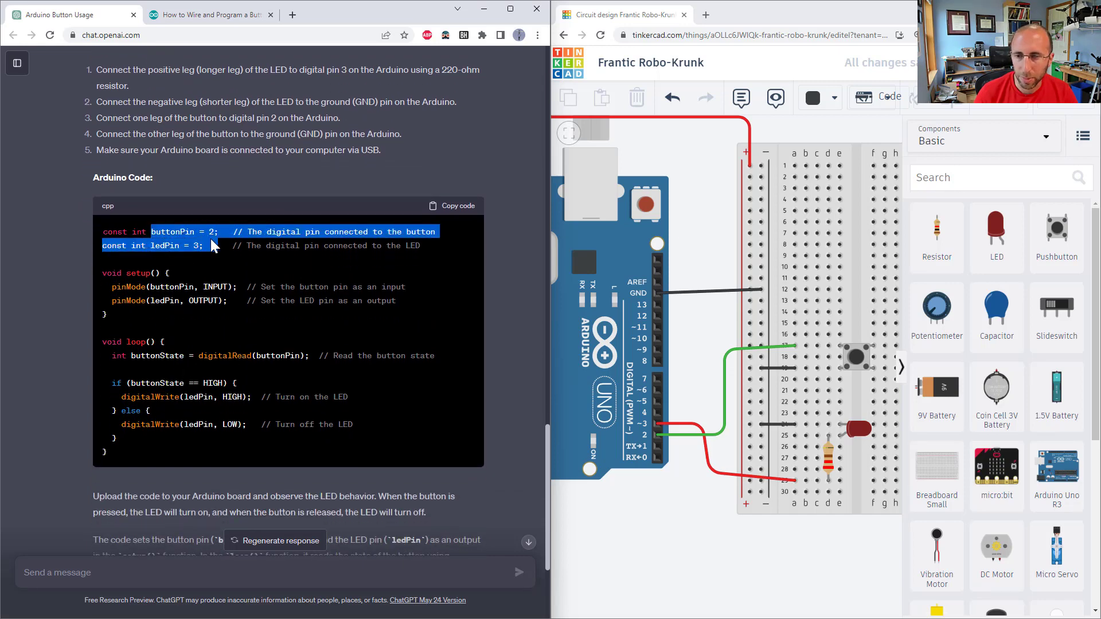
drag(113, 287, 227, 300)
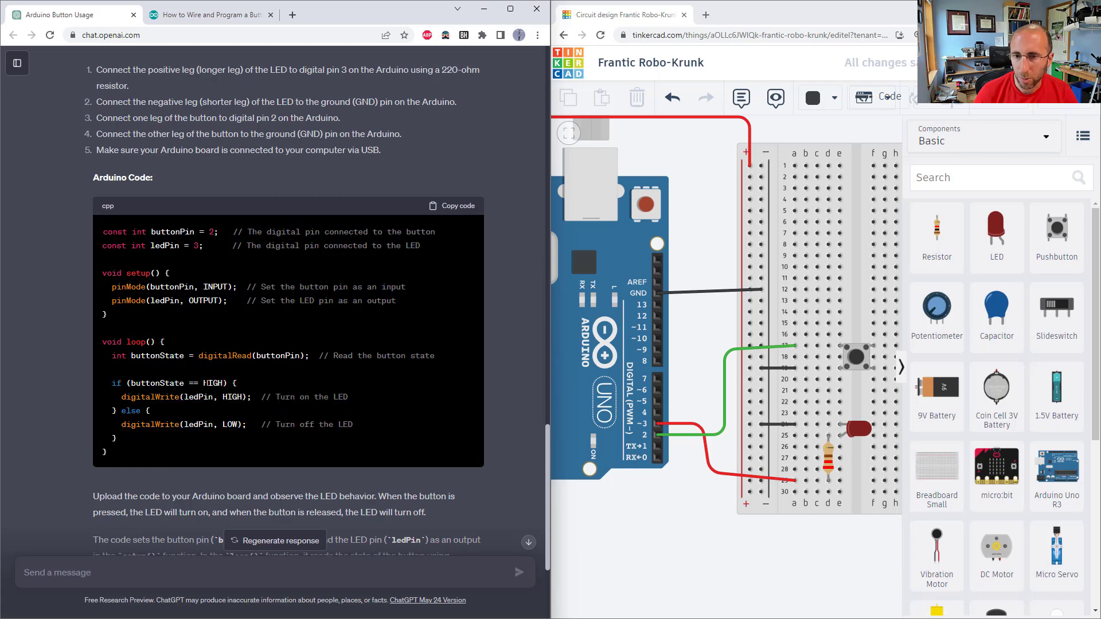
mouse_move(816, 353)
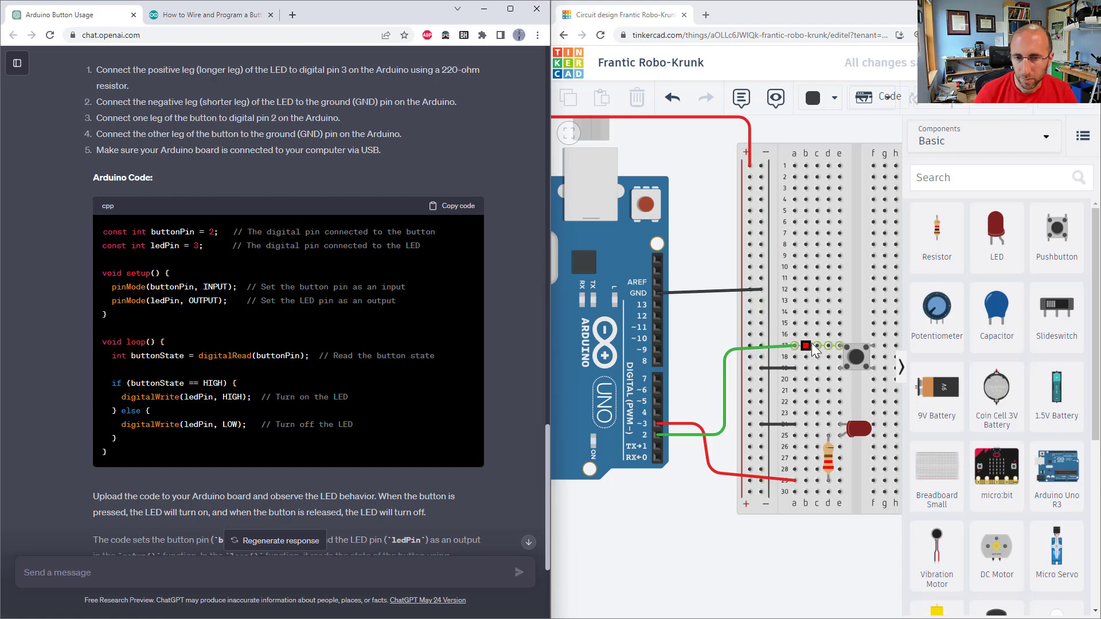
mouse_move(810, 351)
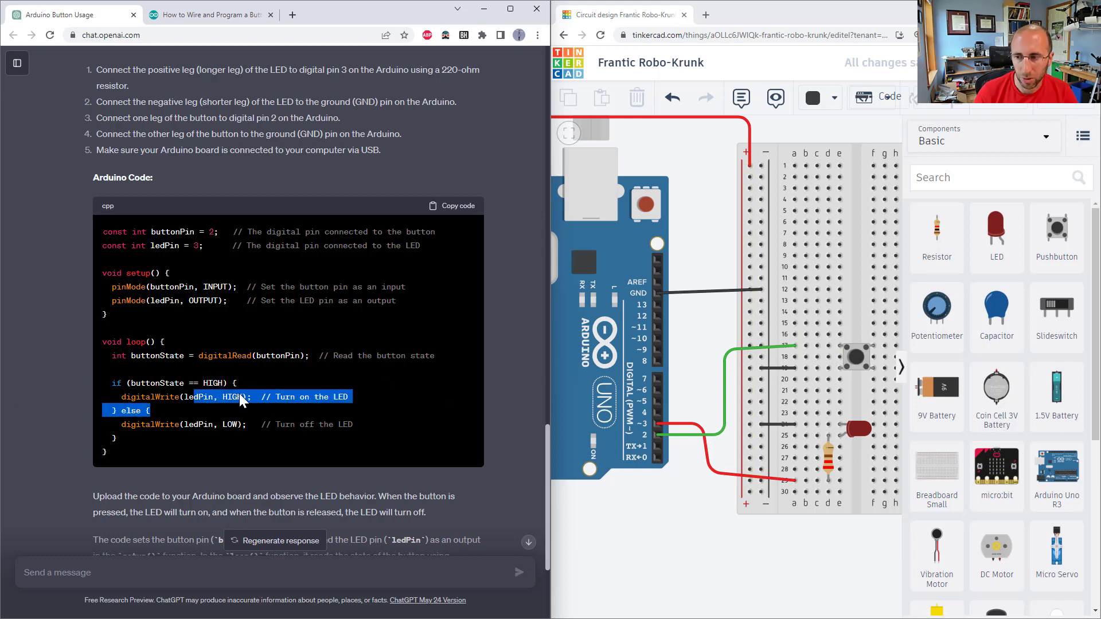
scroll(down, 3)
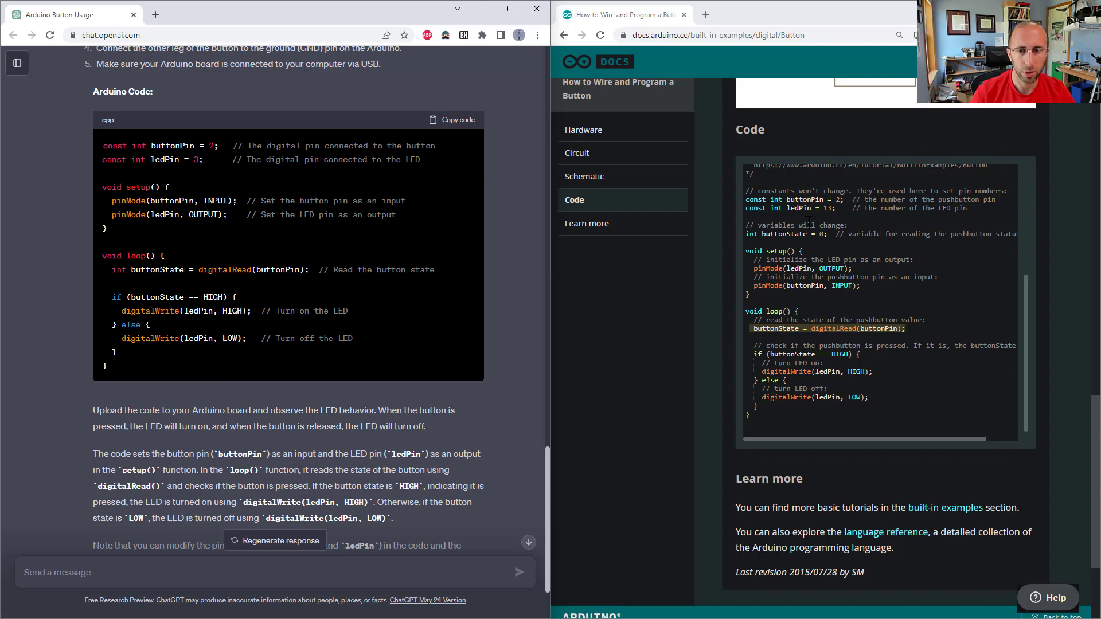
Step: Scroll the Arduino Docs Button tutorial through its Schematic and Code sections
drag(103, 145, 140, 187)
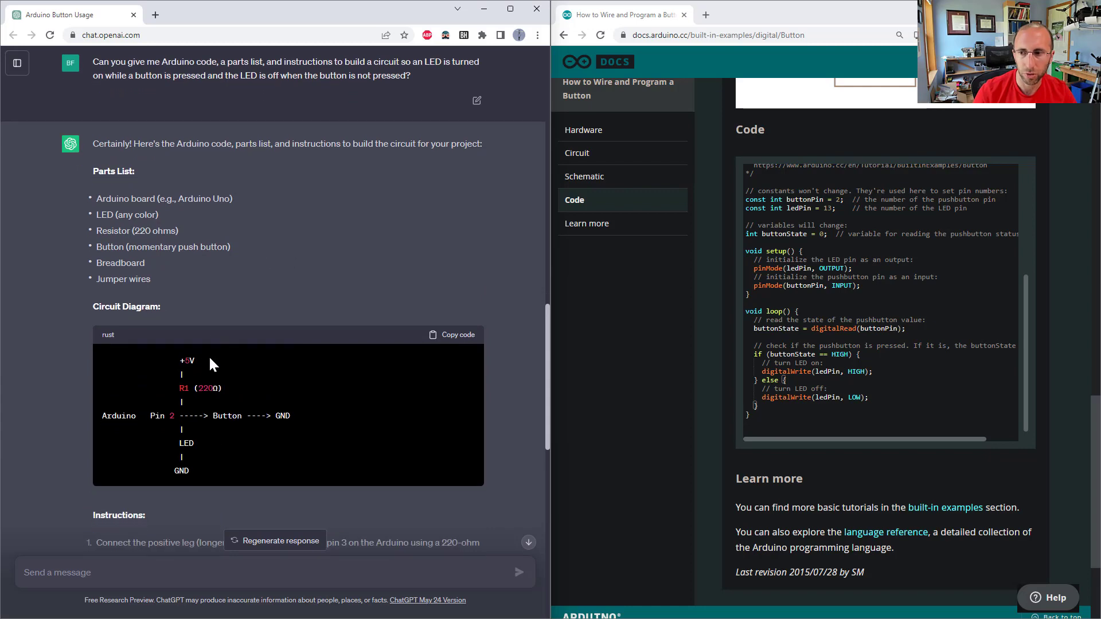
scroll(down, 3)
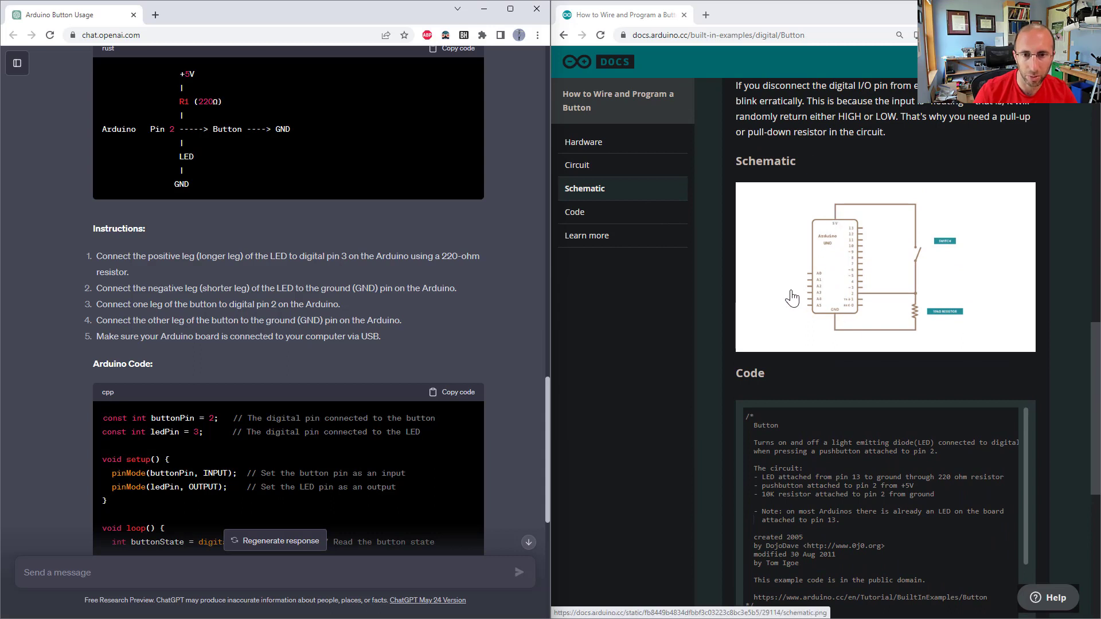
mouse_move(916, 295)
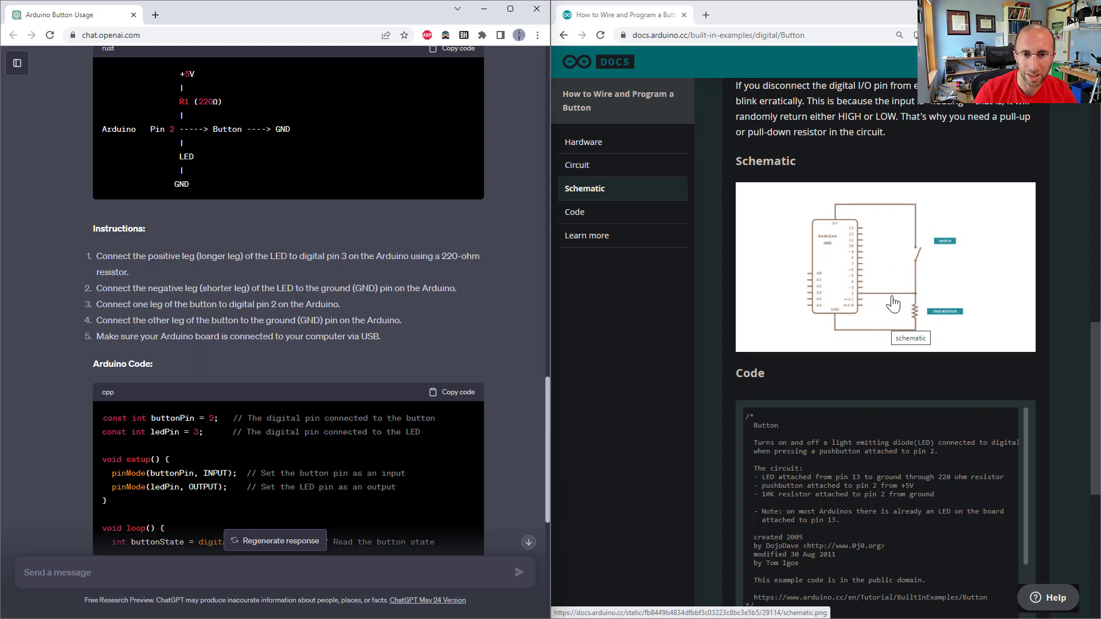
mouse_move(912, 265)
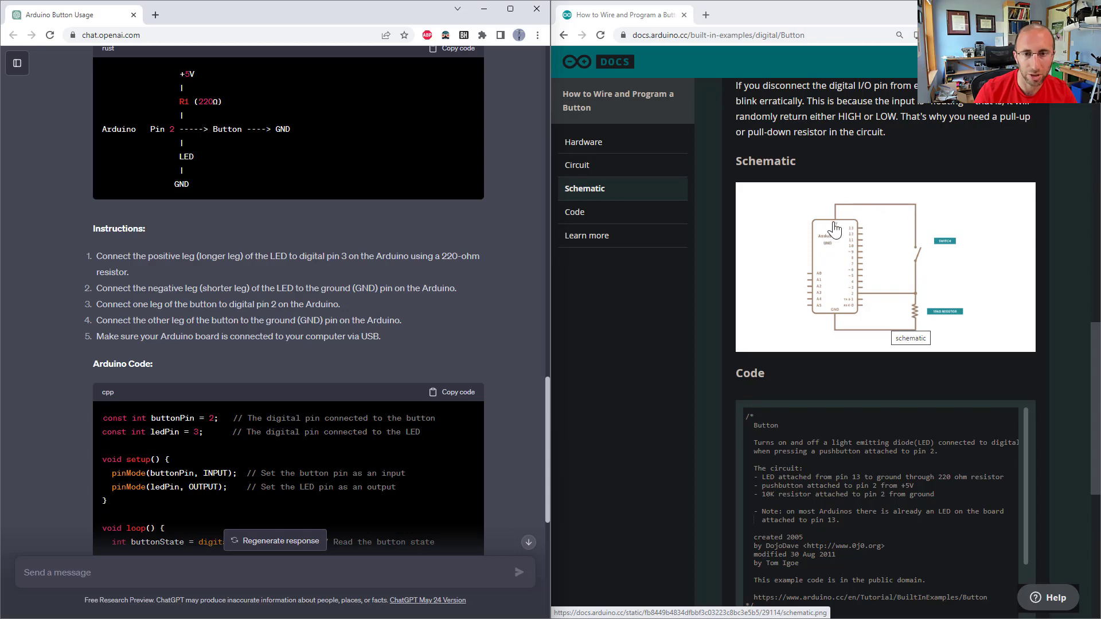
scroll(down, 3)
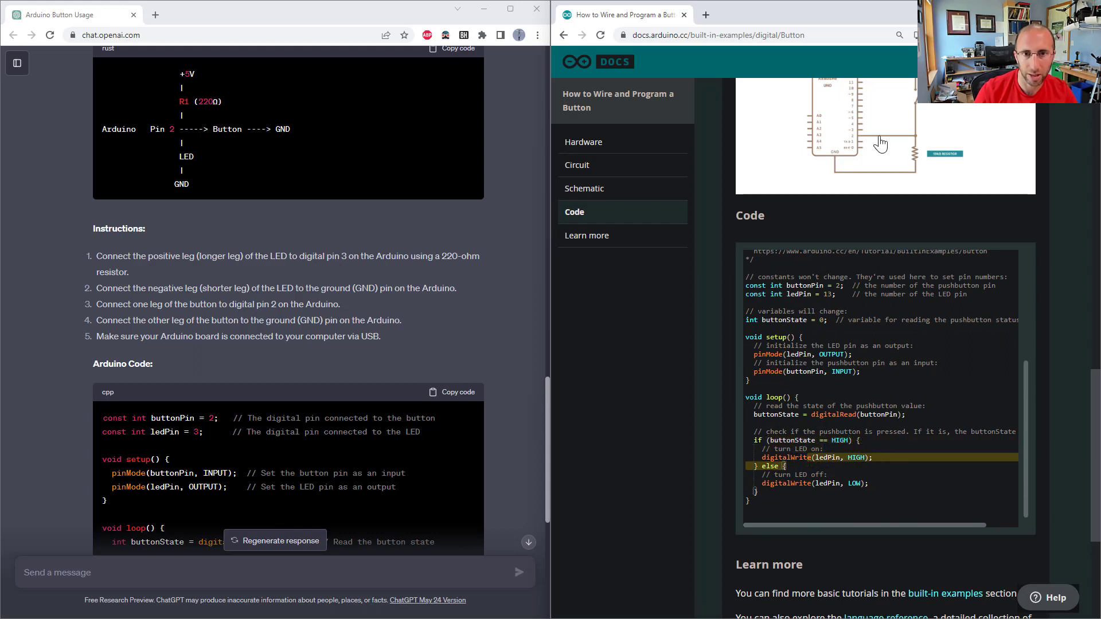
mouse_move(910, 163)
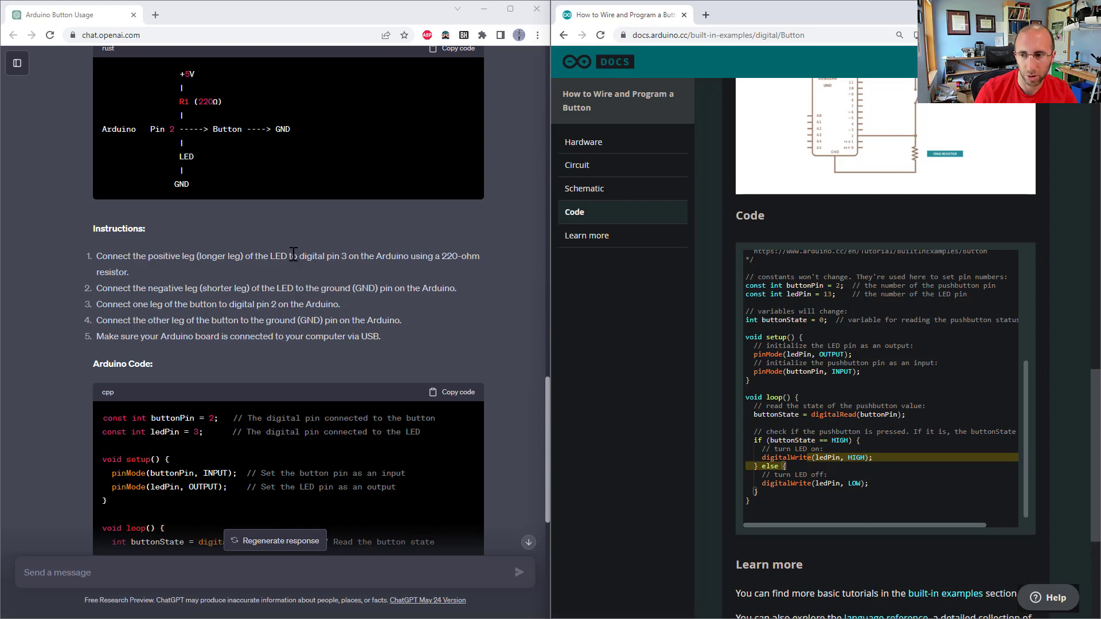
scroll(down, 3)
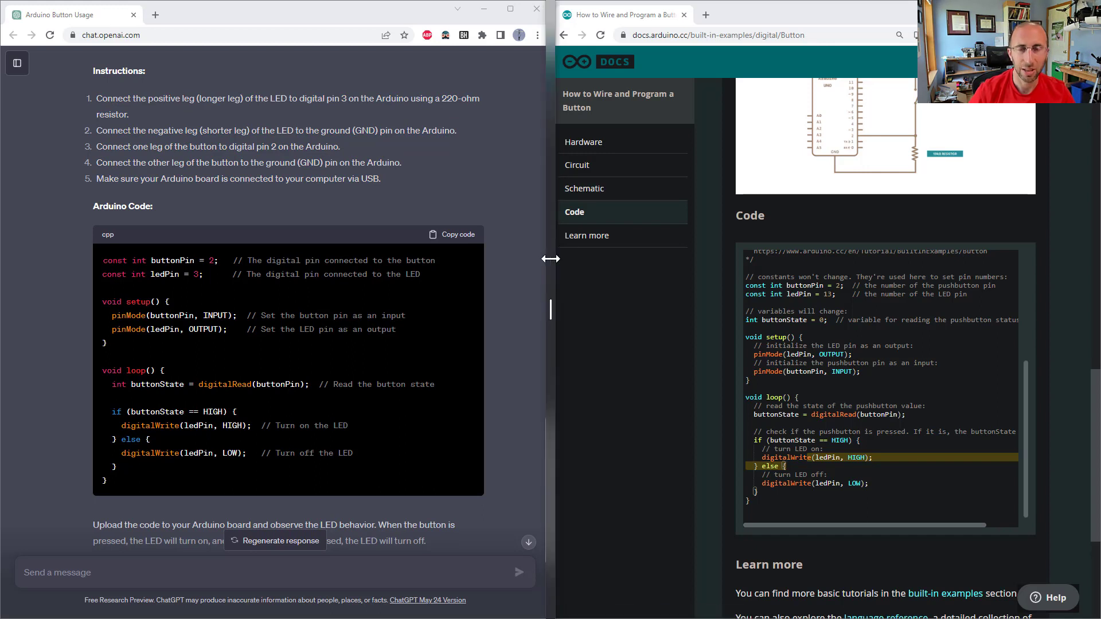
mouse_move(372, 304)
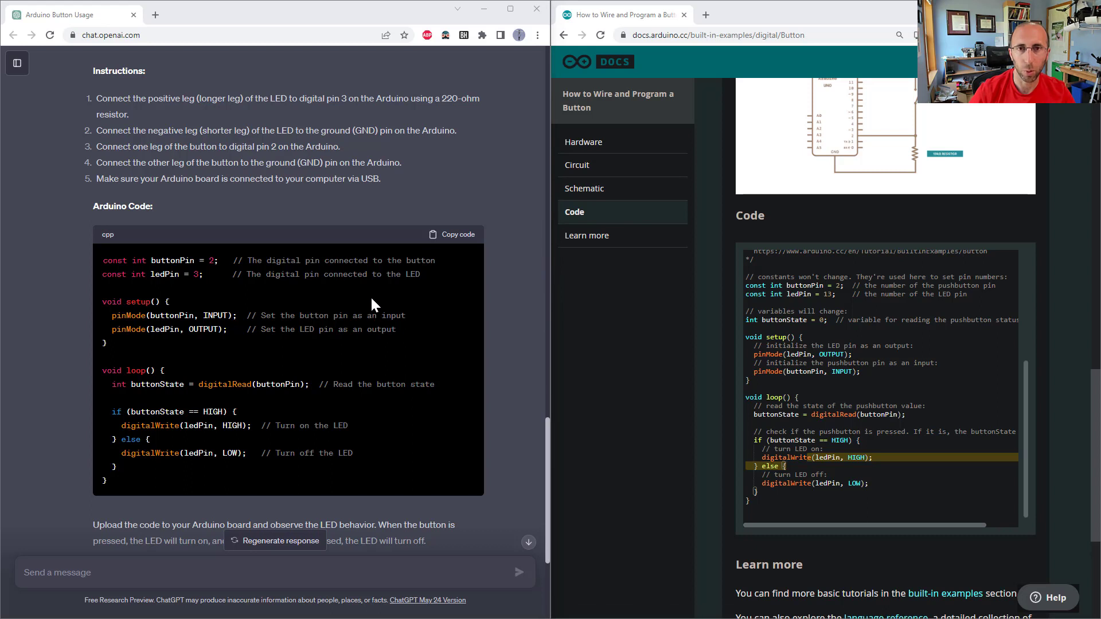
mouse_move(537, 349)
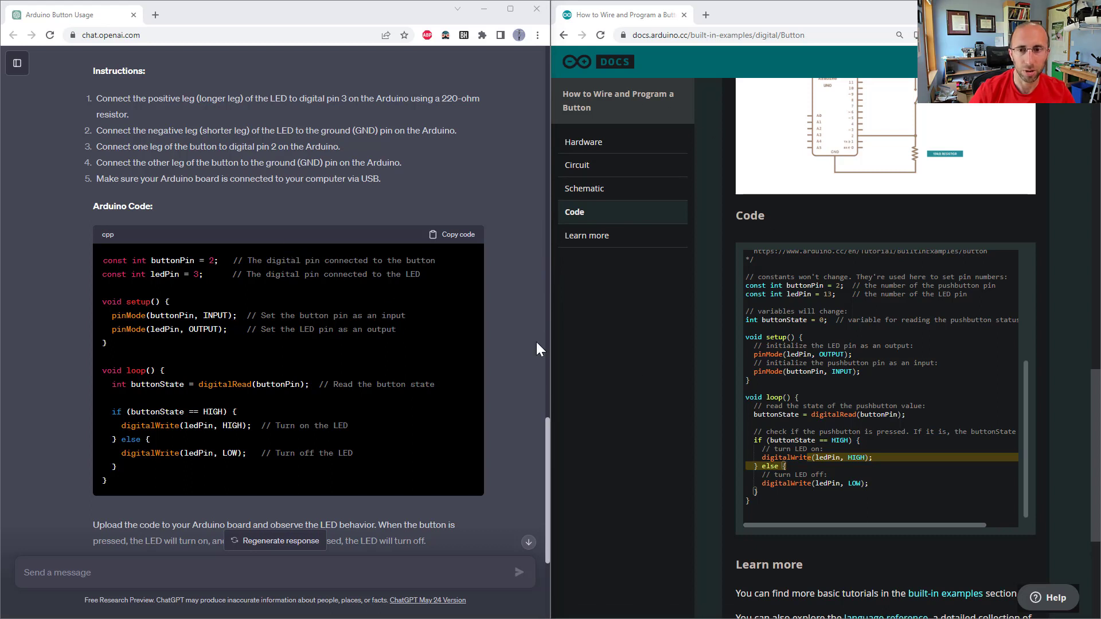
mouse_move(462, 306)
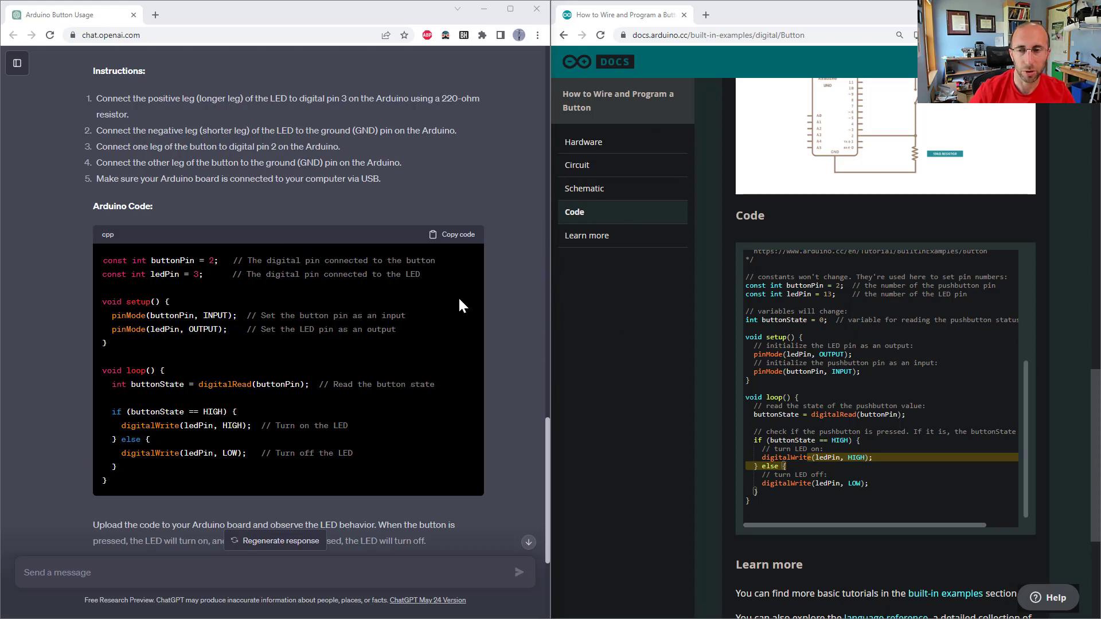
mouse_move(307, 195)
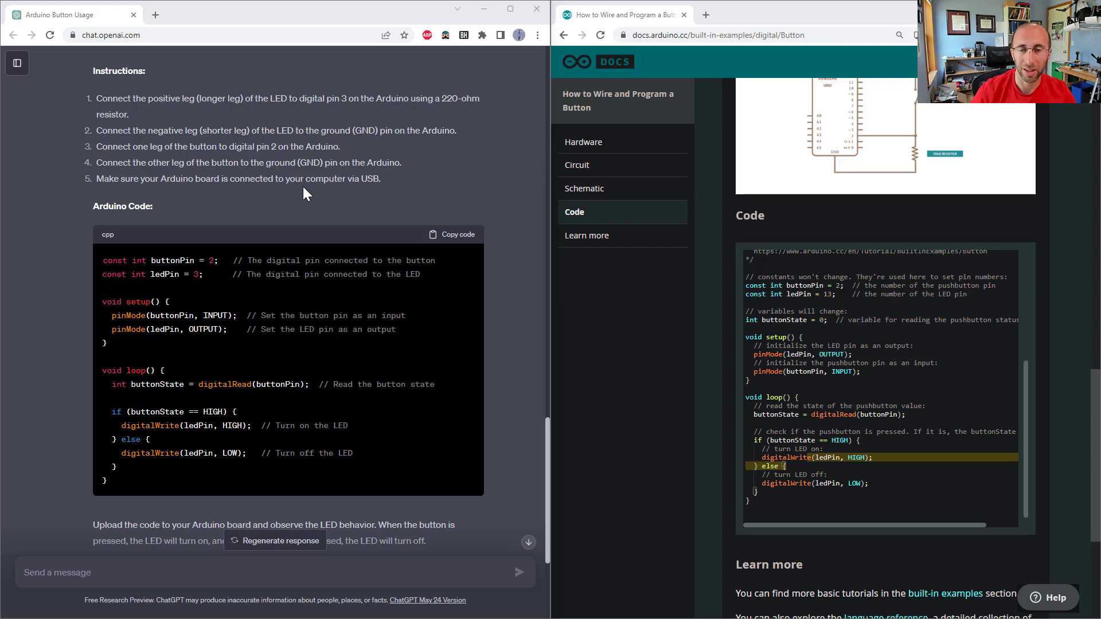
mouse_move(323, 194)
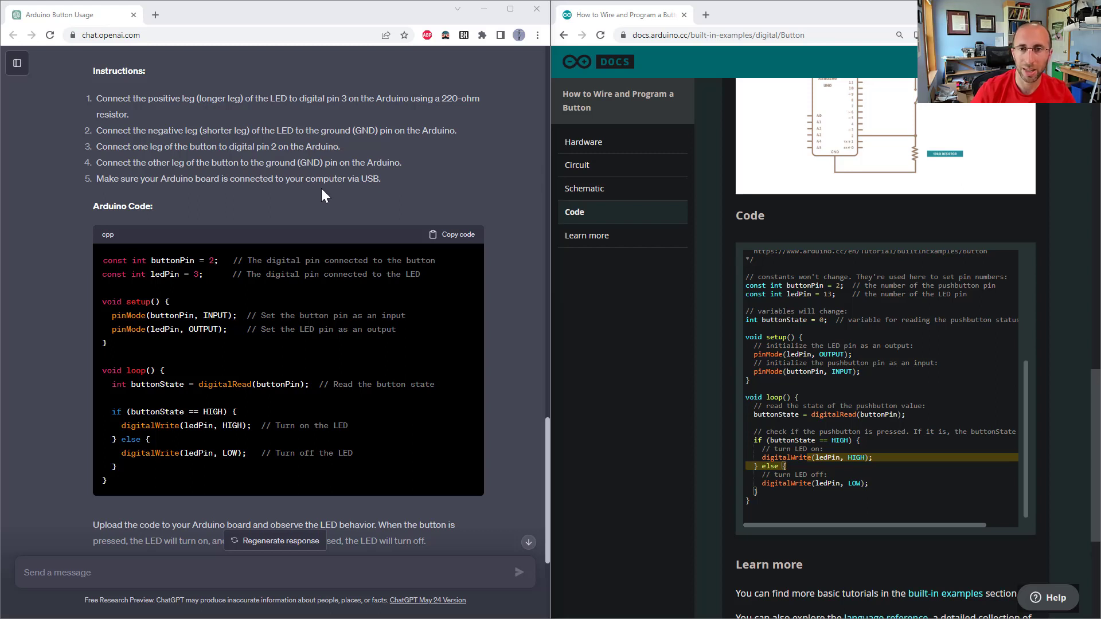
mouse_move(363, 158)
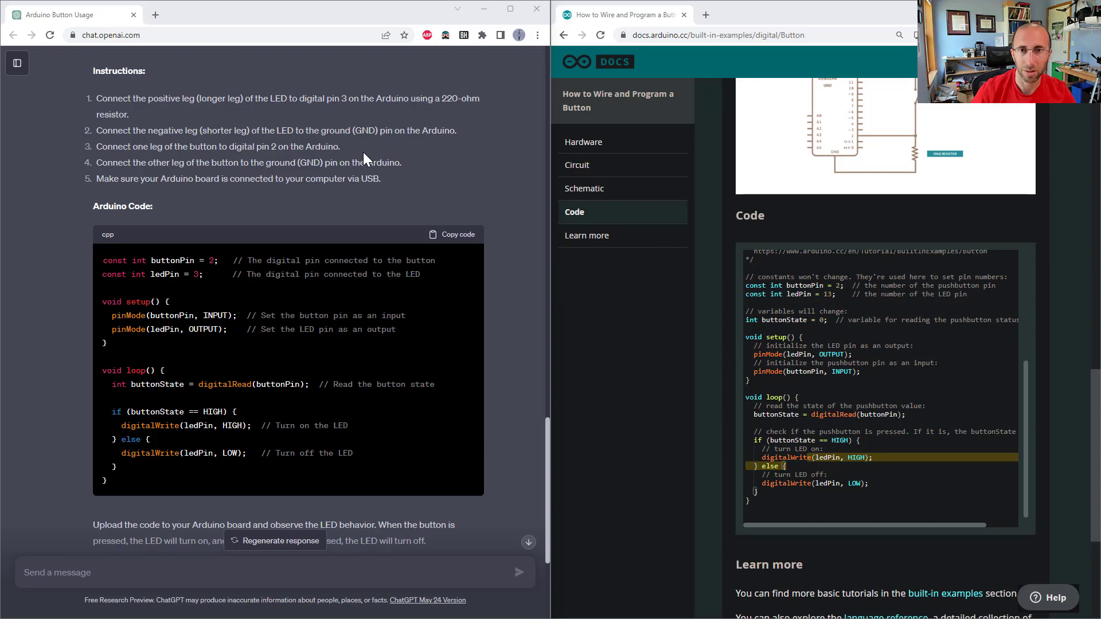